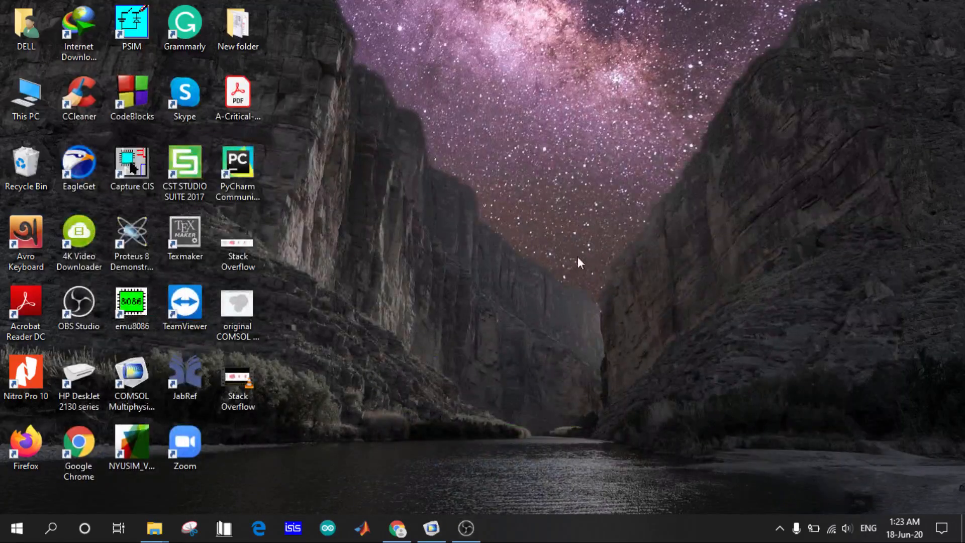
- Bring the Tutorial.mph model window with Geometry 1 to the front
left_click(435, 529)
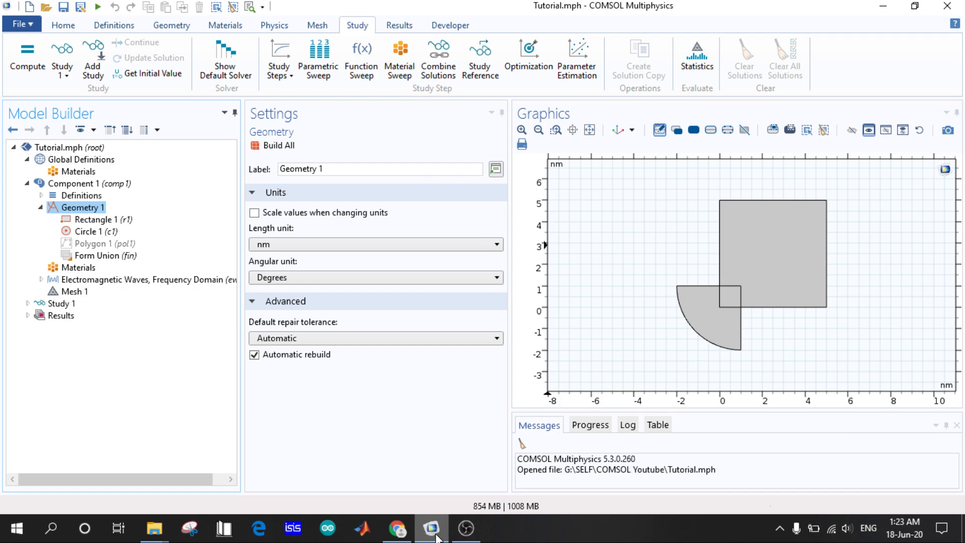
mouse_move(151, 512)
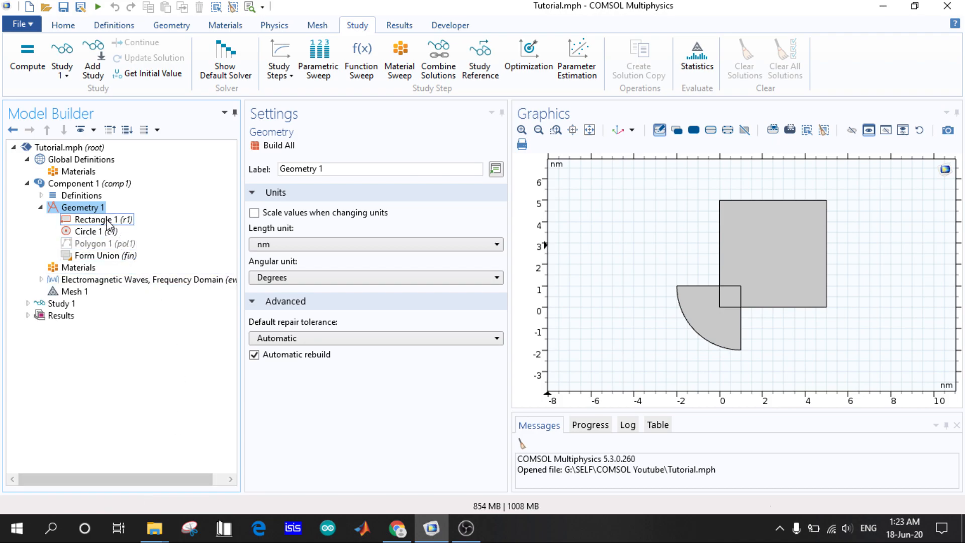
- Add an Array transform to the Geometry 1 sequence
left_click(68, 207)
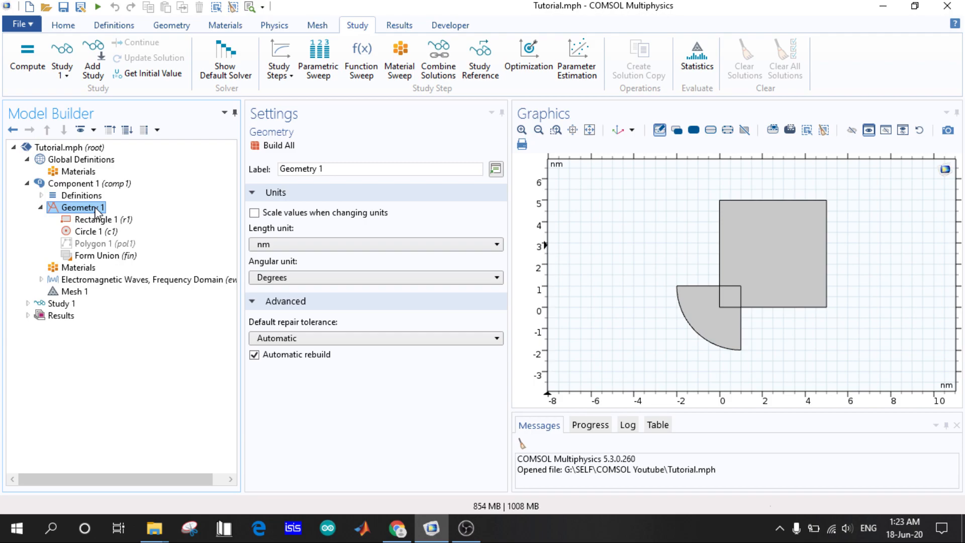
right_click(75, 207)
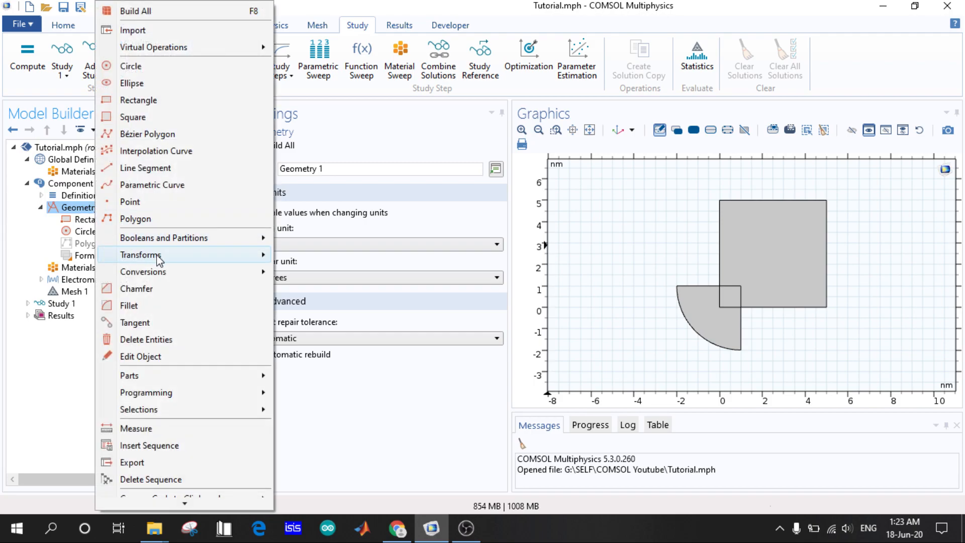
mouse_move(143, 272)
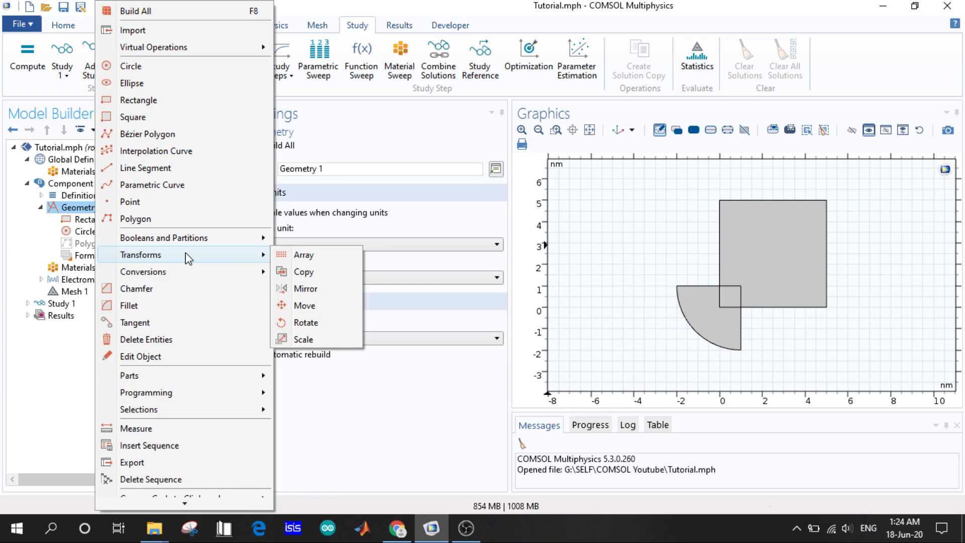
mouse_move(282, 264)
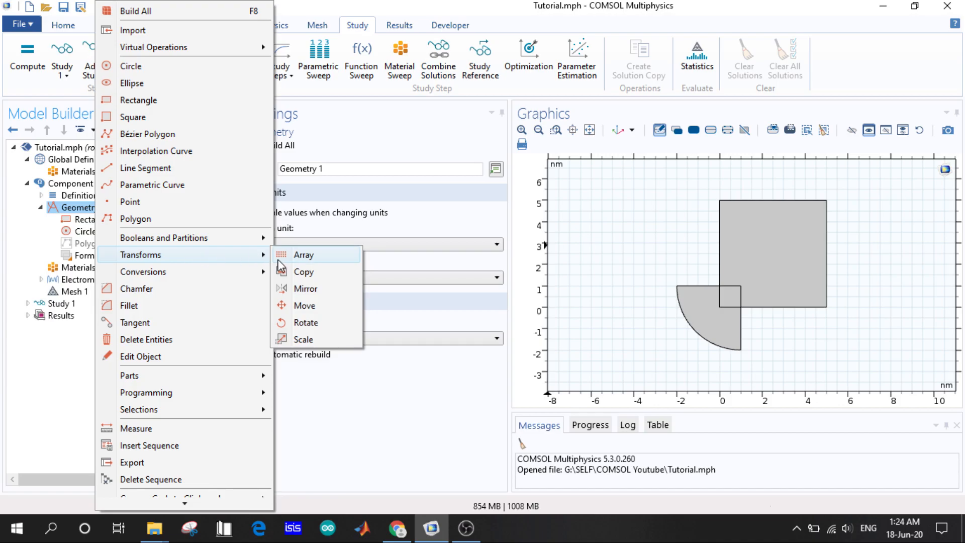
left_click(303, 256)
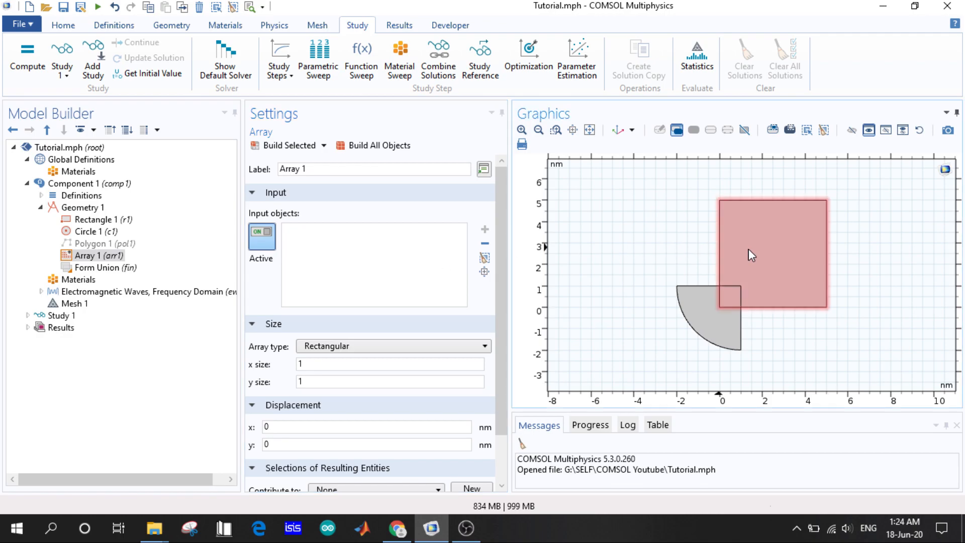
- Array rectangle r1 as a rectangular 10 by 10 grid with 5 nm displacements and build it
left_click(752, 253)
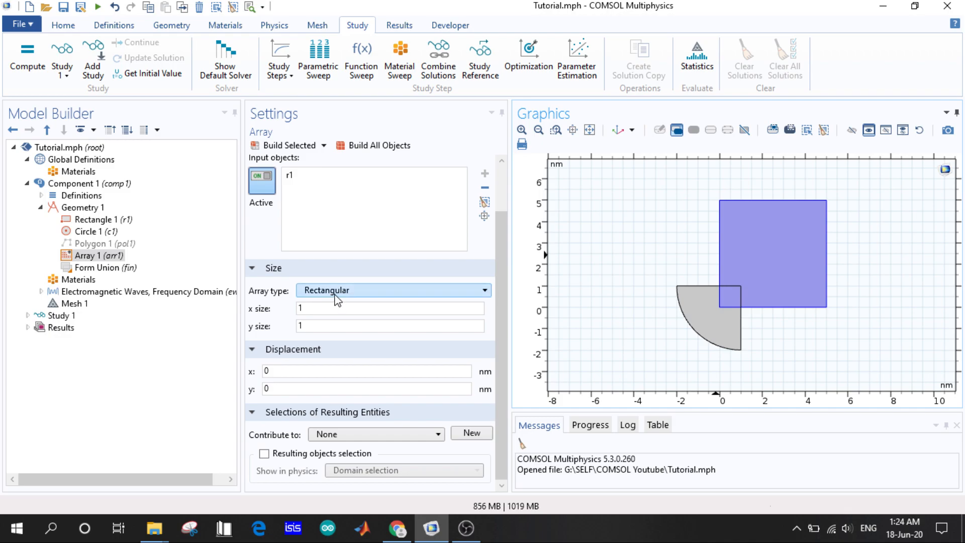
left_click(392, 290)
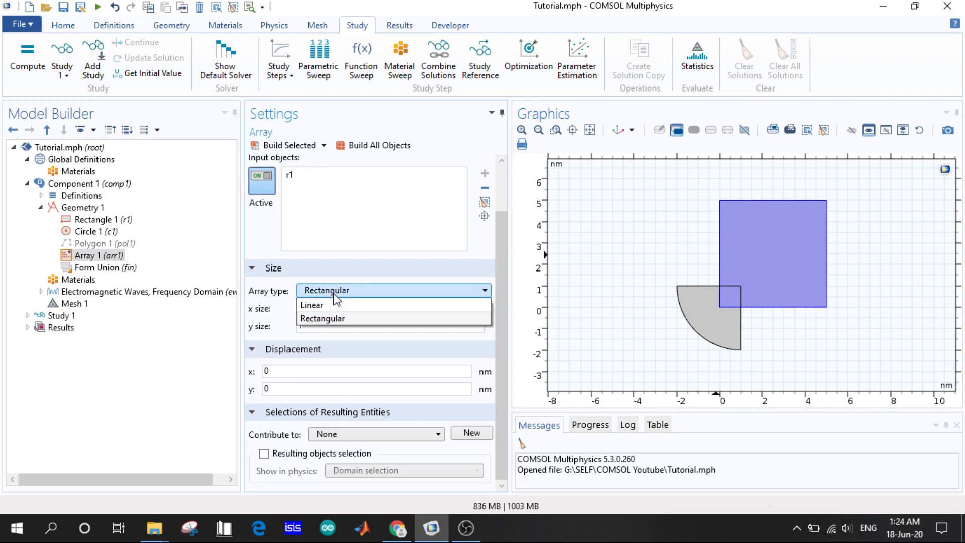
left_click(323, 319)
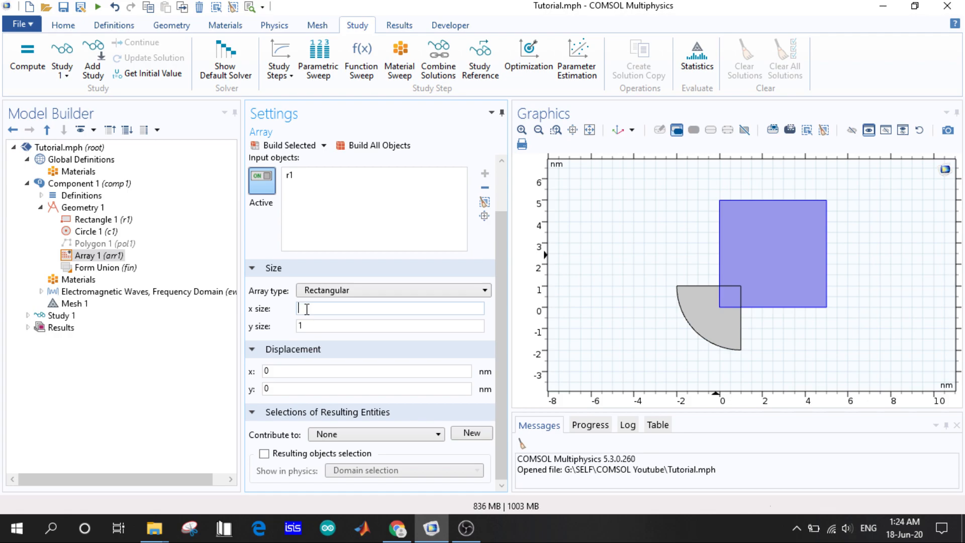
type("10")
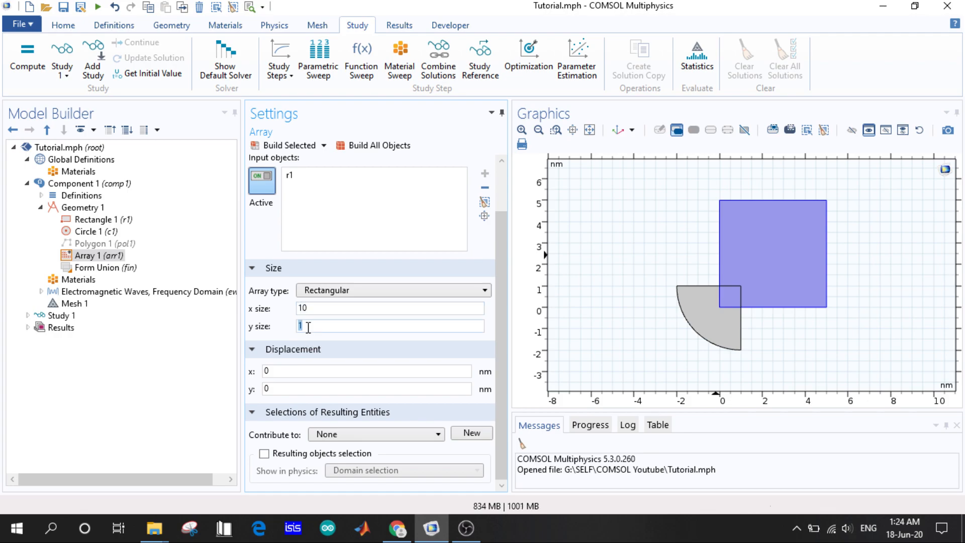
type("0")
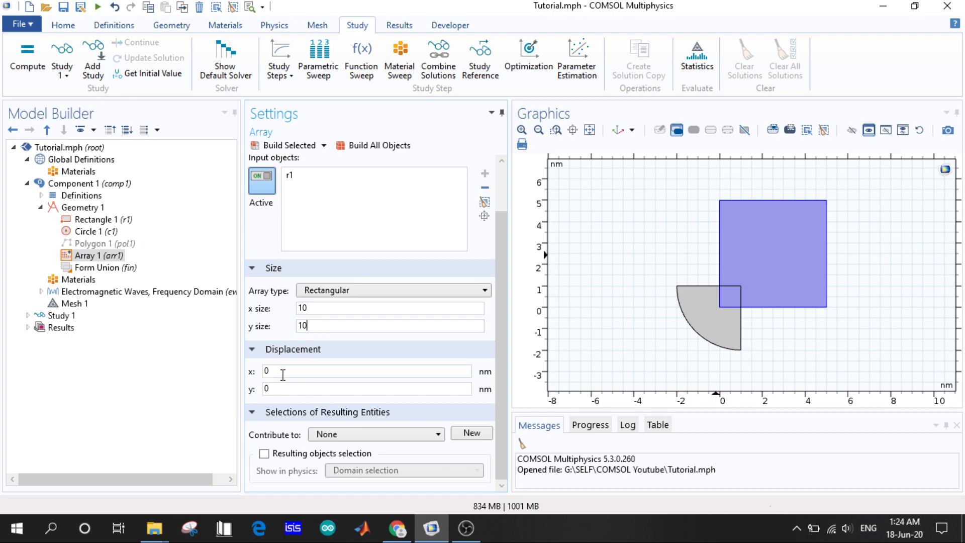
type("5")
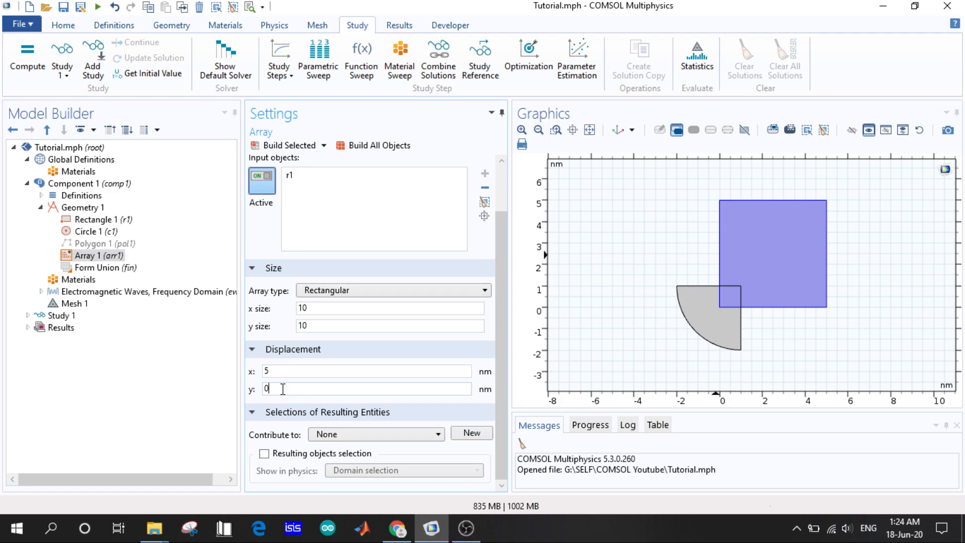
type("5")
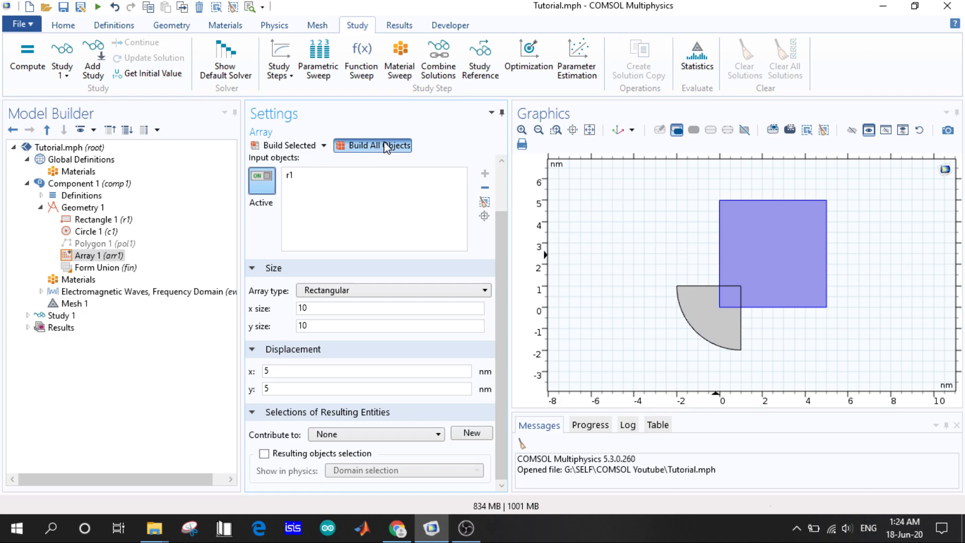
left_click(379, 145)
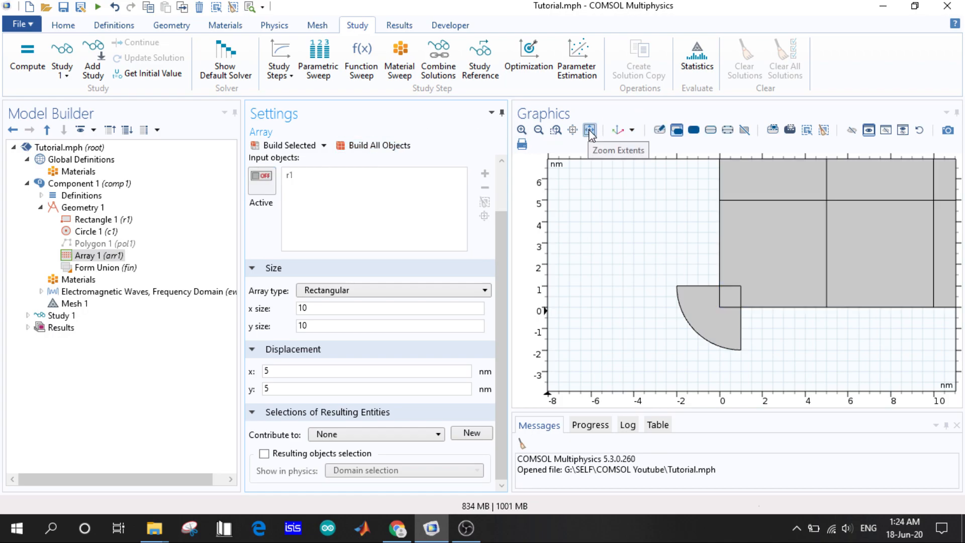
left_click(589, 130)
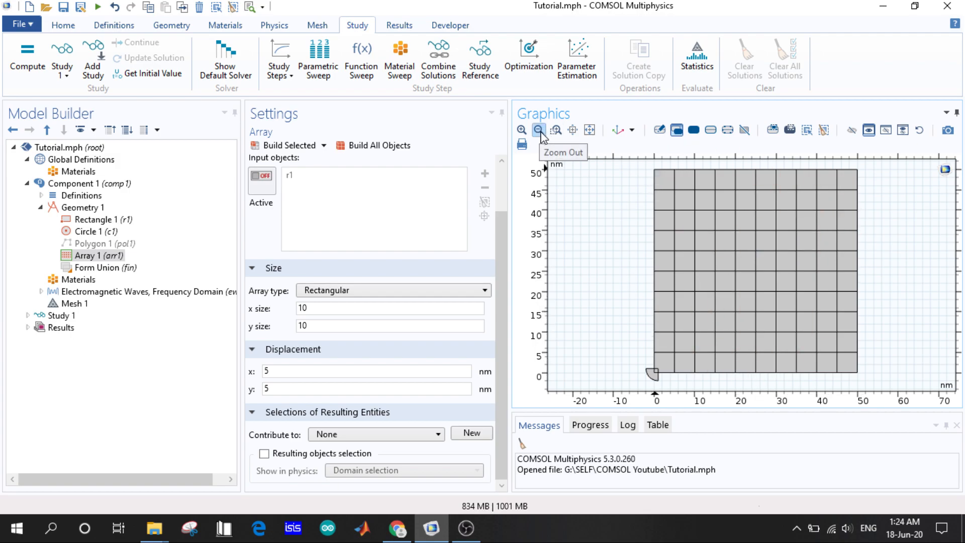
mouse_move(555, 129)
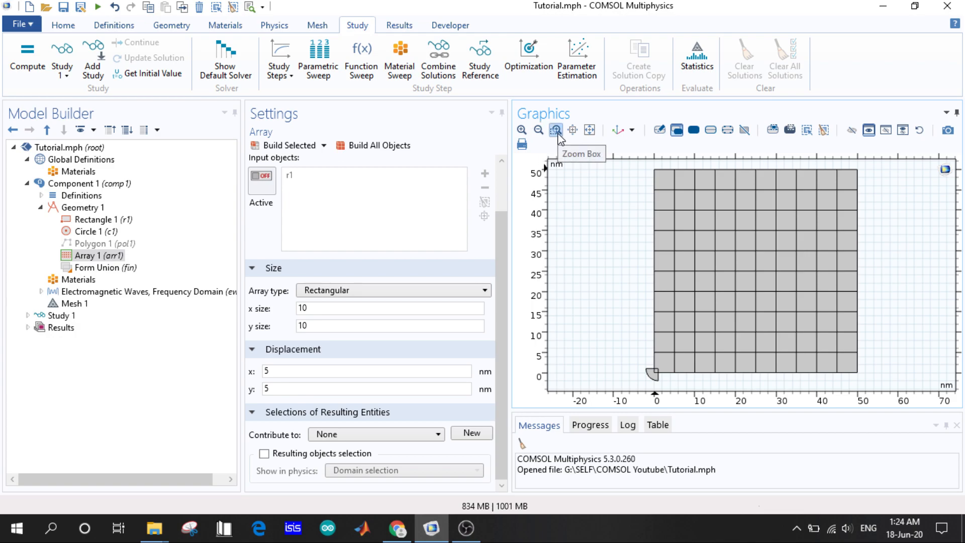
mouse_move(561, 156)
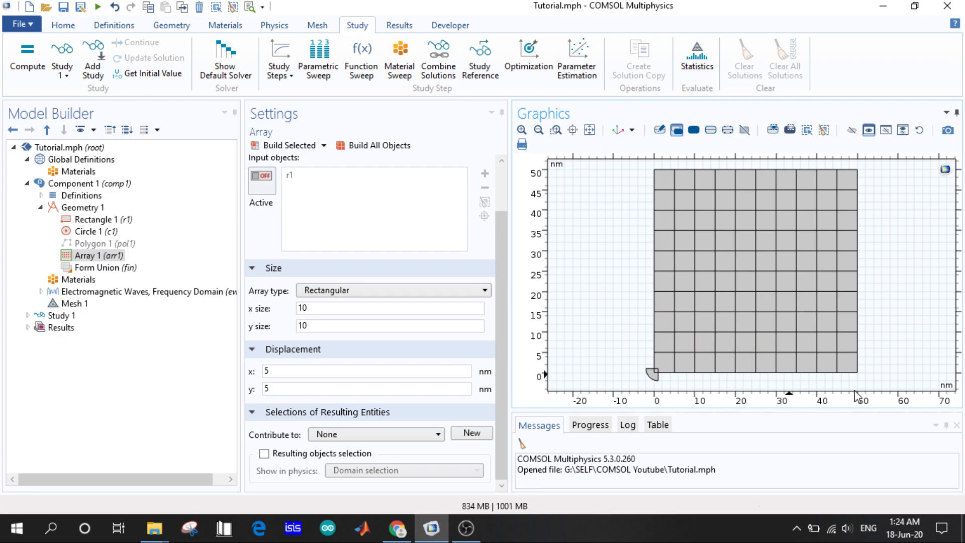
mouse_move(522, 130)
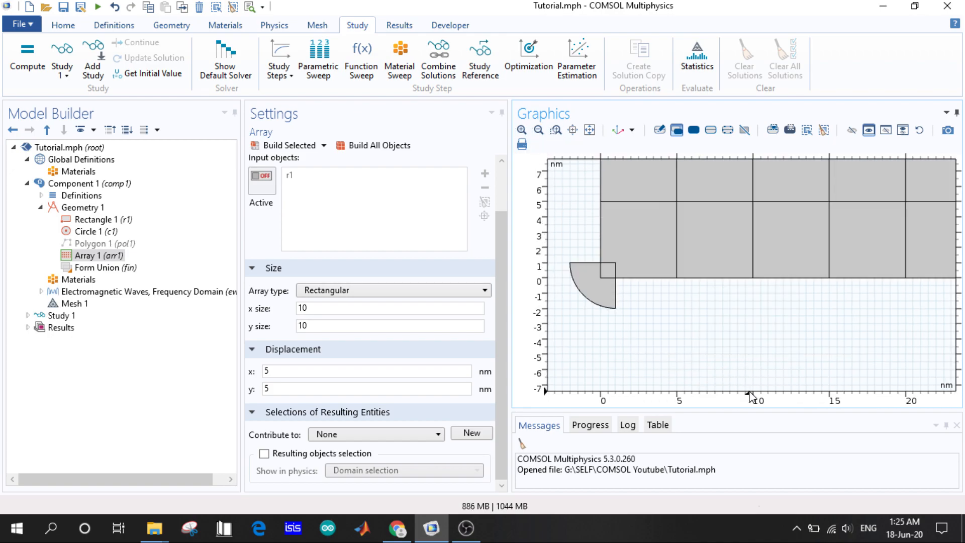
mouse_move(622, 286)
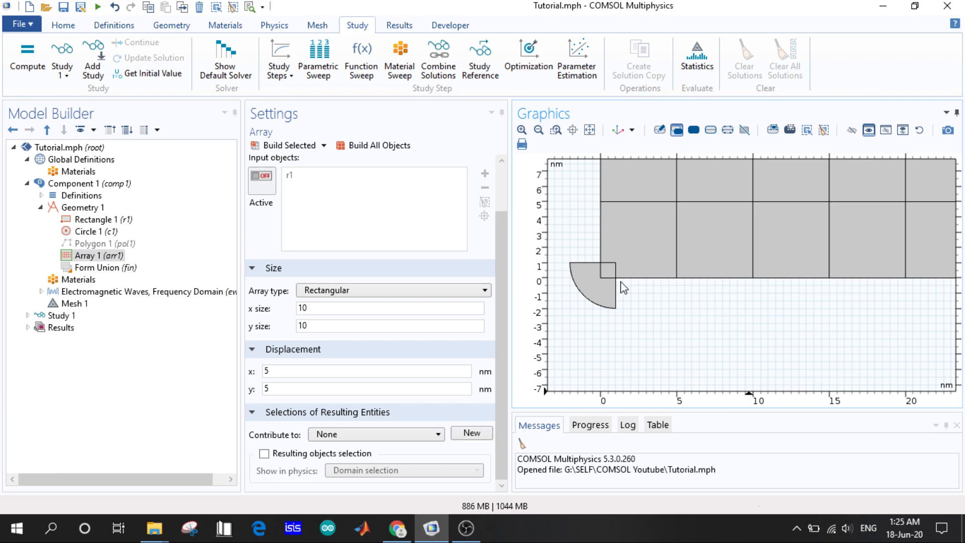
mouse_move(675, 287)
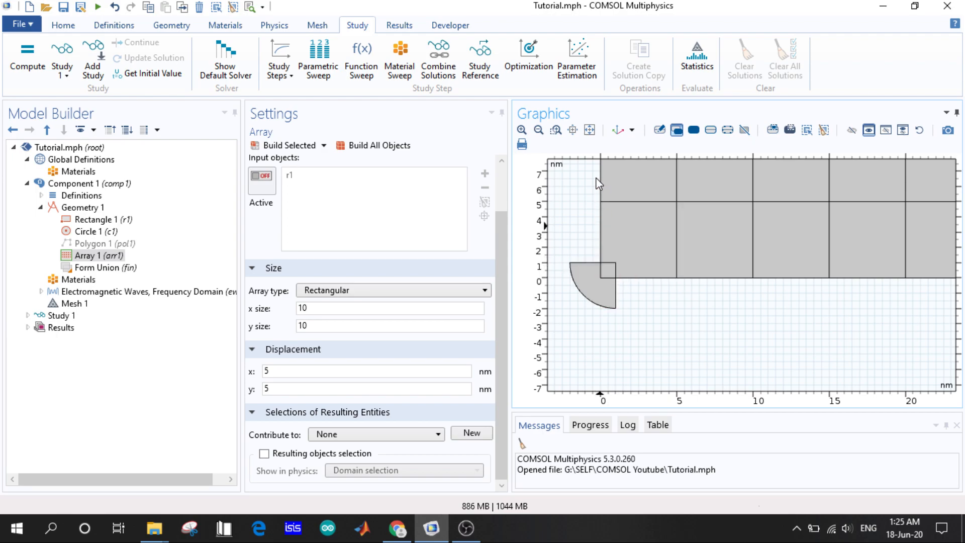
left_click(640, 235)
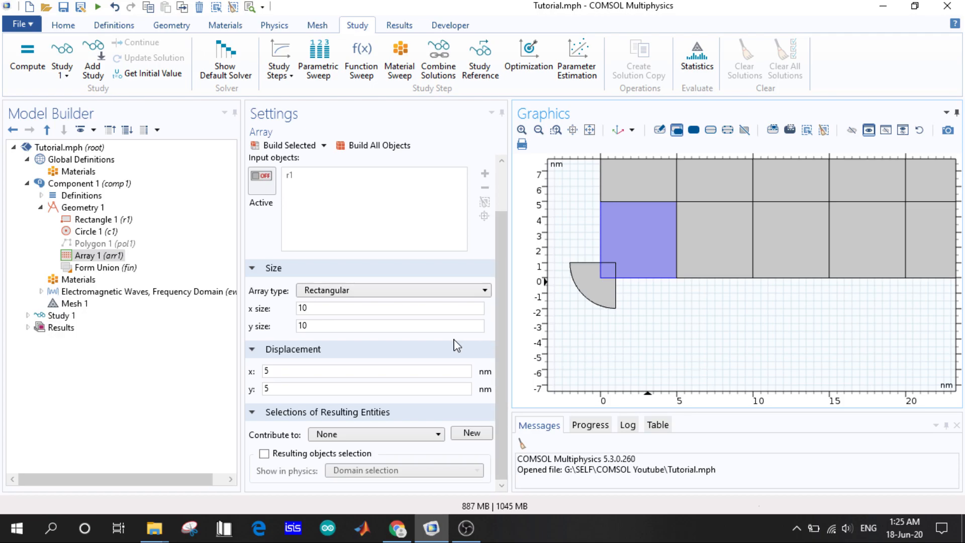
left_click(366, 371)
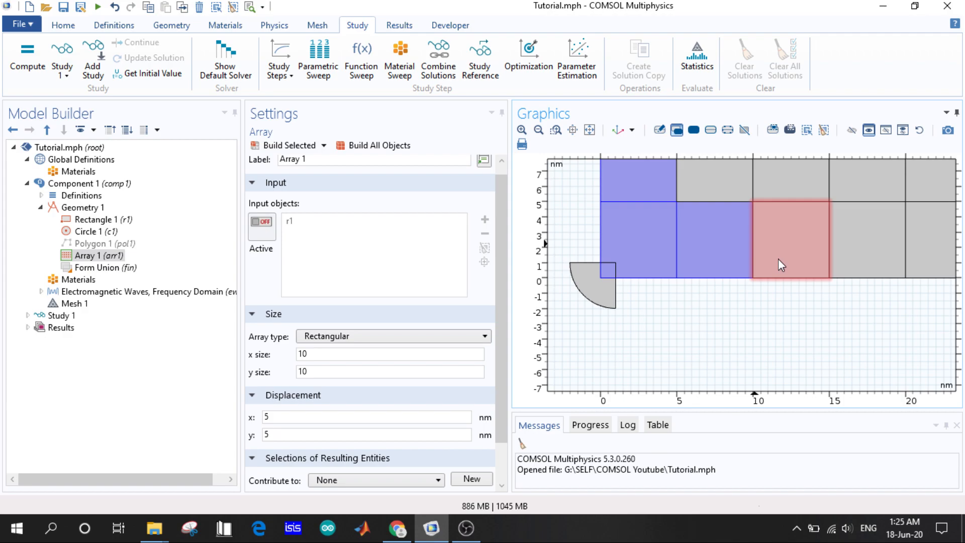
mouse_move(772, 266)
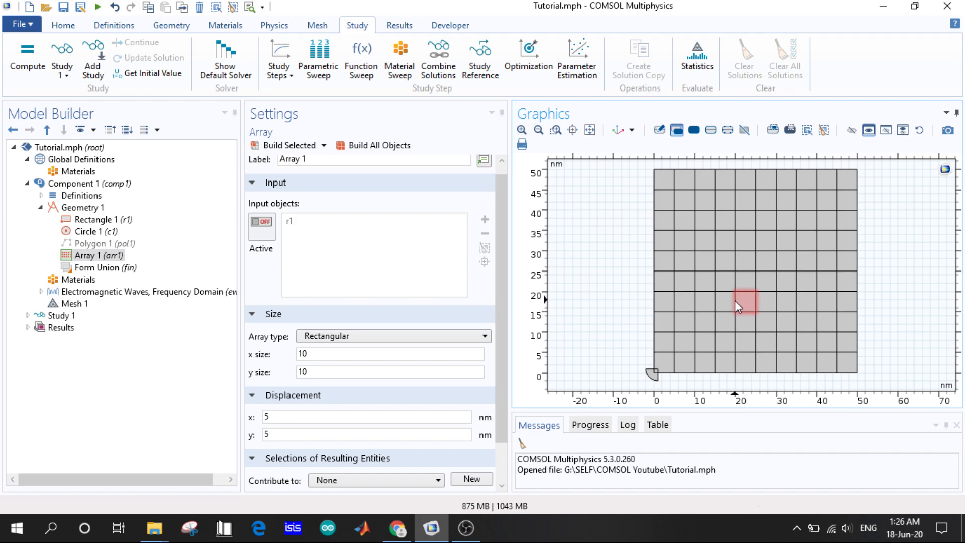
- Rebuild the 10 by 10 array with 10 nm displacement in both directions and fit it in view
left_click(390, 354)
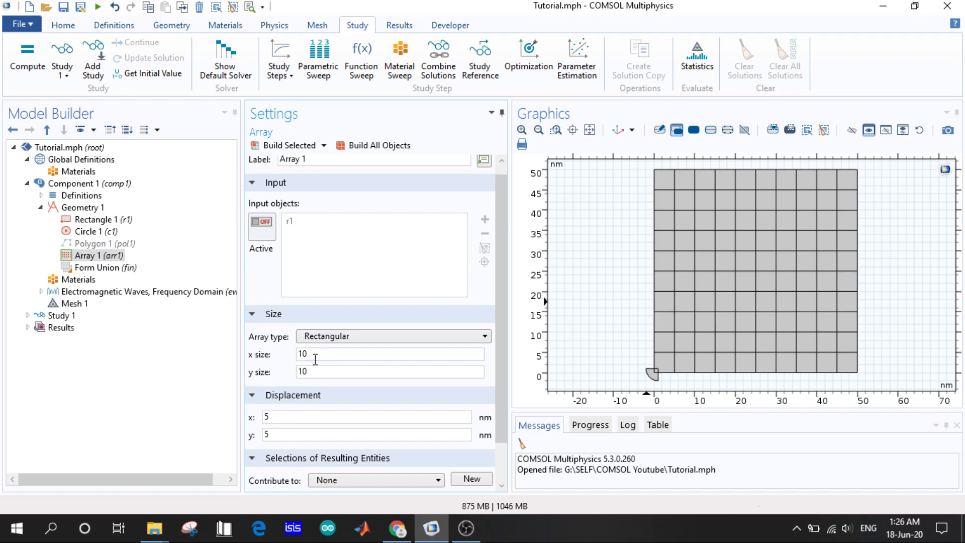
mouse_move(320, 384)
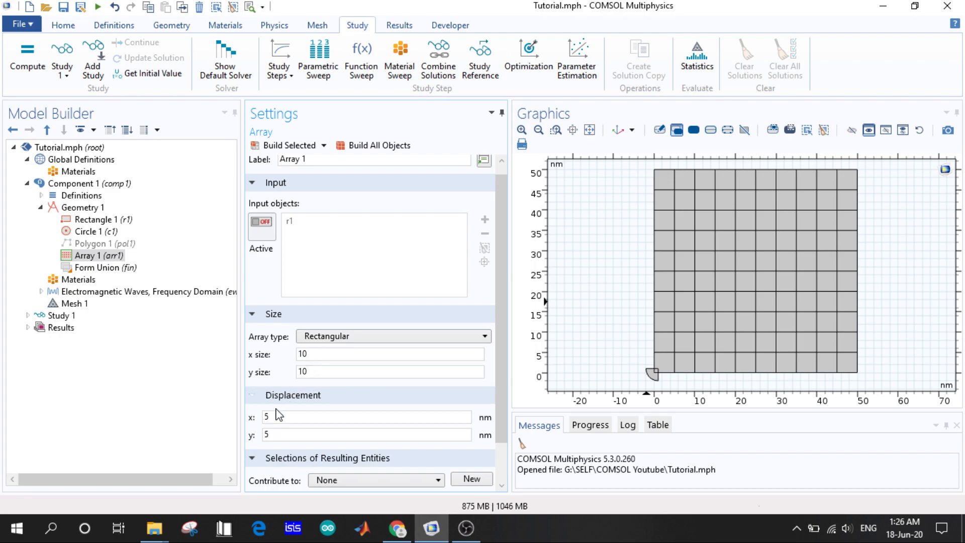
mouse_move(879, 381)
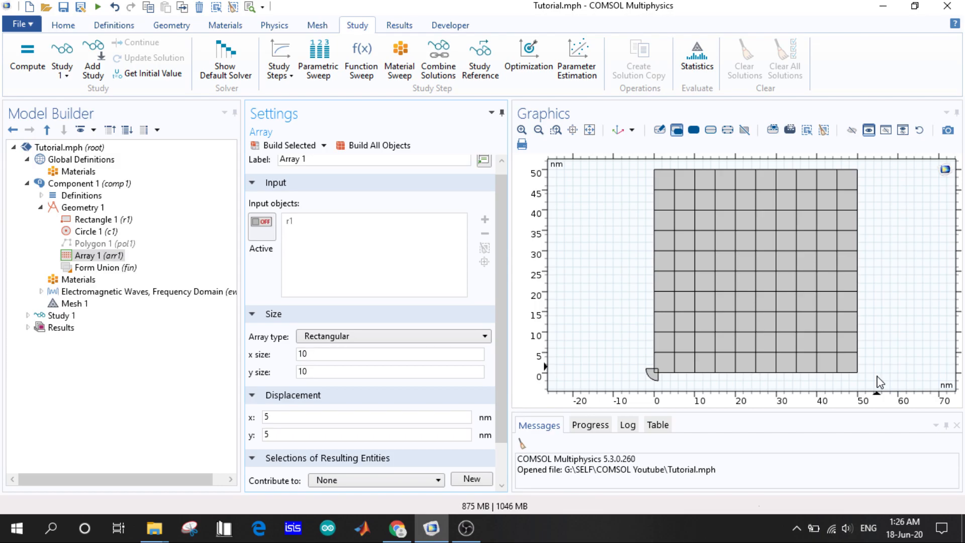
left_click(390, 354)
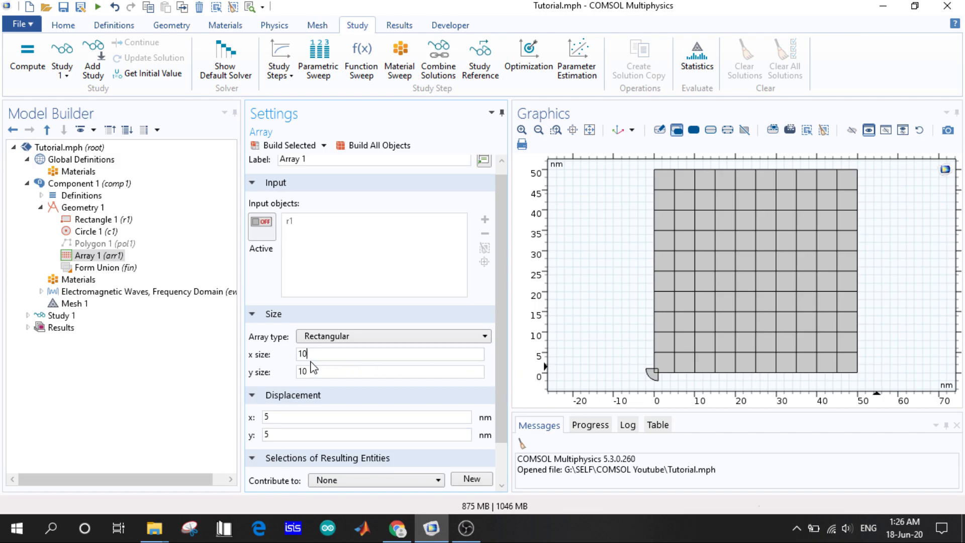
mouse_move(802, 370)
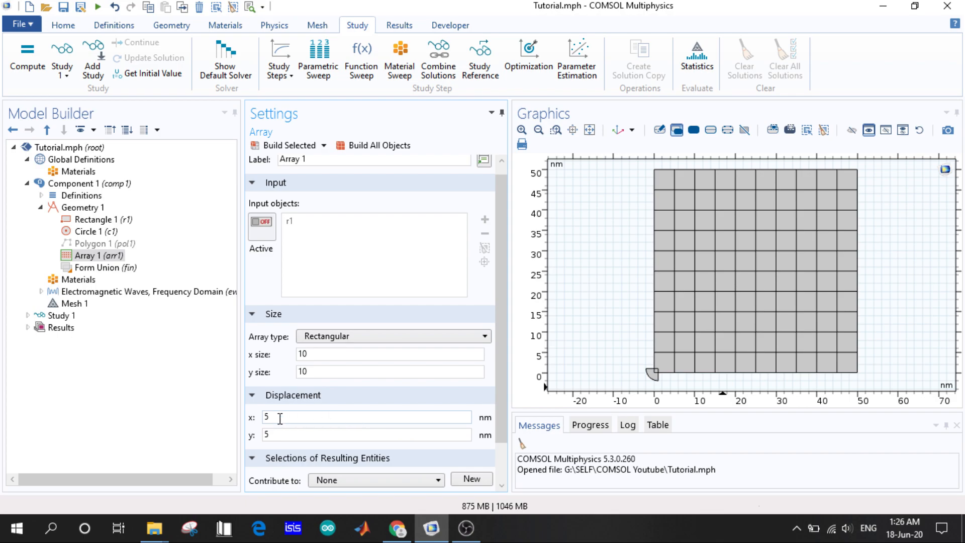
type("1")
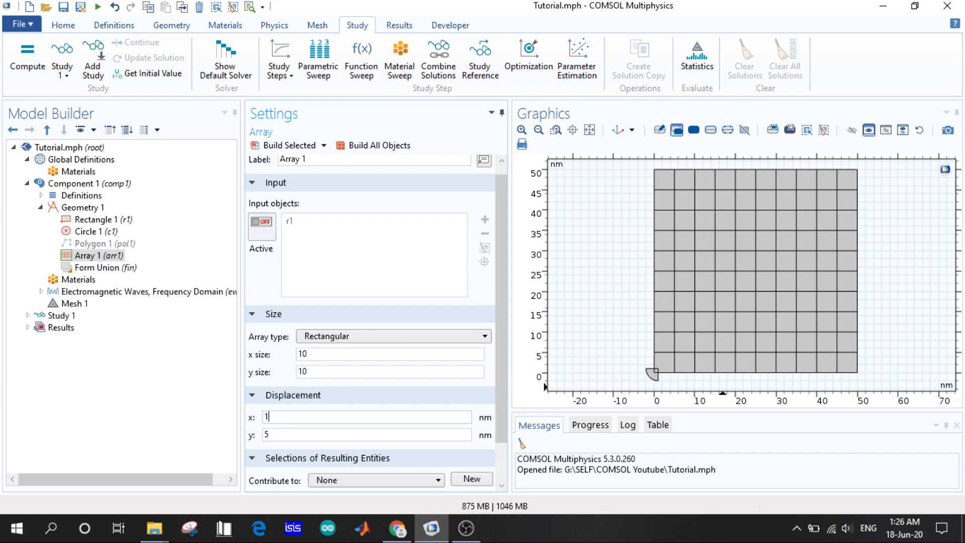
type("0")
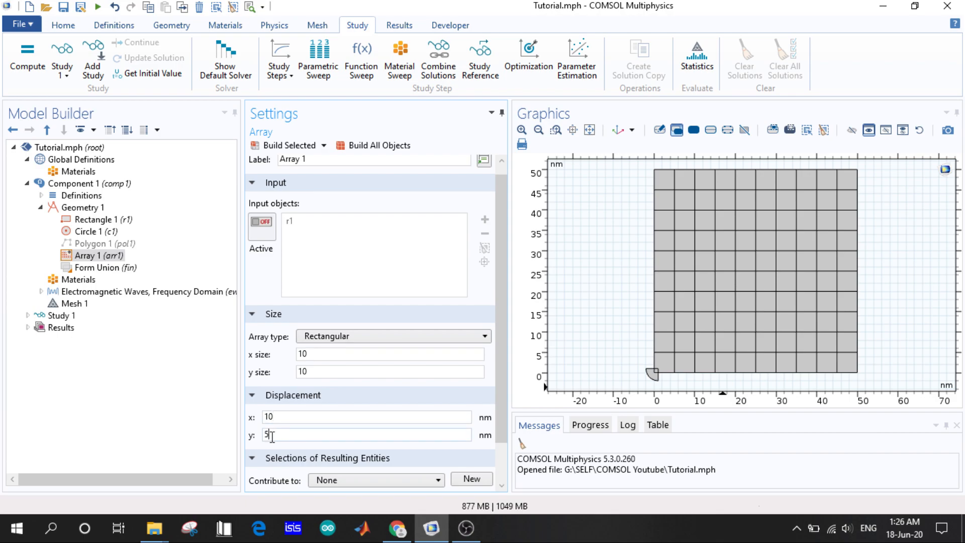
type("10")
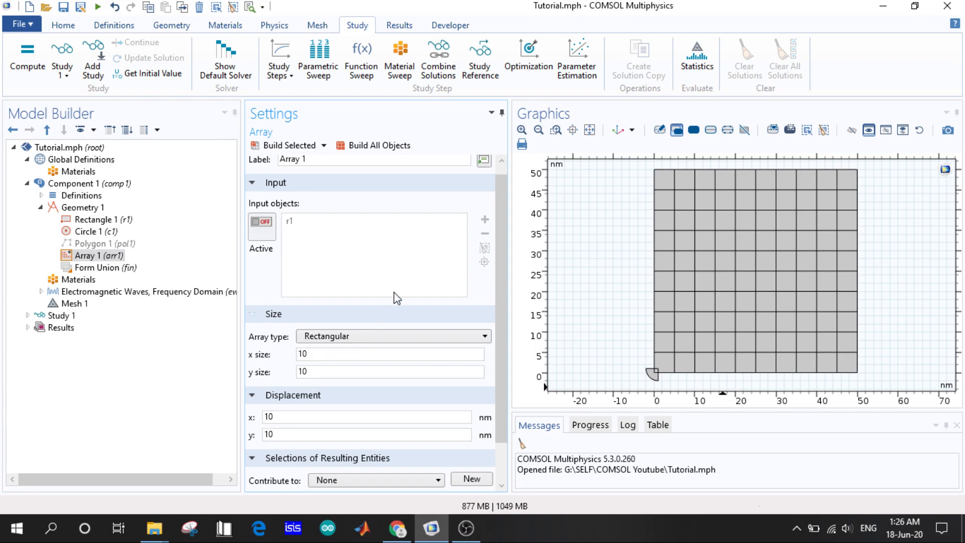
left_click(378, 145)
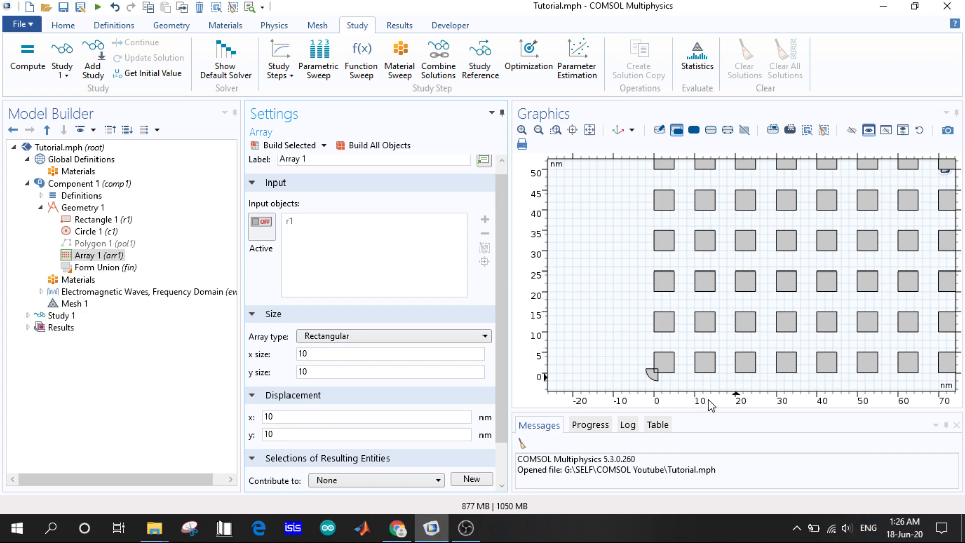
mouse_move(667, 380)
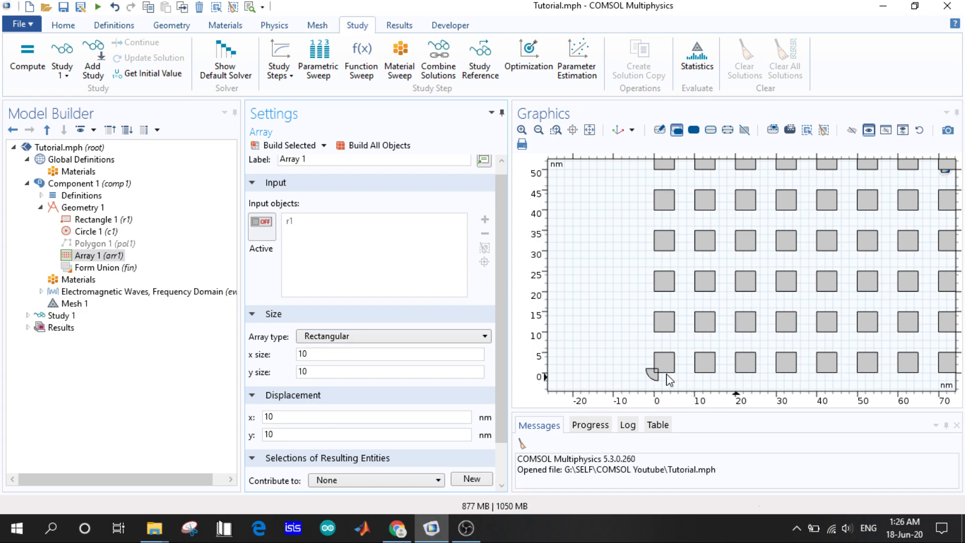
mouse_move(690, 377)
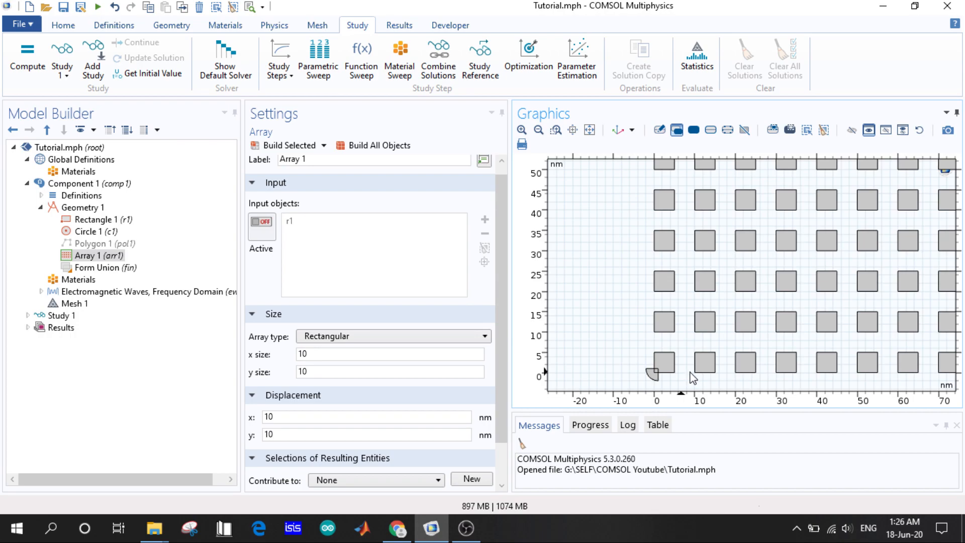
left_click(705, 361)
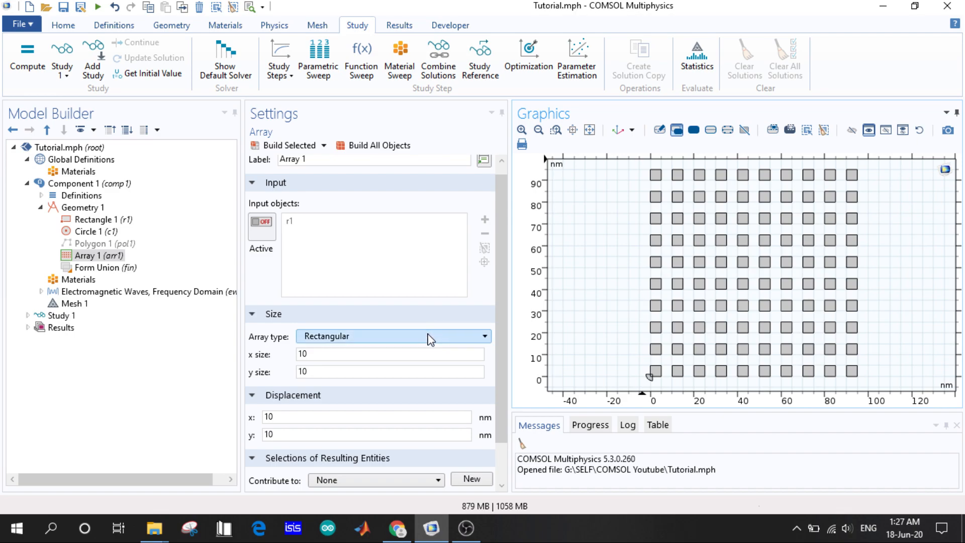
- Make Array 1 a linear 10-copy array stepping 5 nm in x and y, rebuilt into a diagonal row
left_click(281, 417)
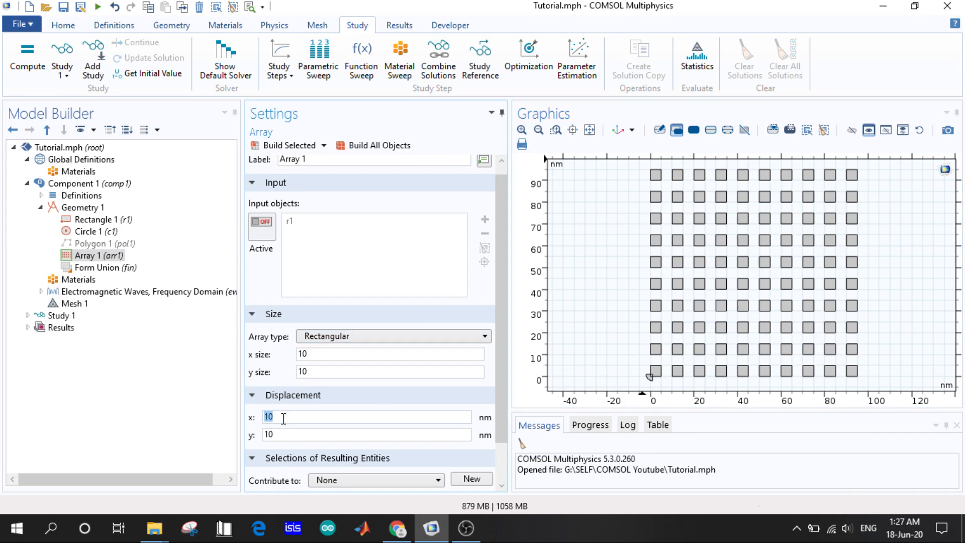
type("5")
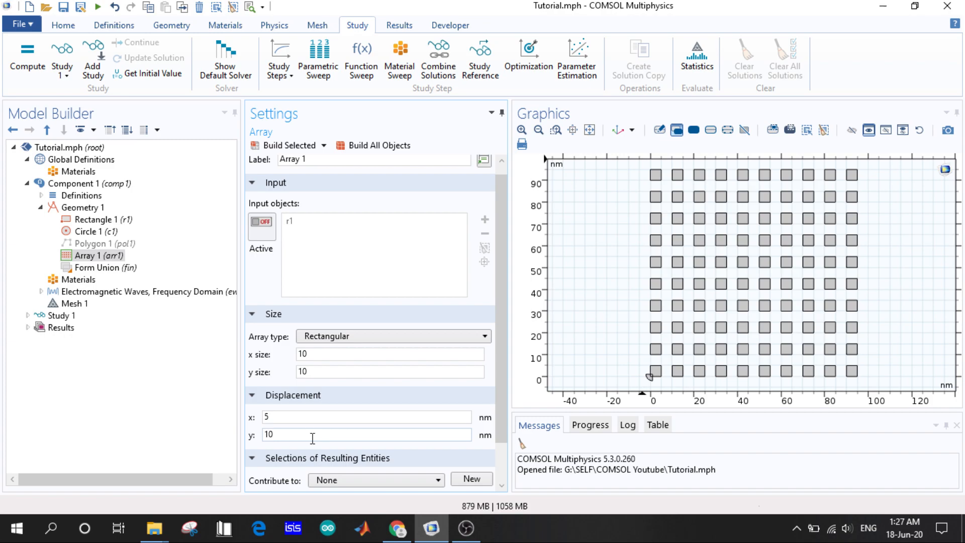
type("5")
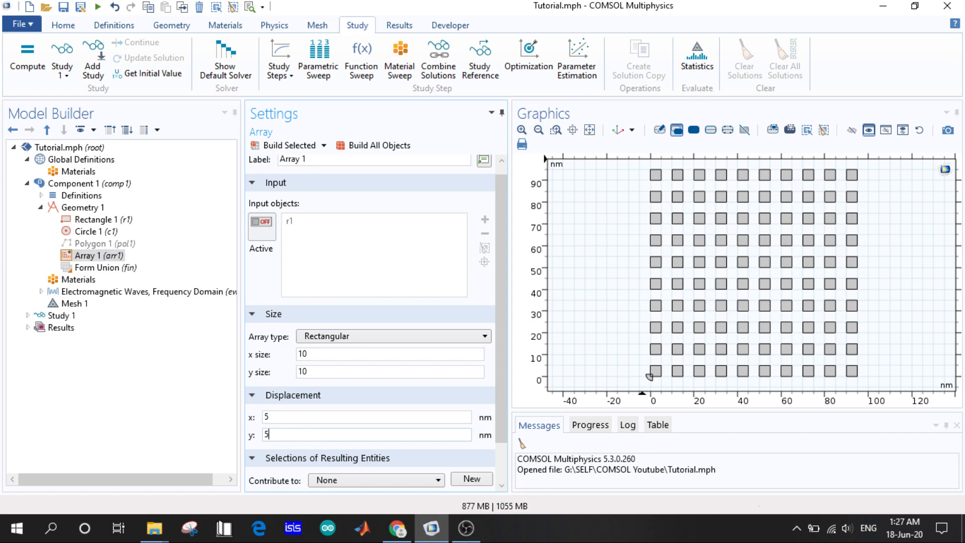
left_click(392, 335)
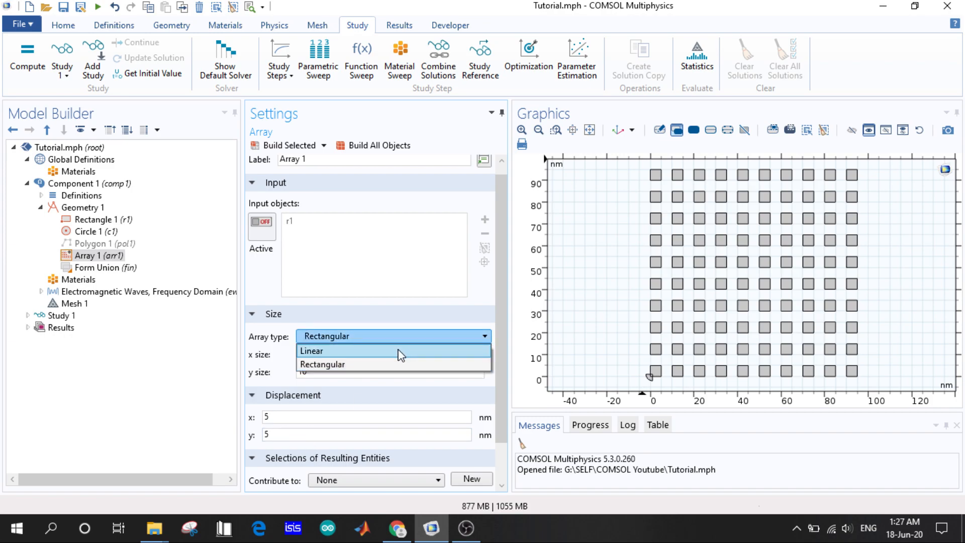
left_click(312, 351)
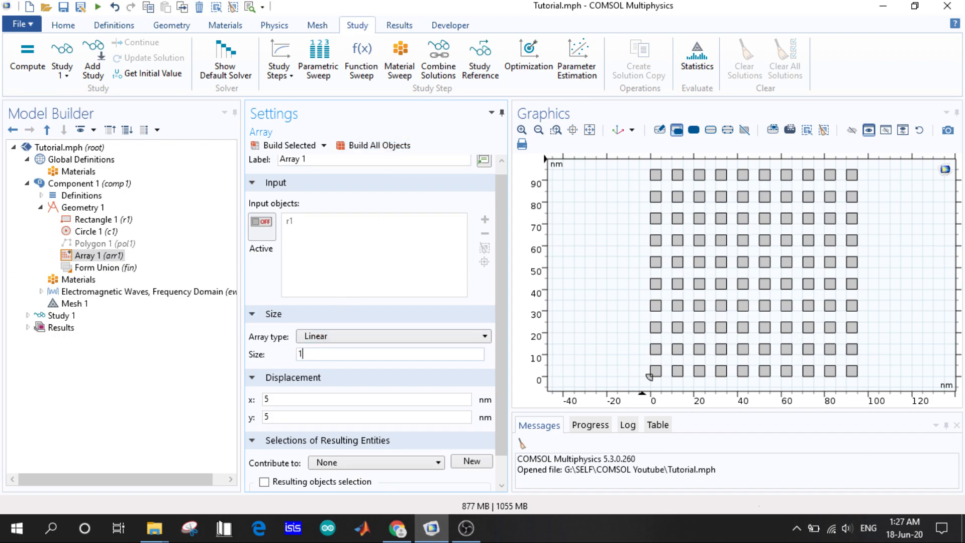
left_click(378, 145)
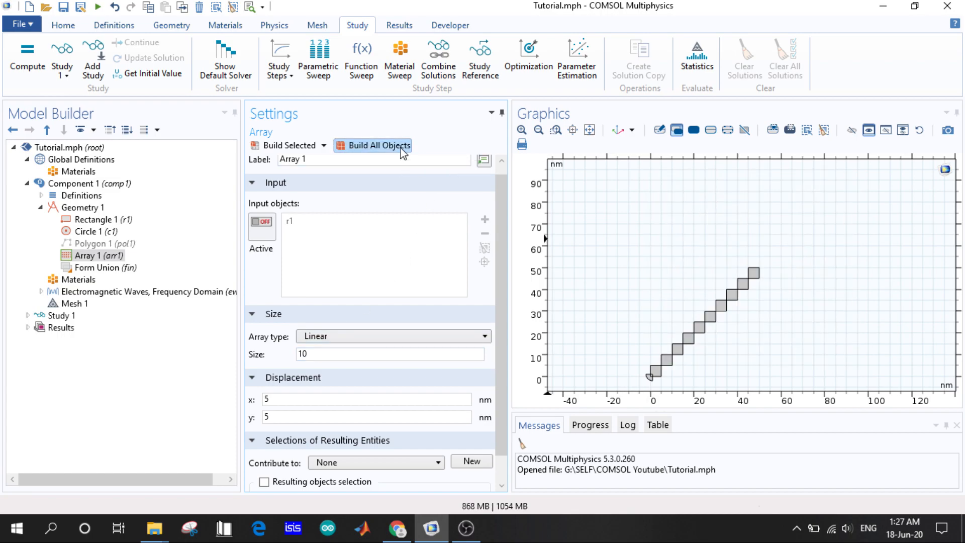
left_click(589, 130)
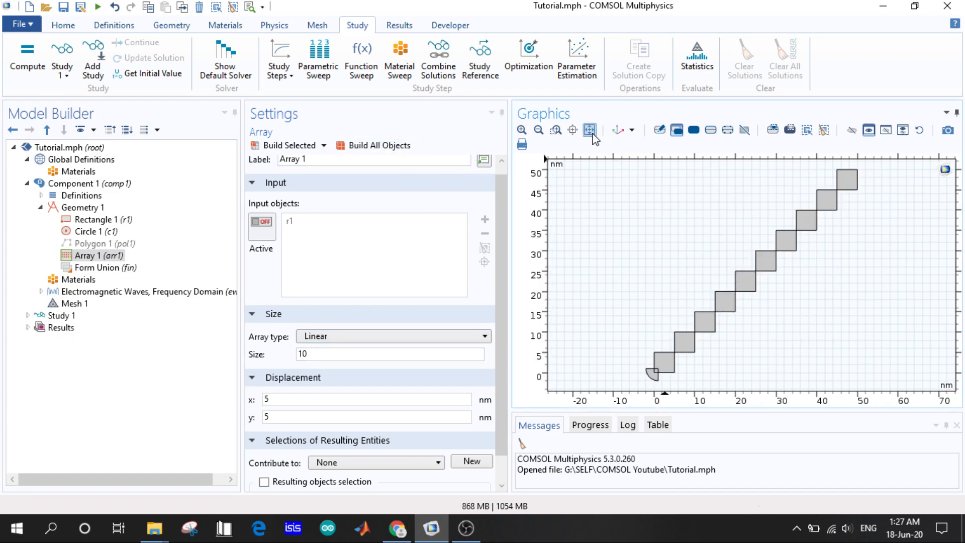
left_click(664, 361)
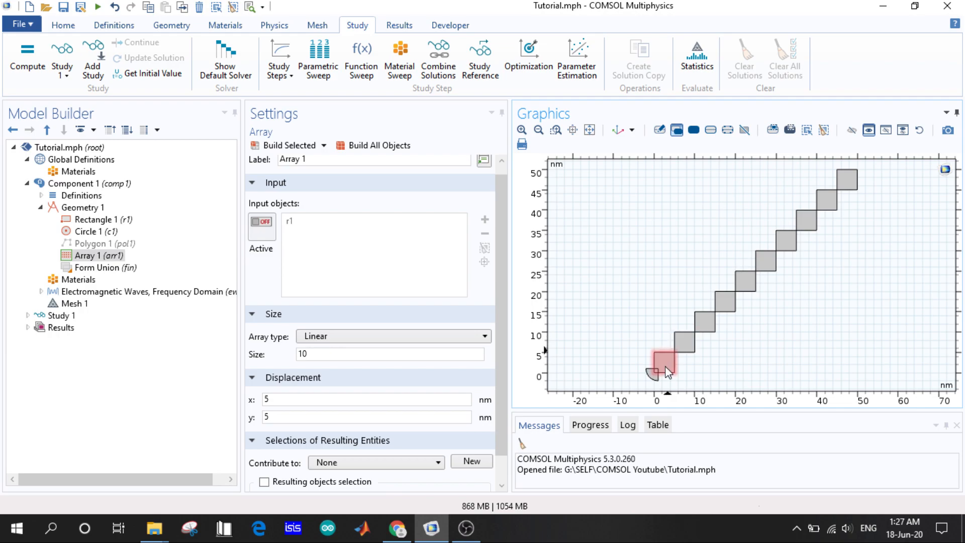
mouse_move(806, 225)
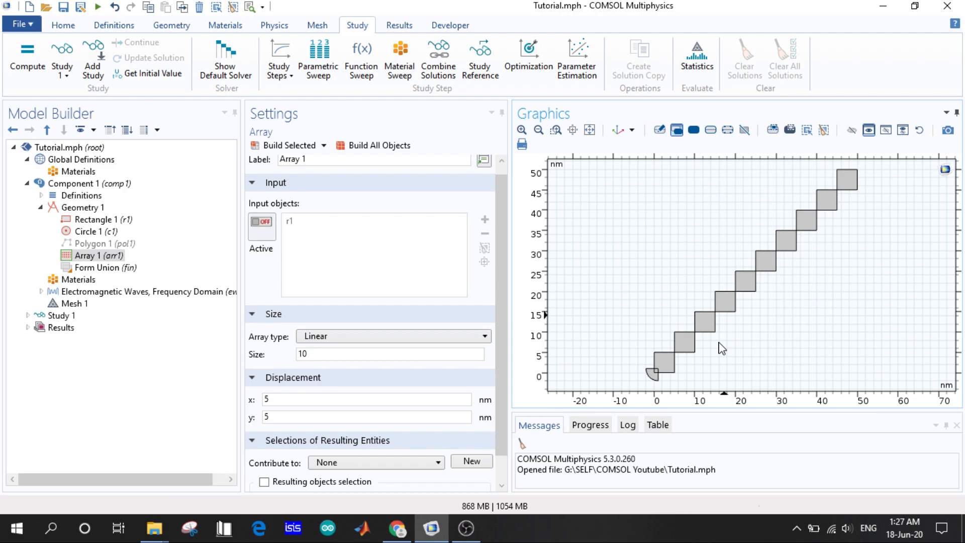
- Disable Array 1 and bring up Geometry 1's options for adding features
right_click(91, 256)
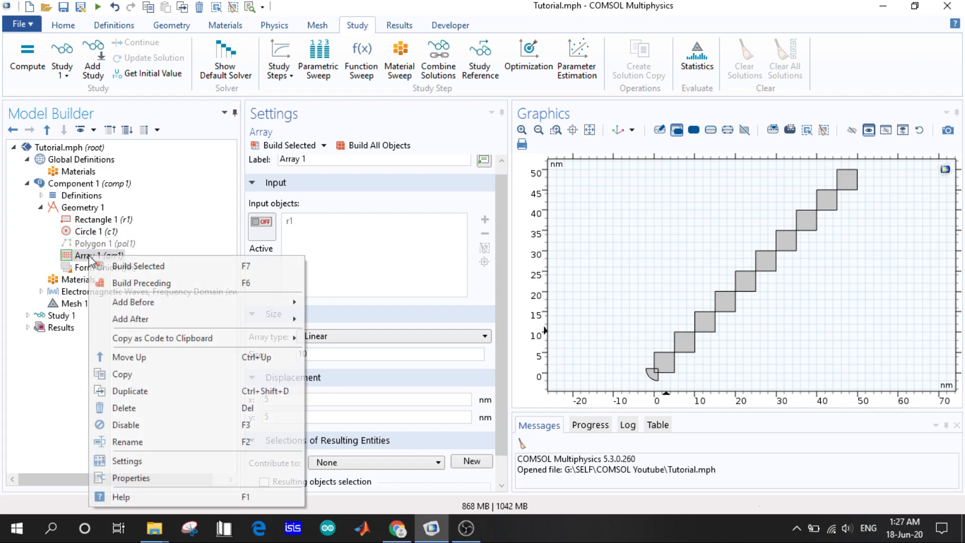
mouse_move(145, 424)
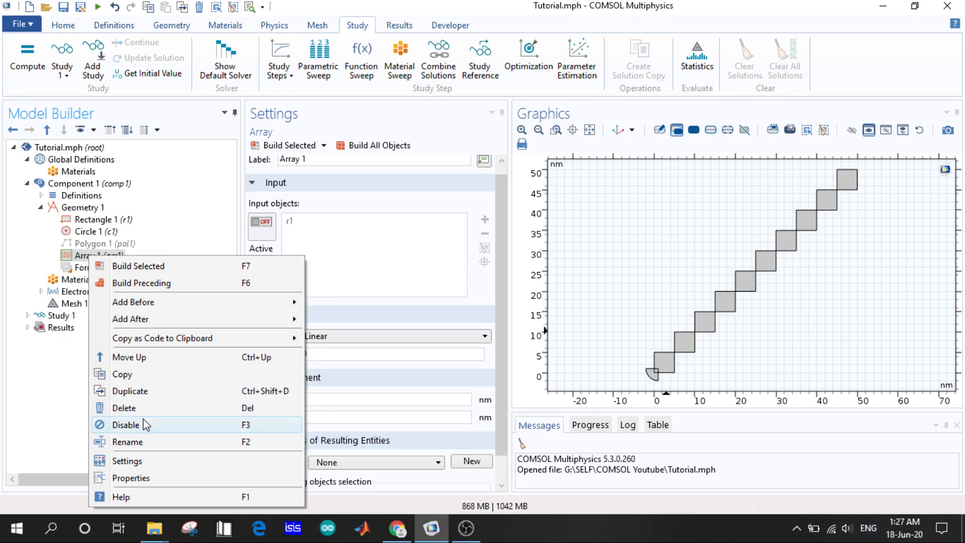
left_click(77, 207)
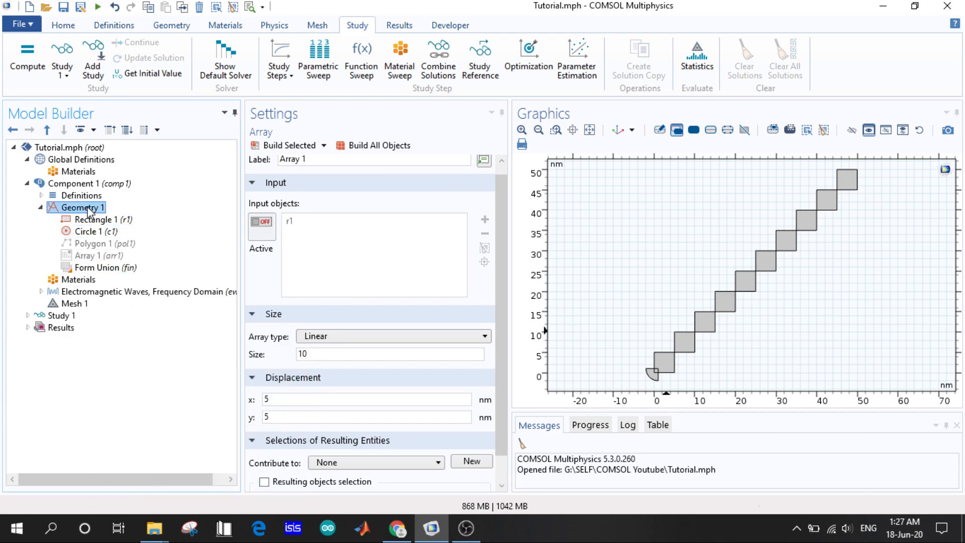
right_click(79, 207)
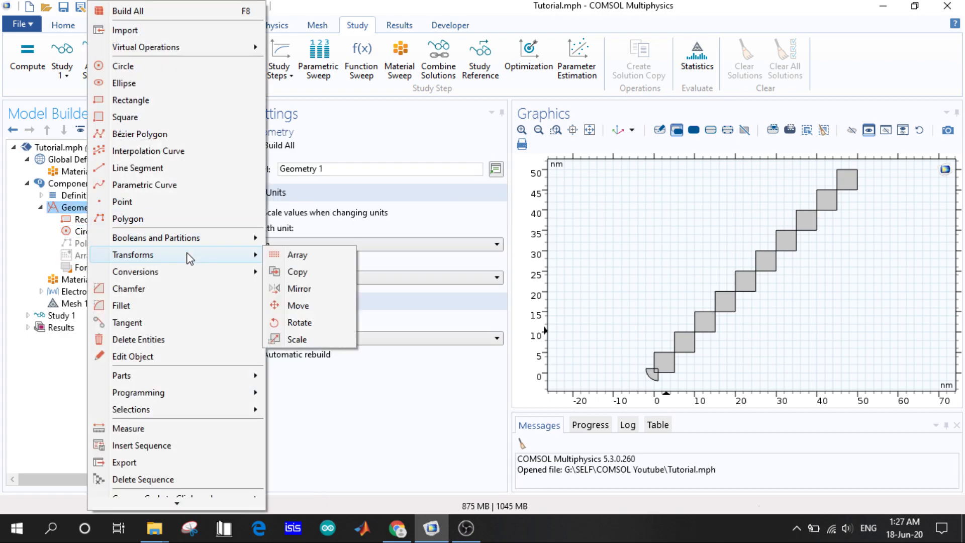
- Add a Copy transform and dismiss the missing-input build error
left_click(297, 272)
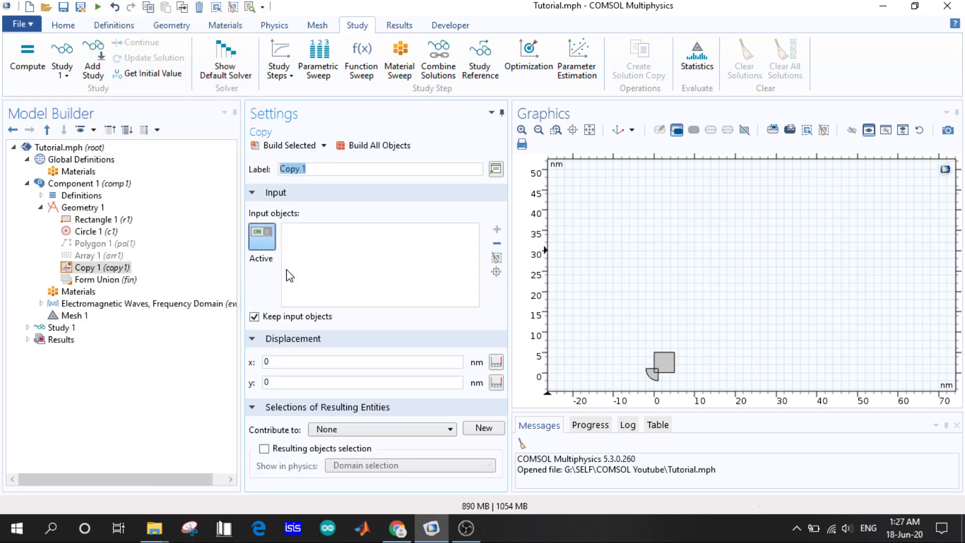
left_click(380, 144)
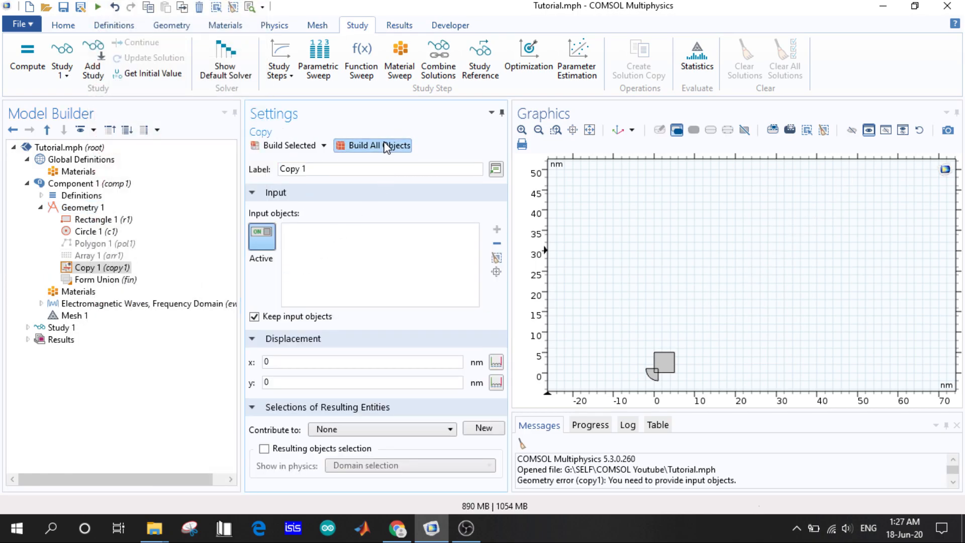
left_click(378, 145)
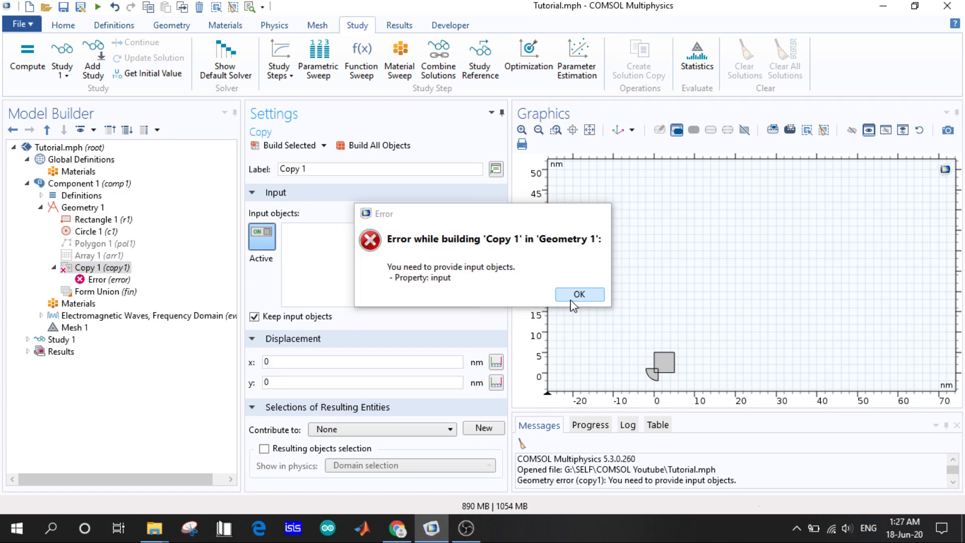
left_click(579, 293)
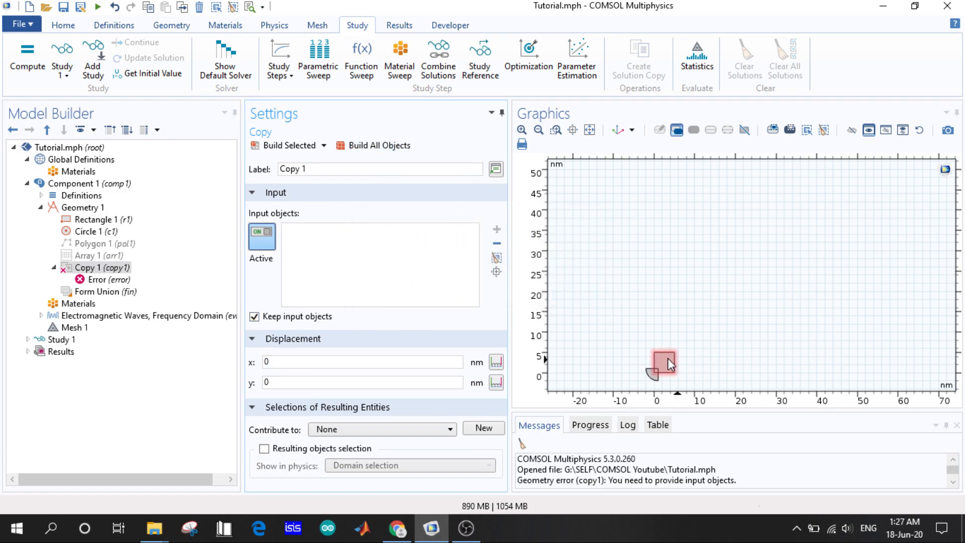
- Copy rectangle r1 with a 10 nm shift in x and y and build it
left_click(664, 362)
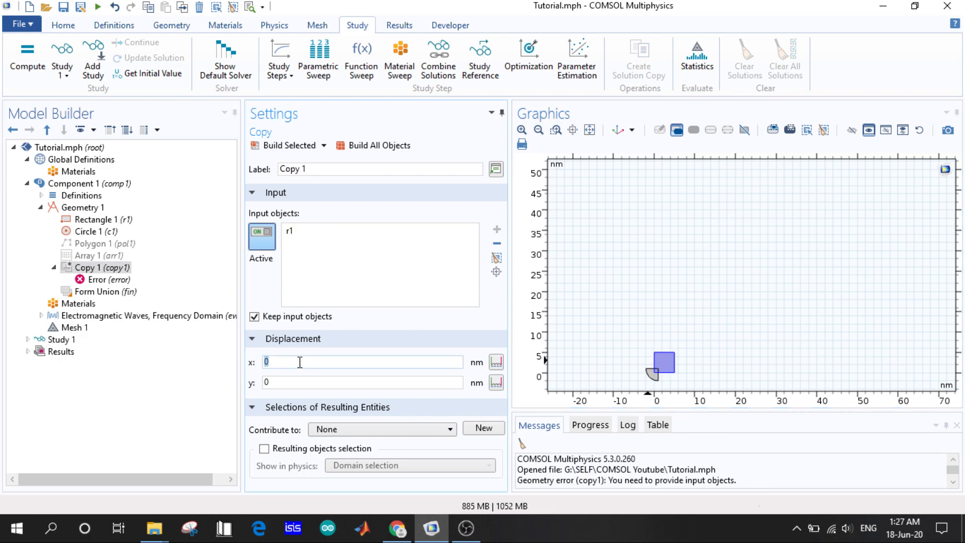
type("10")
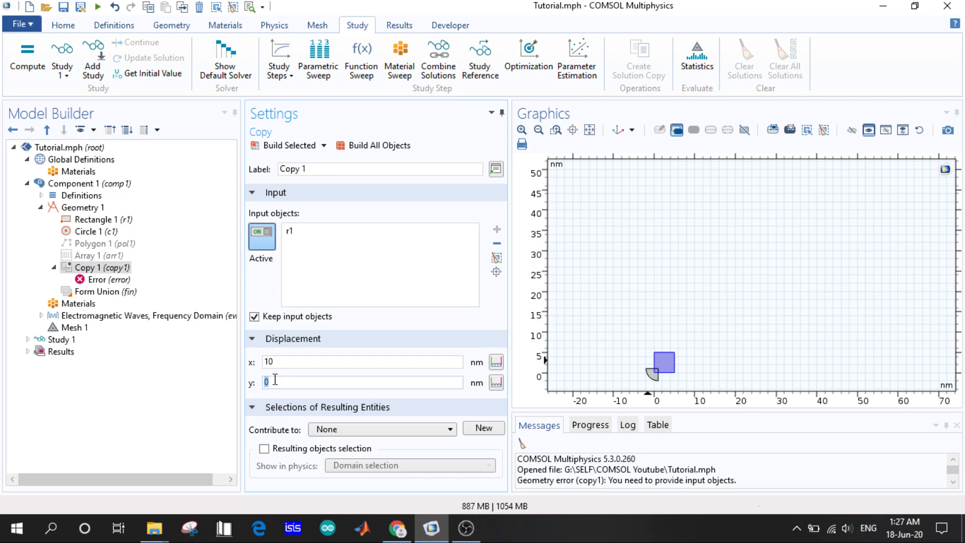
type("10")
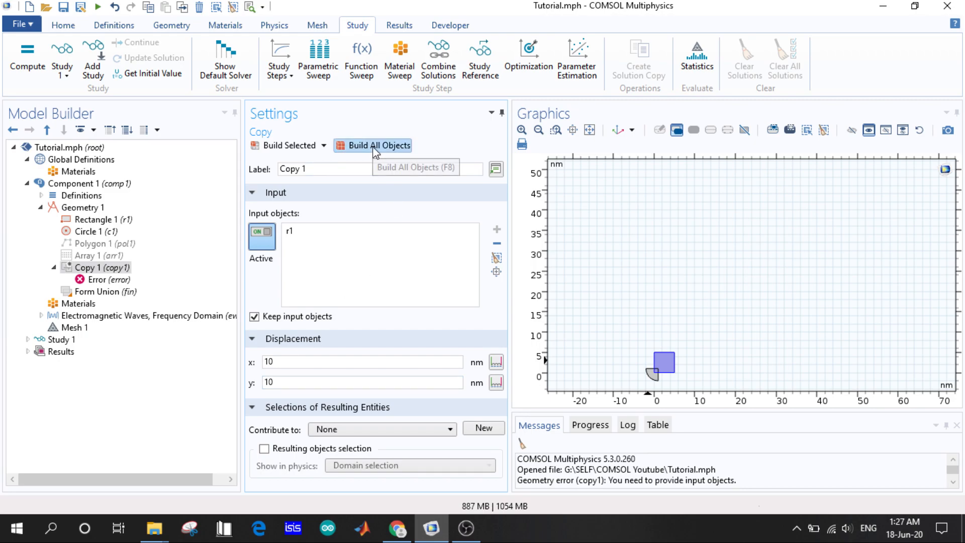
left_click(378, 145)
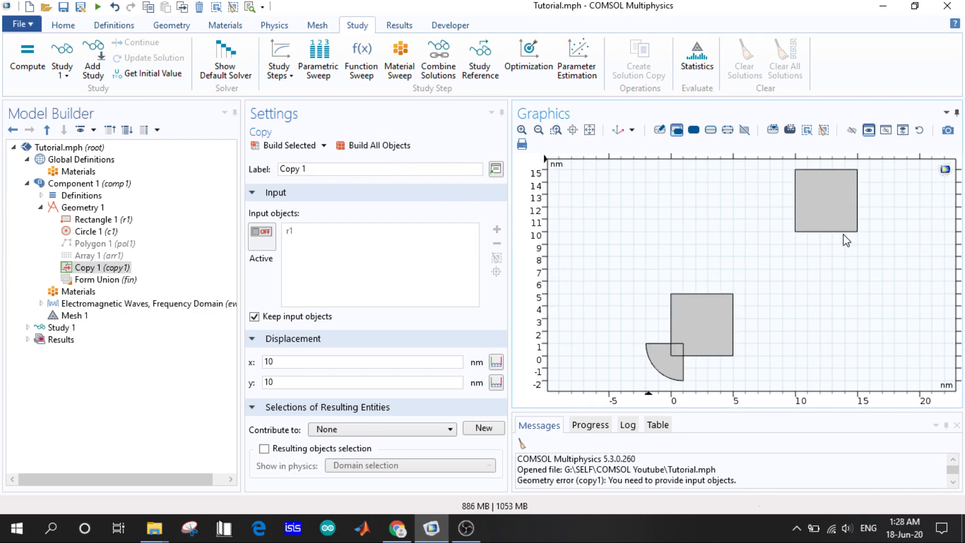
mouse_move(669, 398)
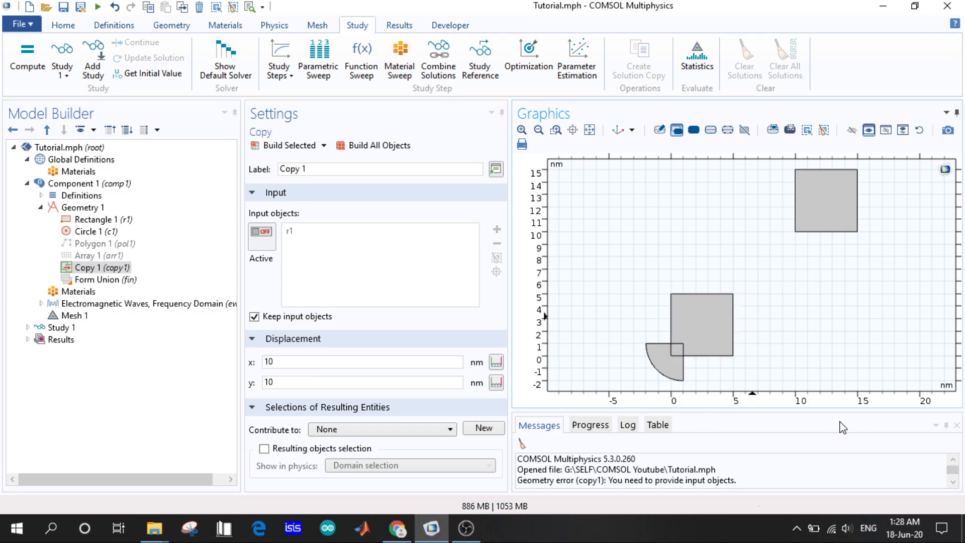
left_click(708, 312)
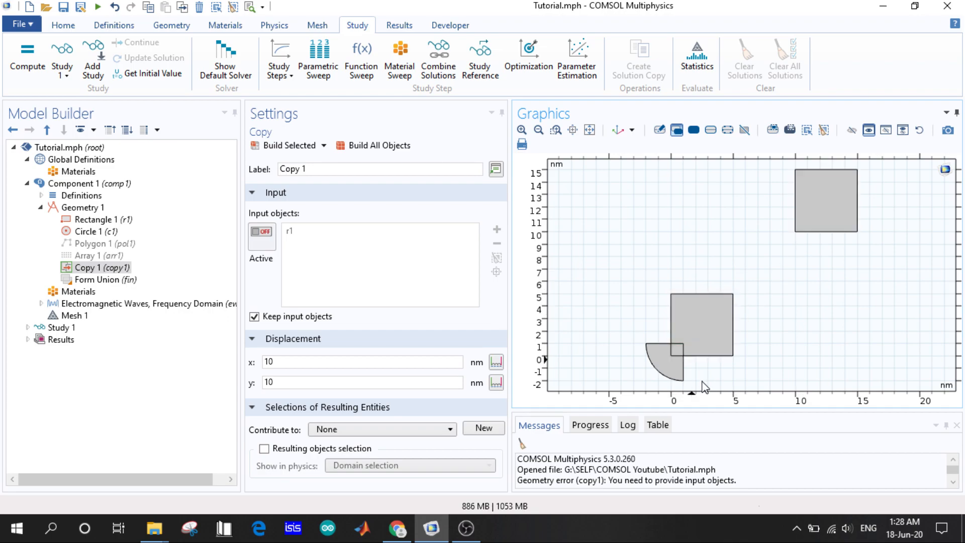
- Bring up the geometry transforms list for Geometry 1
right_click(90, 268)
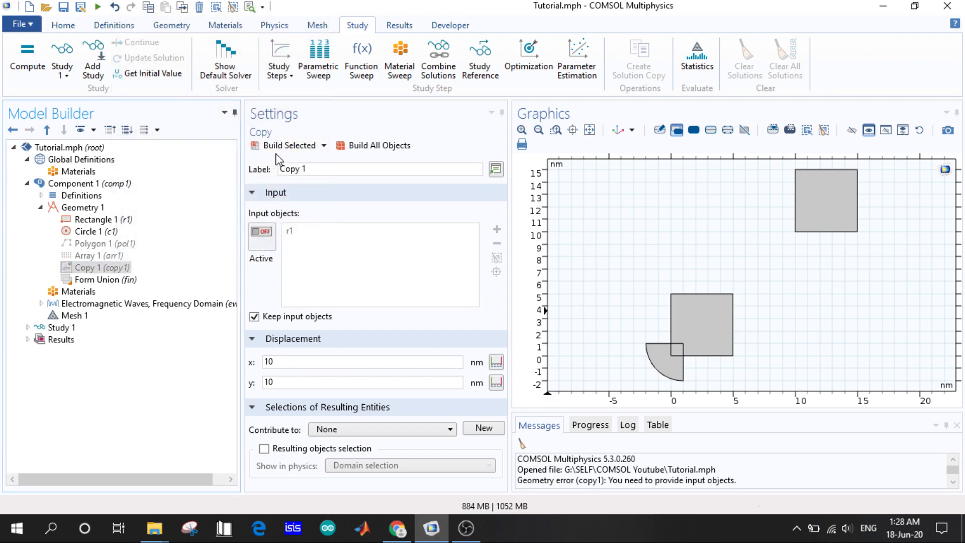
left_click(77, 207)
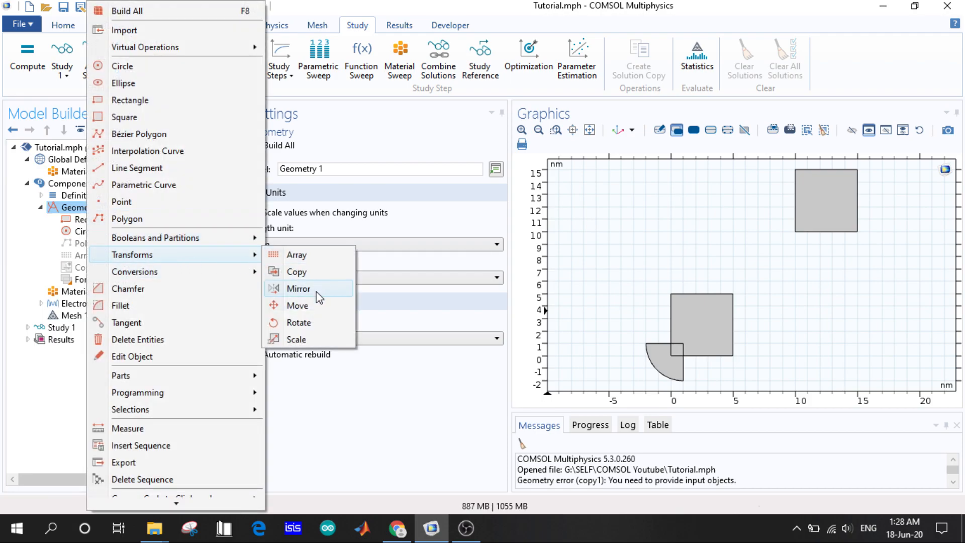
mouse_move(304, 309)
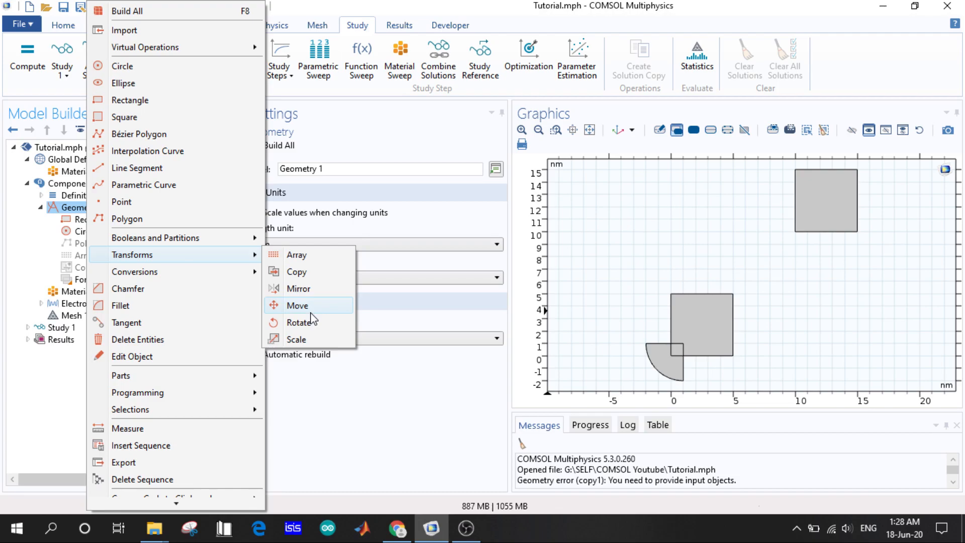
mouse_move(310, 340)
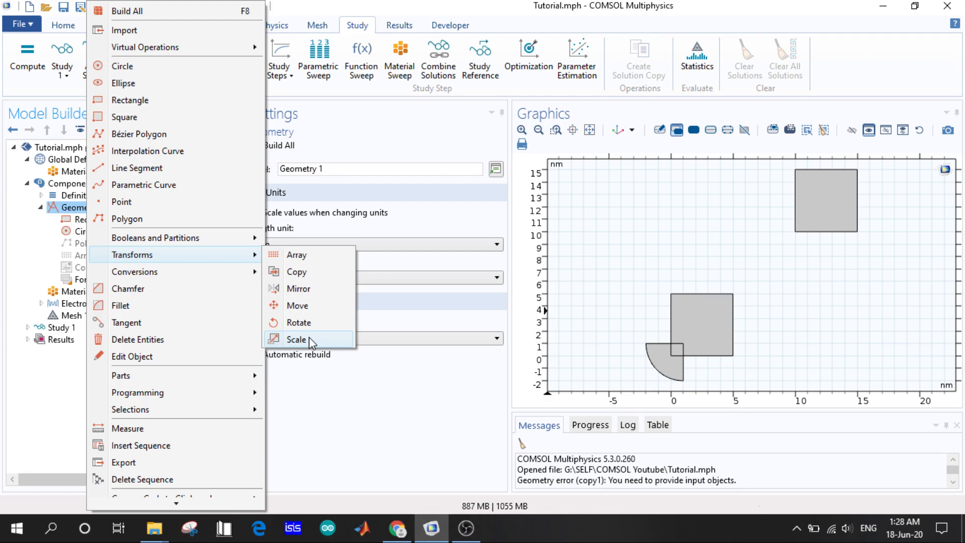
mouse_move(318, 305)
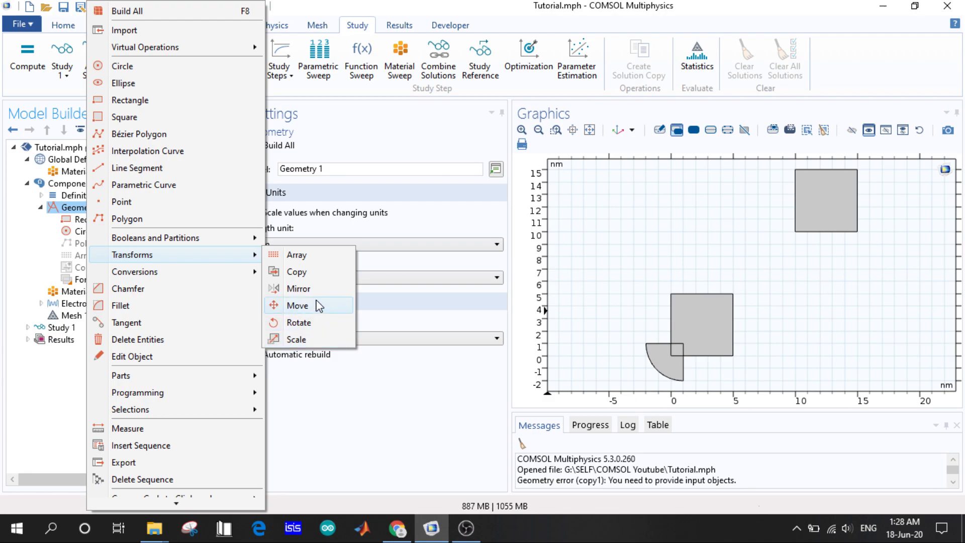
- Scale rectangle r1 isotropically by factor 2, trying centre (5,5) then returning it to the origin
left_click(296, 340)
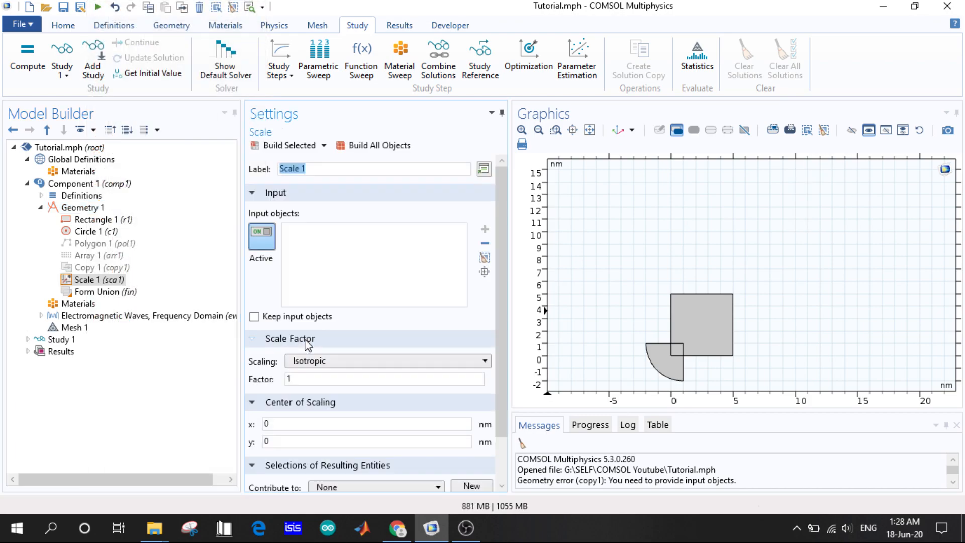
left_click(589, 130)
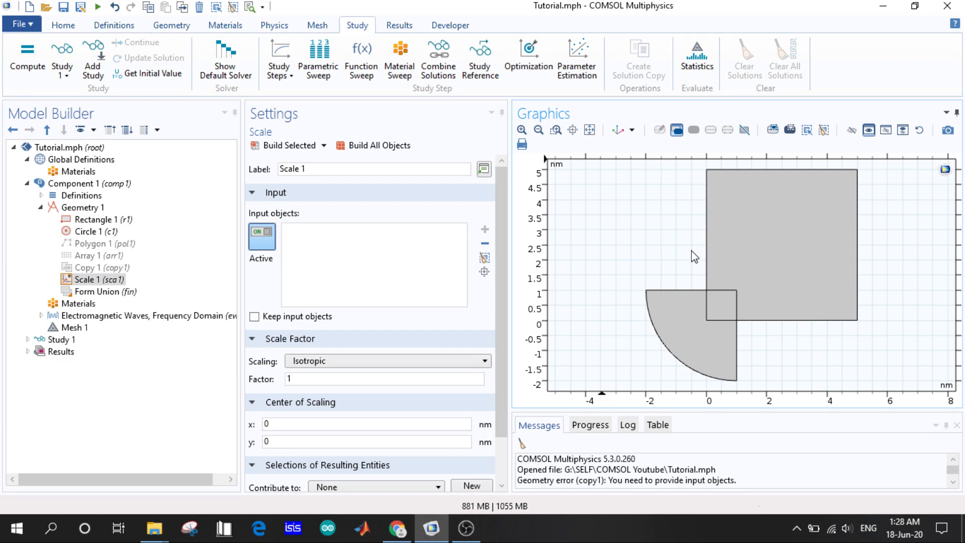
left_click(794, 253)
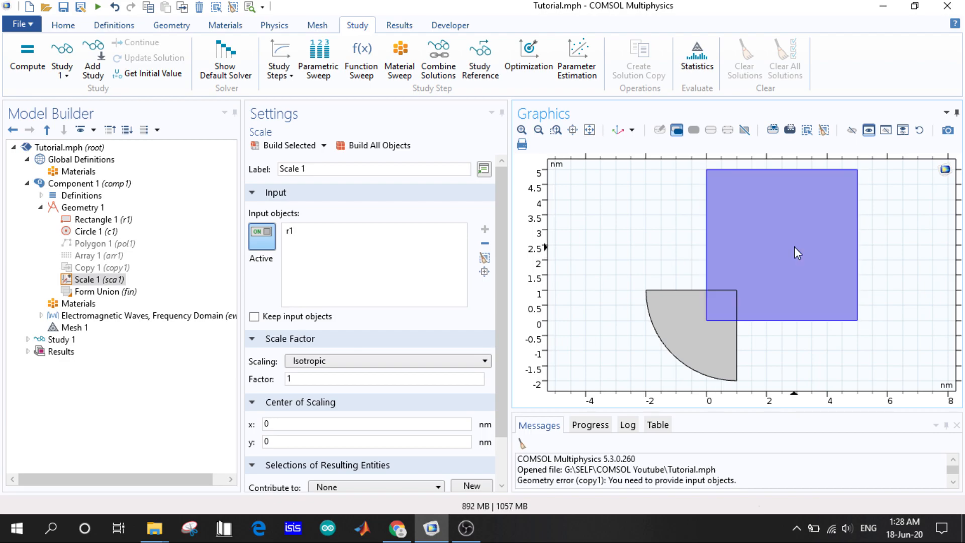
left_click(301, 378)
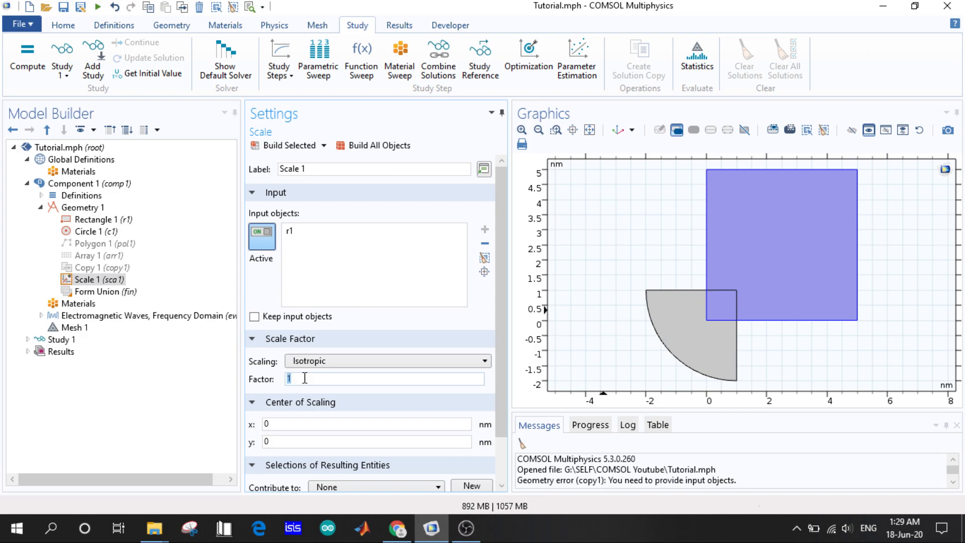
type("2")
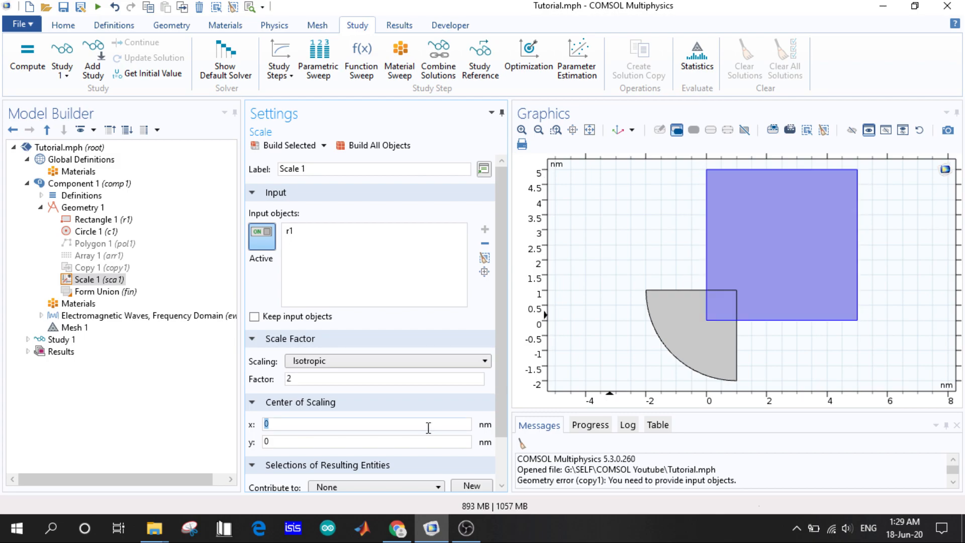
type("5")
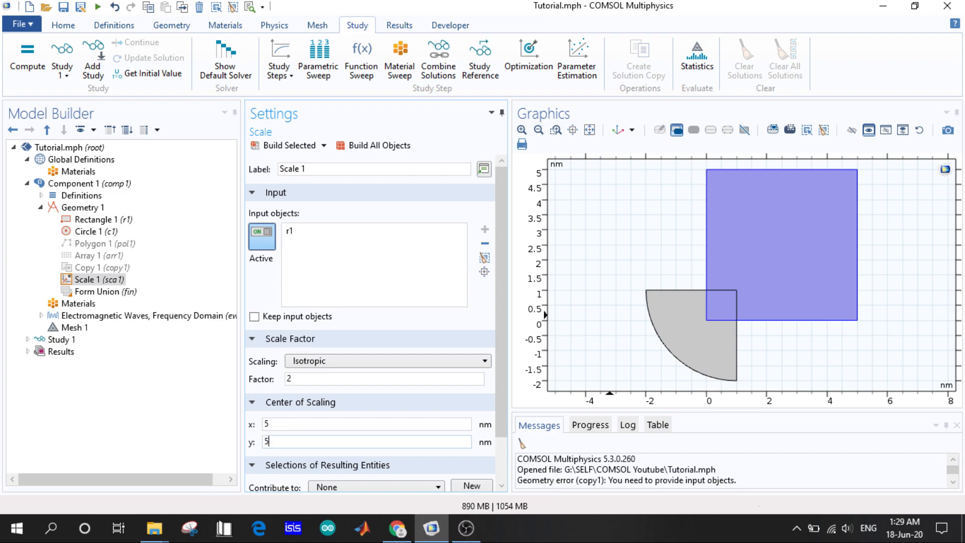
left_click(261, 236)
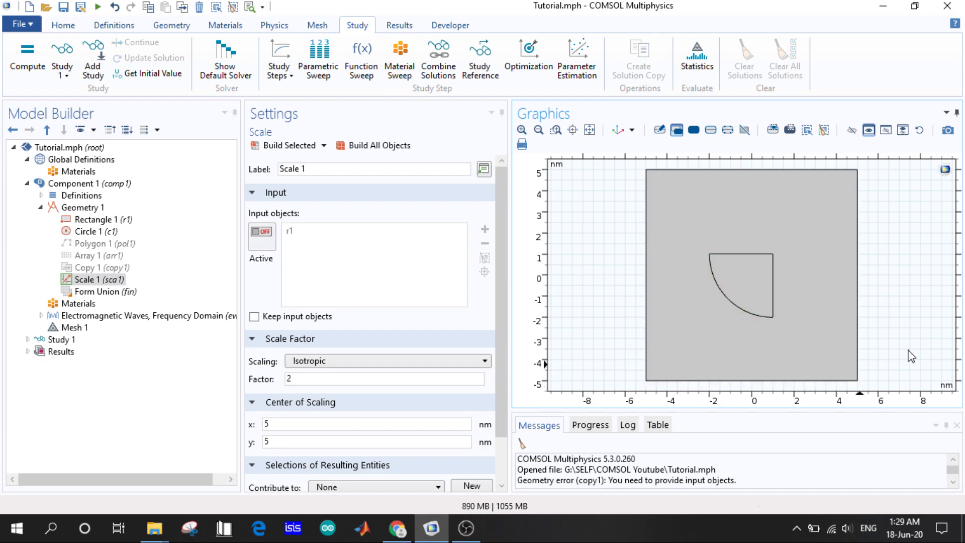
mouse_move(821, 129)
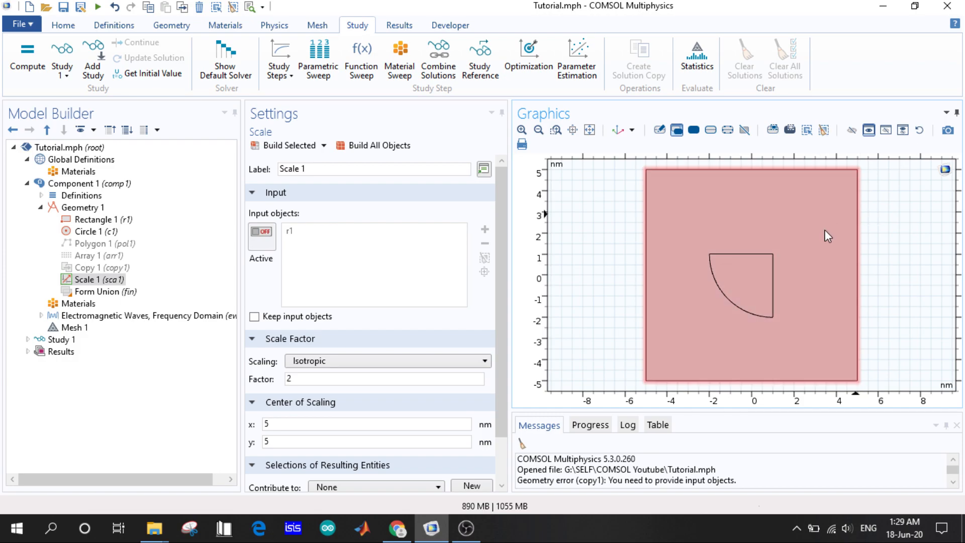
mouse_move(825, 236)
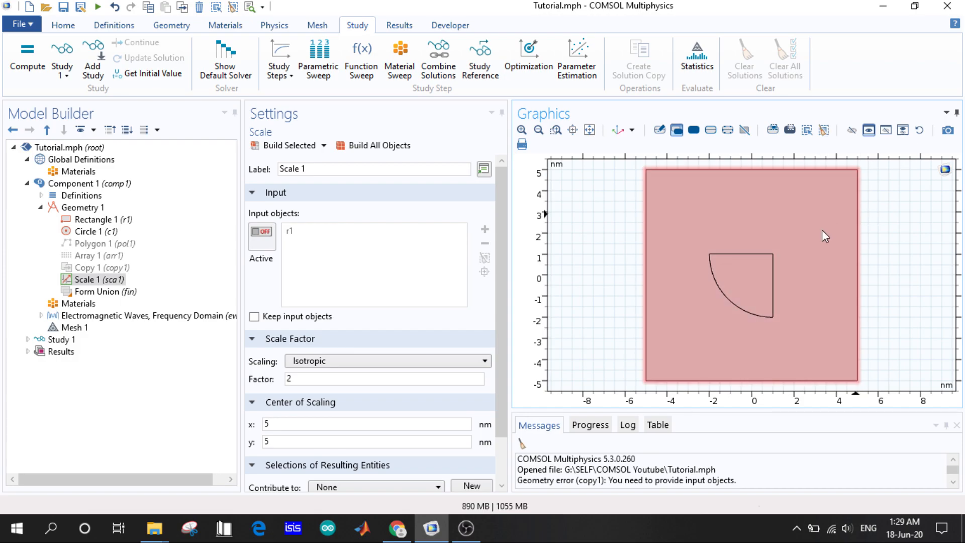
mouse_move(664, 230)
type("0")
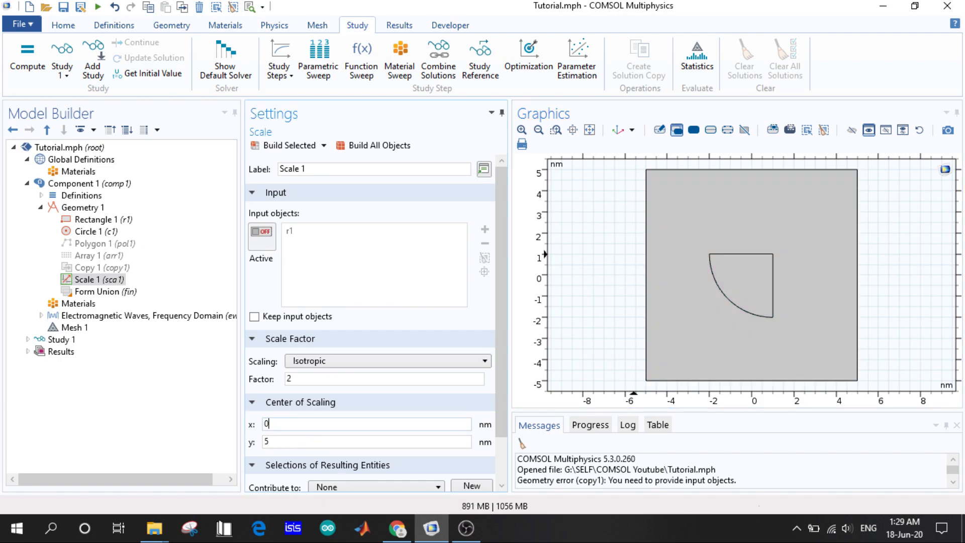
left_click(366, 442)
type("0")
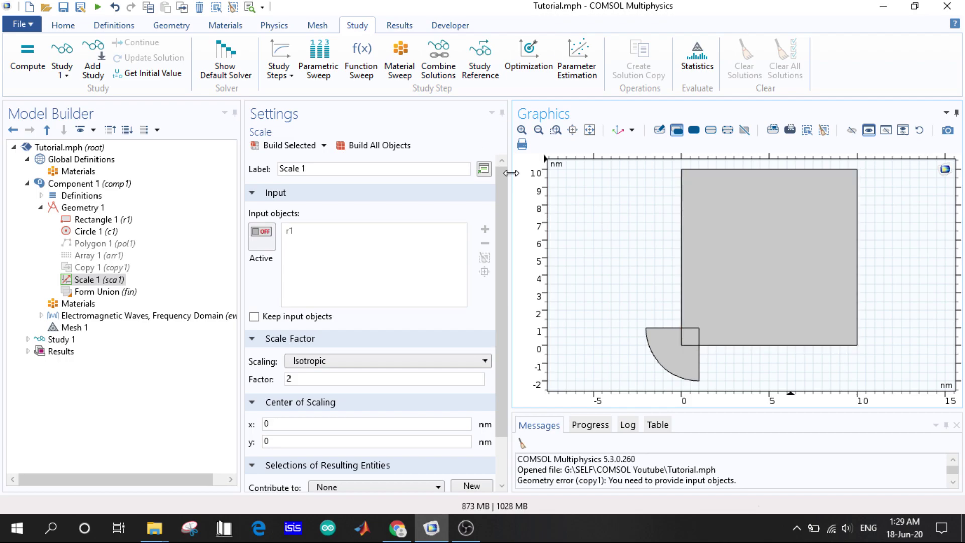
- Switch Scale 1 to anisotropic scaling with factors 2 in x and 5 in y
left_click(387, 361)
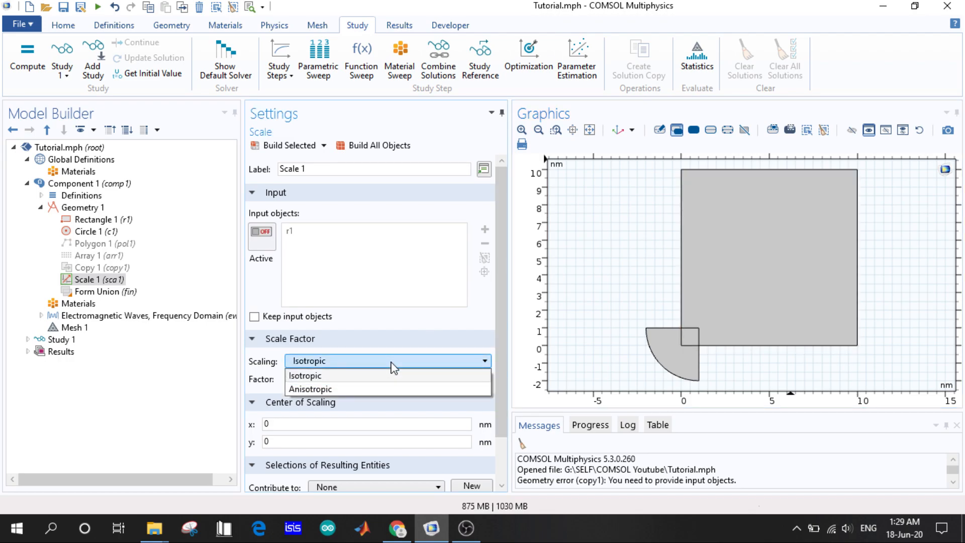
left_click(309, 388)
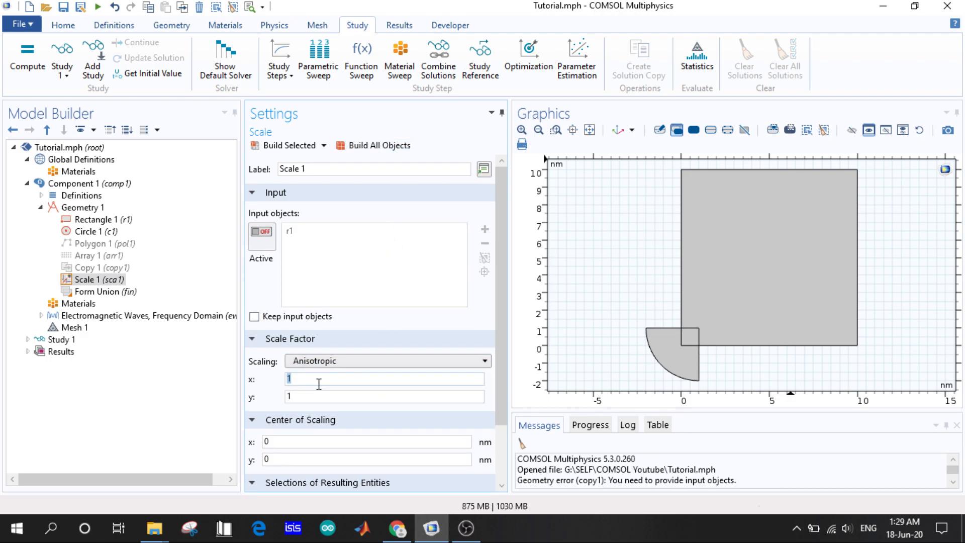
type("2")
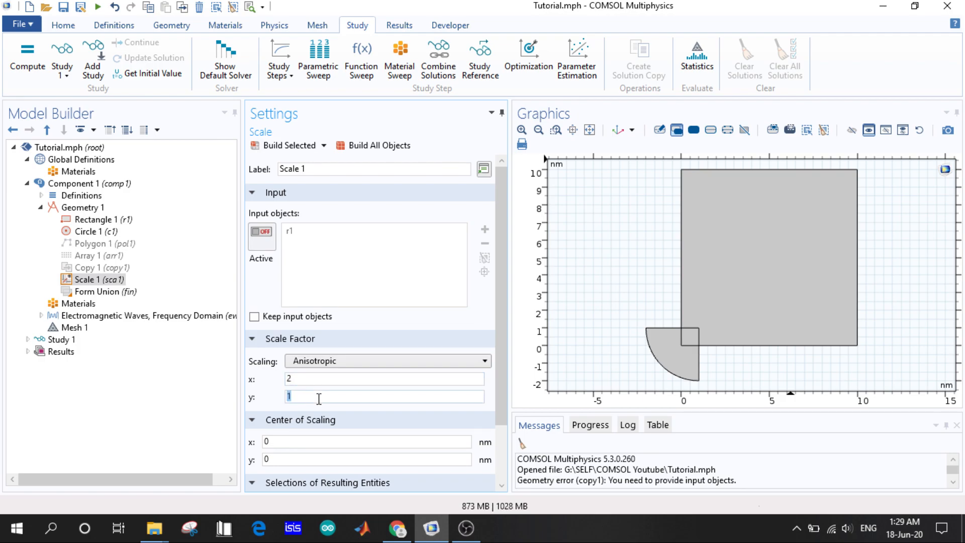
type("5")
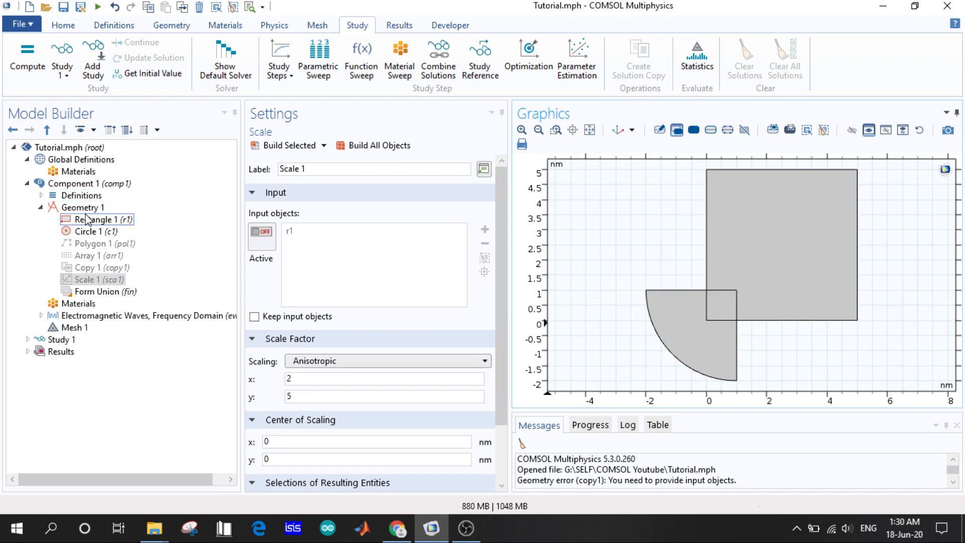
- Add Mirror 1 on rectangle r1 with reflection point (5, 5) and build it
right_click(78, 207)
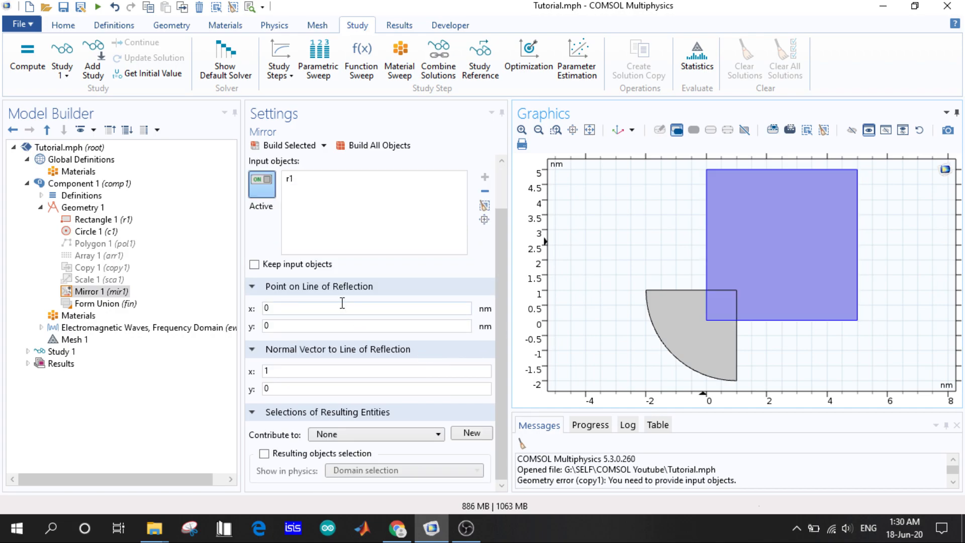
left_click(366, 309)
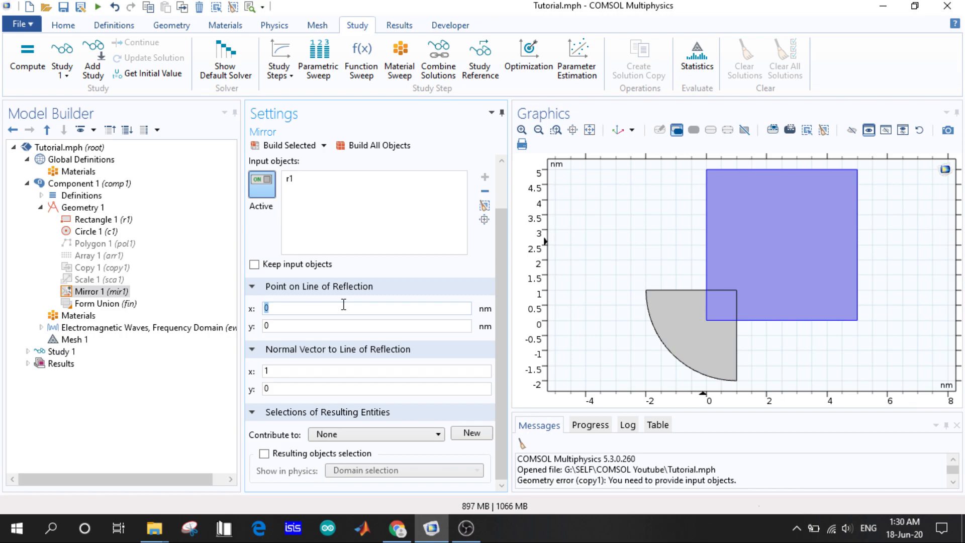
type("5")
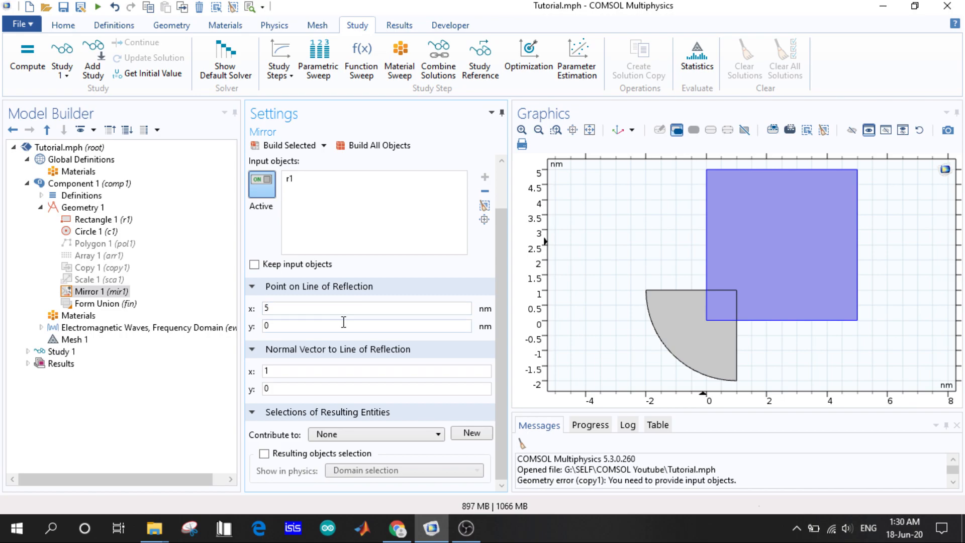
type("5")
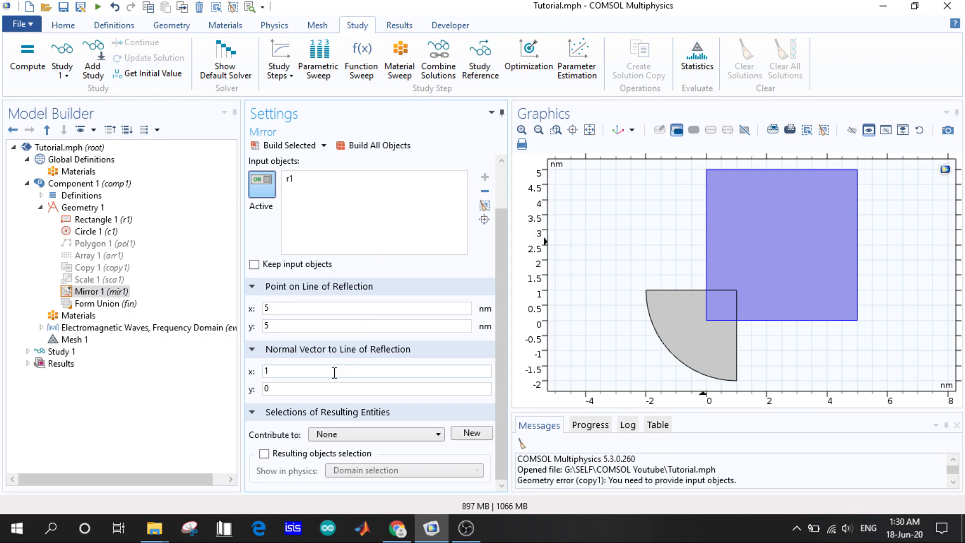
left_click(261, 185)
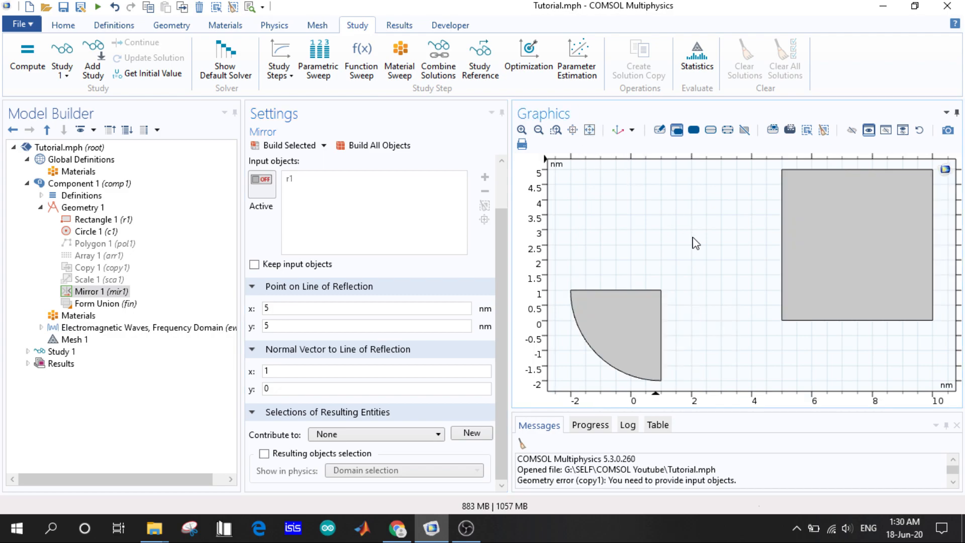
mouse_move(678, 177)
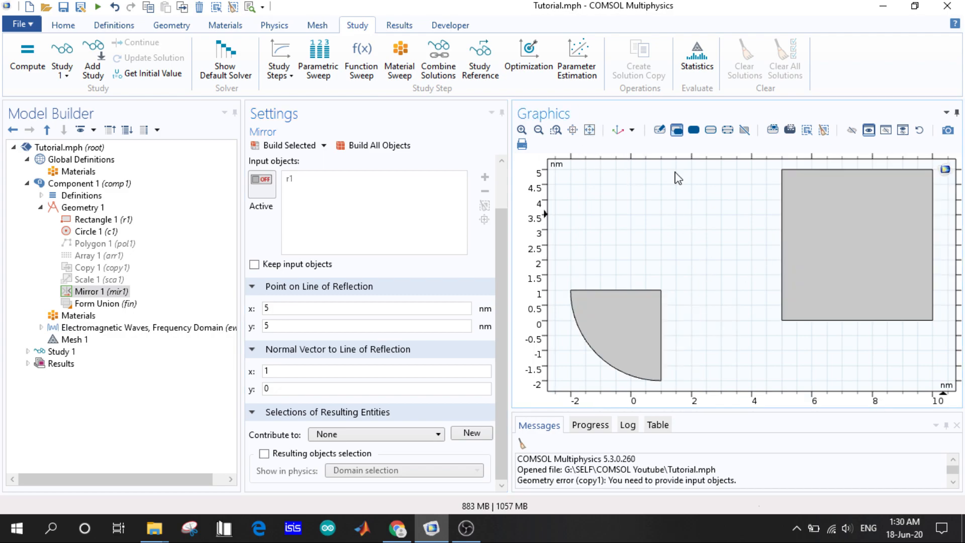
mouse_move(951, 218)
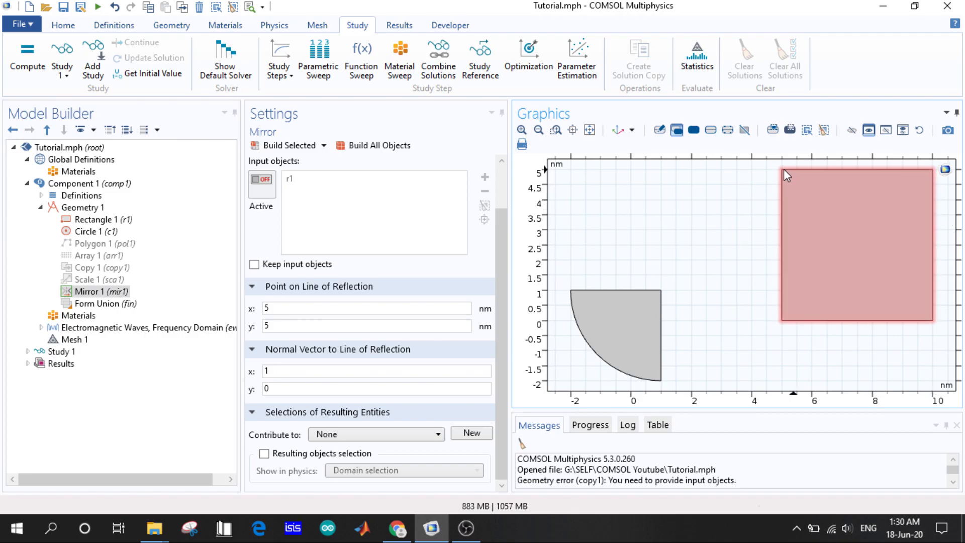
mouse_move(854, 184)
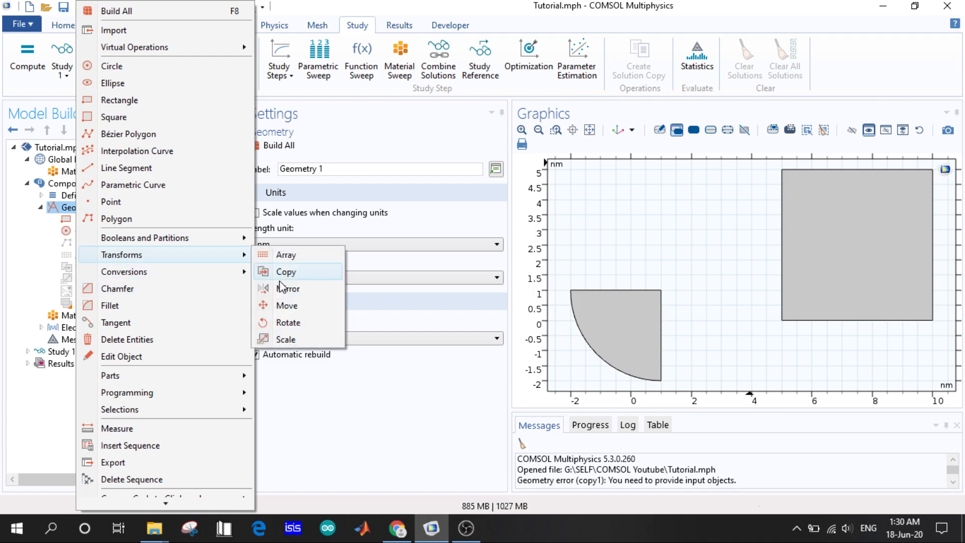
mouse_move(301, 322)
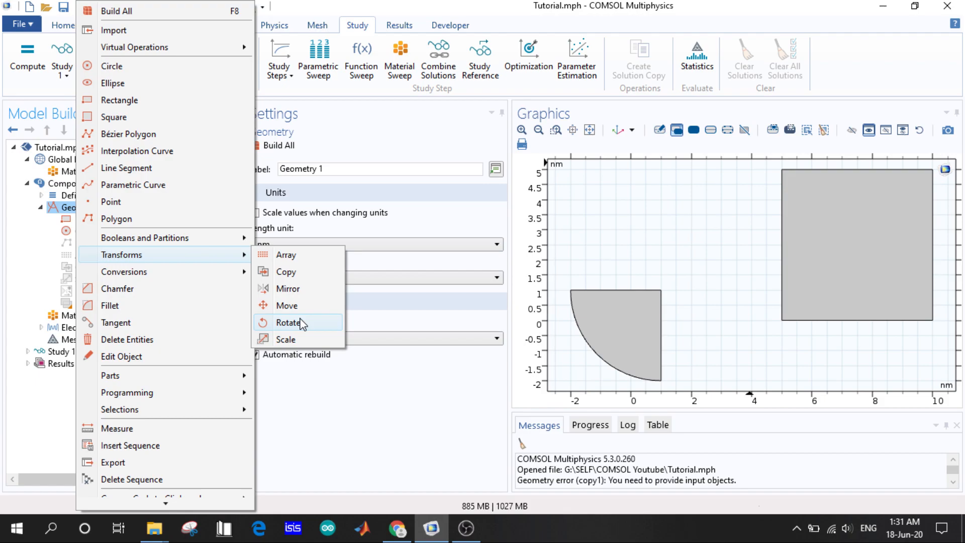
mouse_move(186, 299)
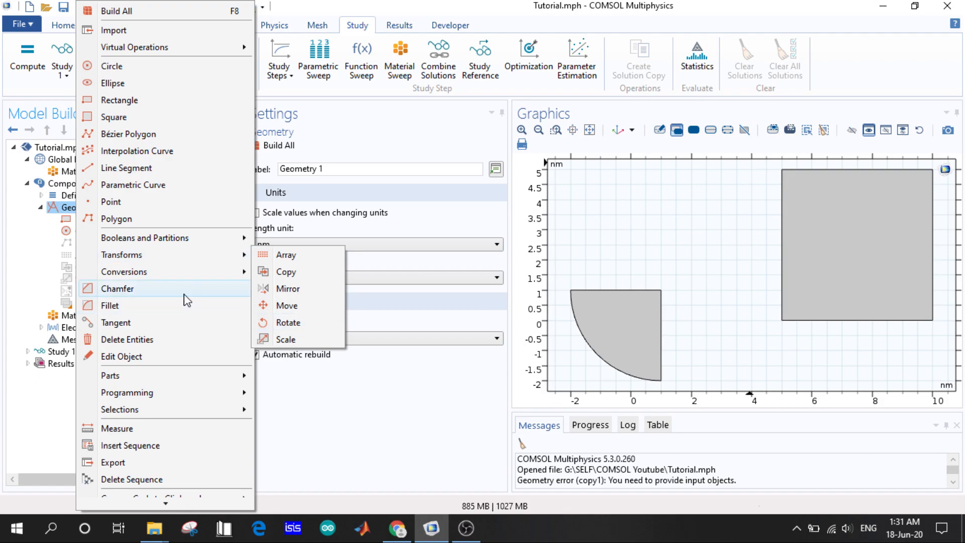
mouse_move(142, 274)
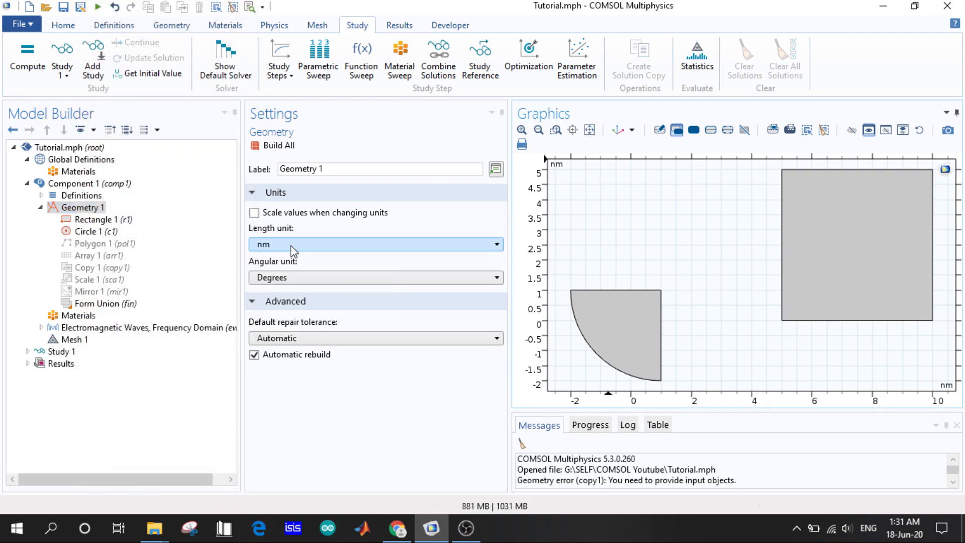
mouse_move(581, 129)
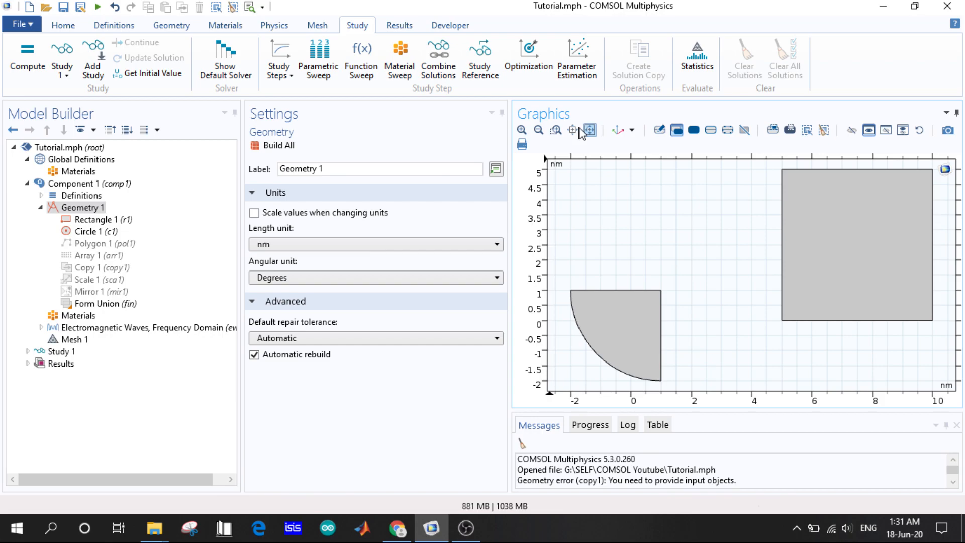
- Build All on Geometry 1 so the rectangle and quarter-circle form three domains
left_click(73, 207)
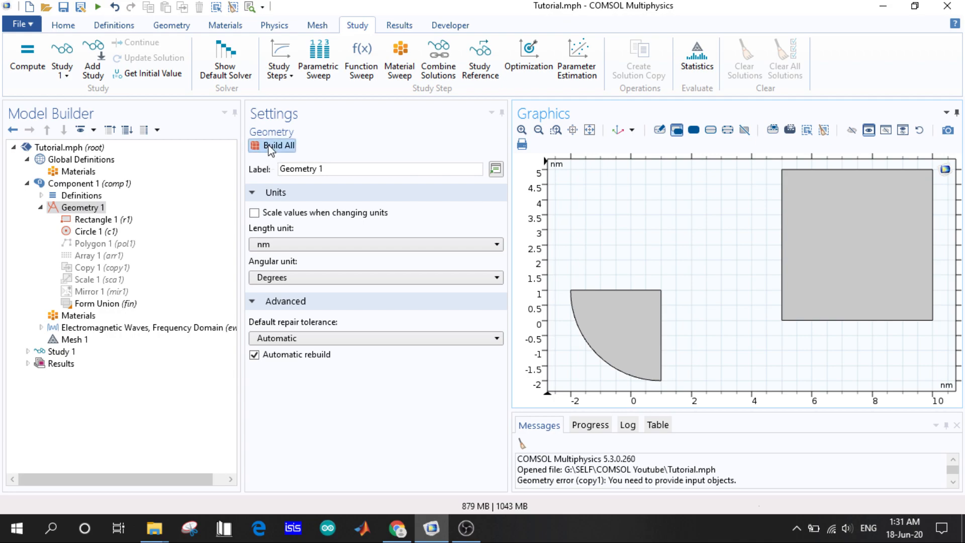
left_click(273, 145)
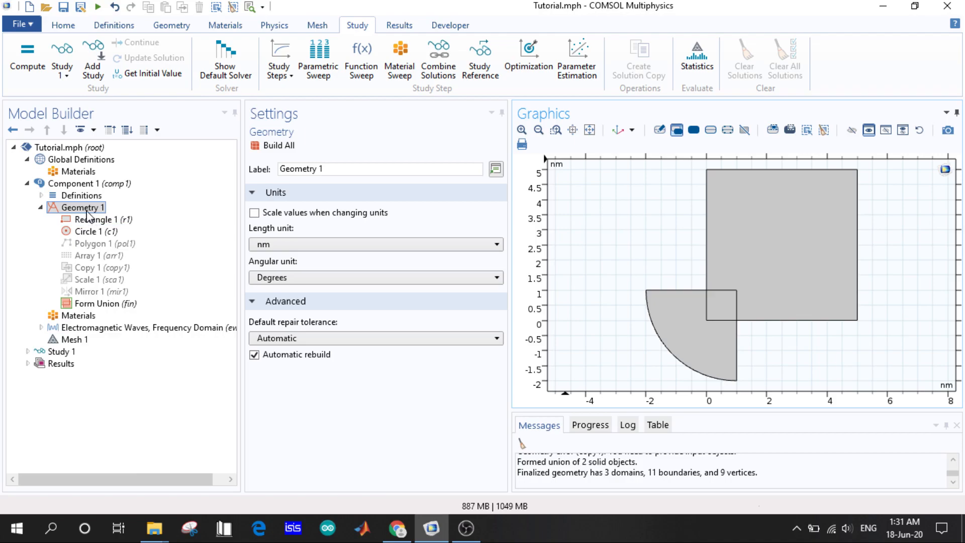
- Add Convert to Solid 1 on rectangle r1, build it, then disable the step
right_click(77, 207)
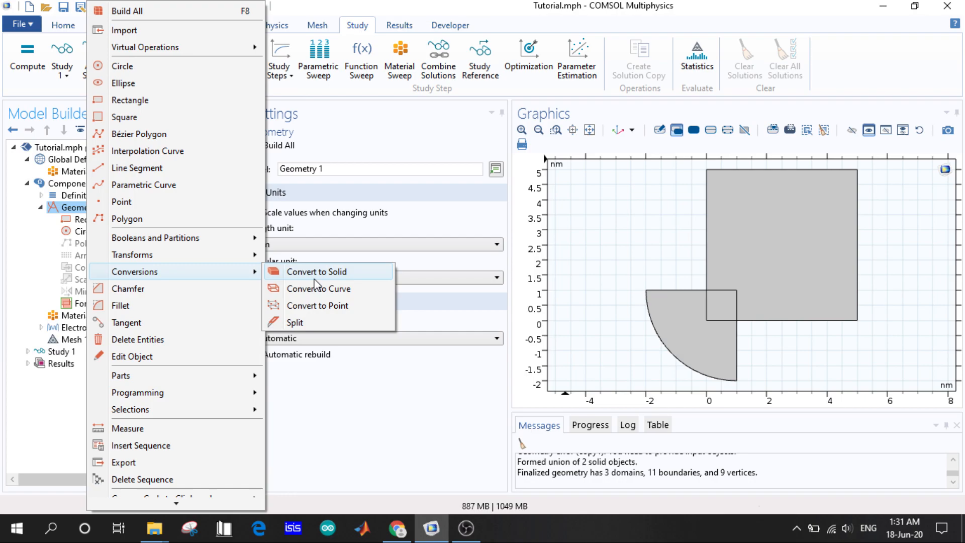
mouse_move(308, 347)
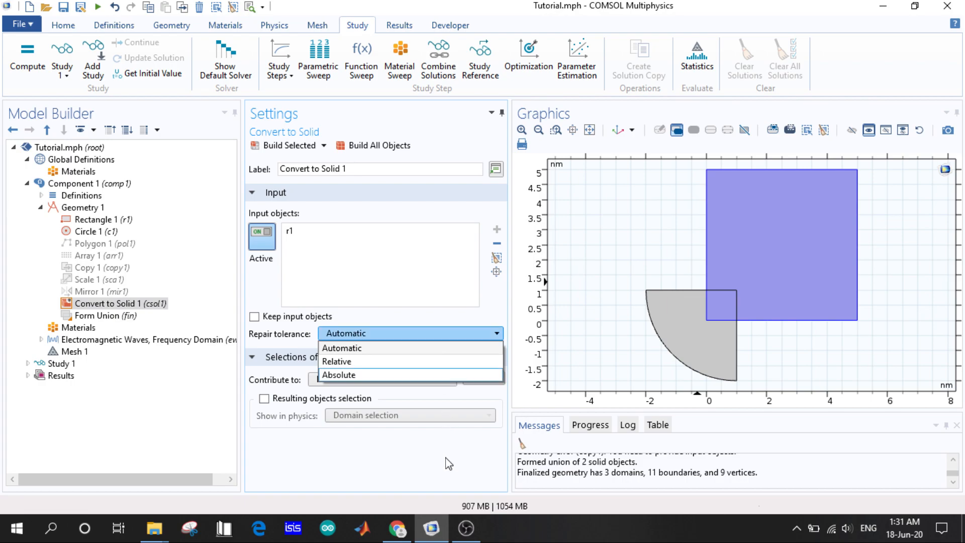
left_click(341, 347)
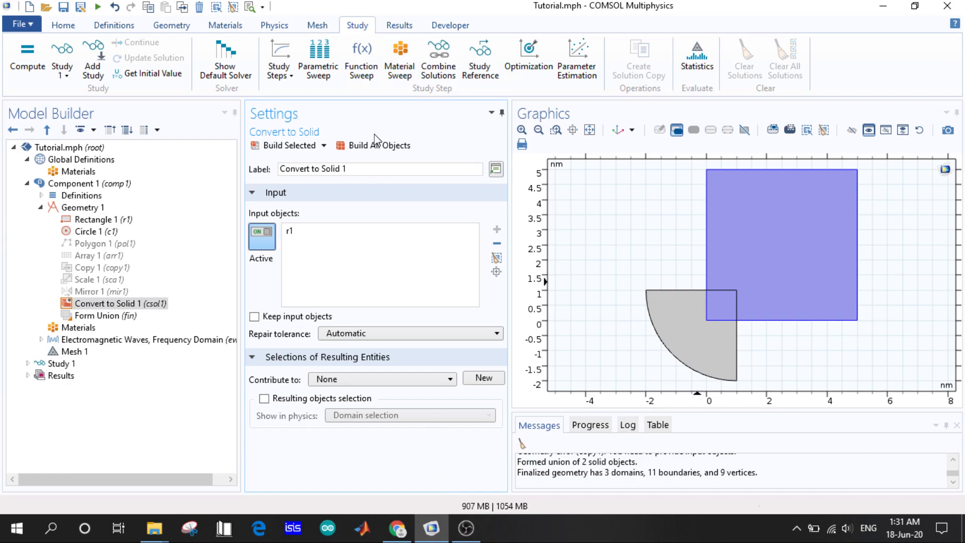
left_click(262, 235)
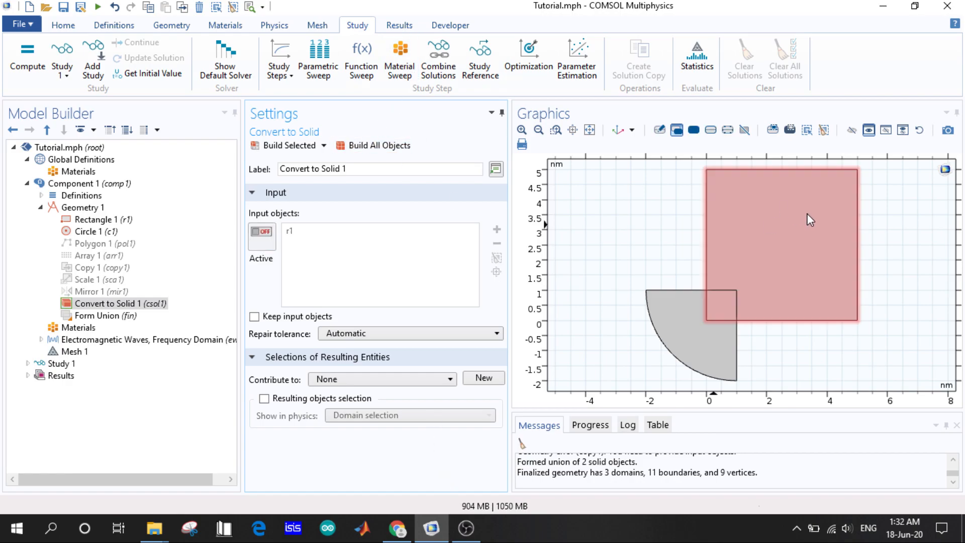
mouse_move(785, 220)
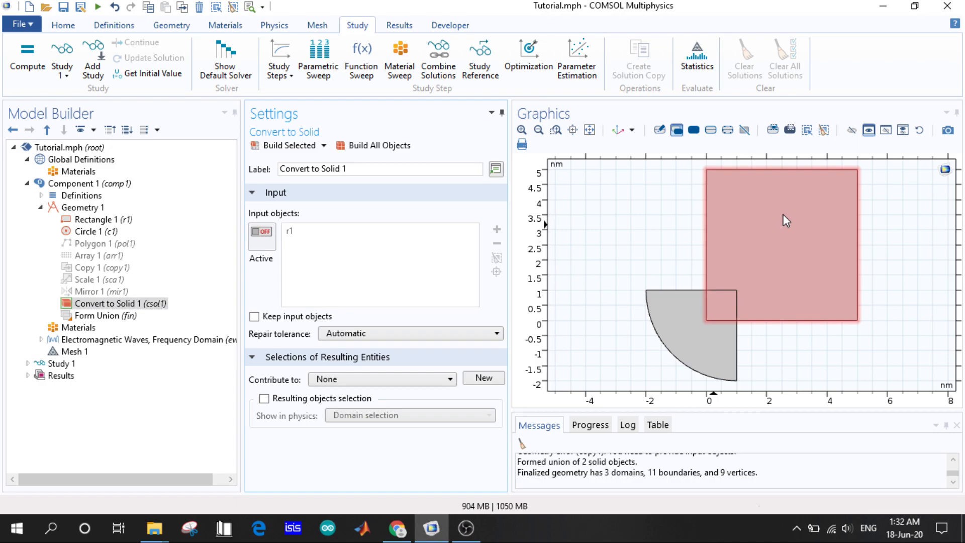
mouse_move(799, 228)
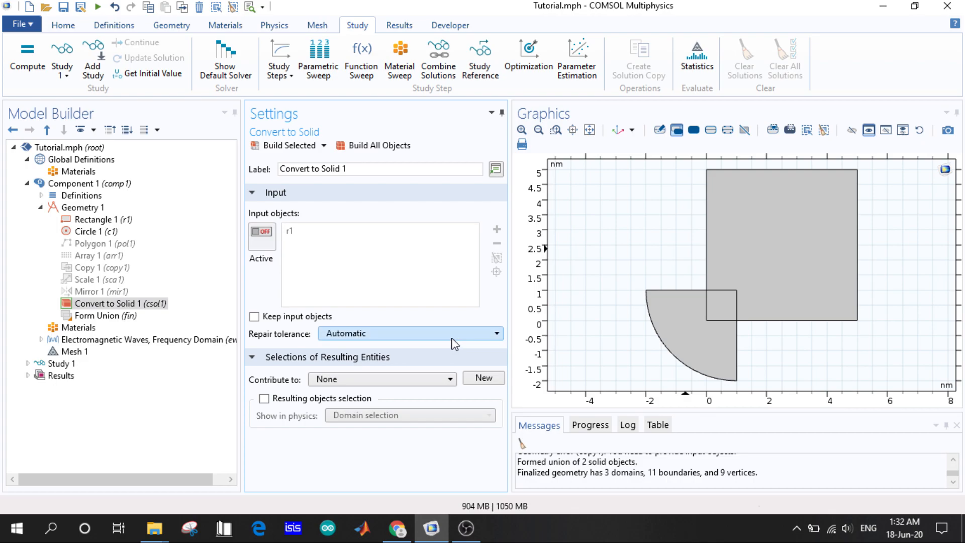
right_click(106, 304)
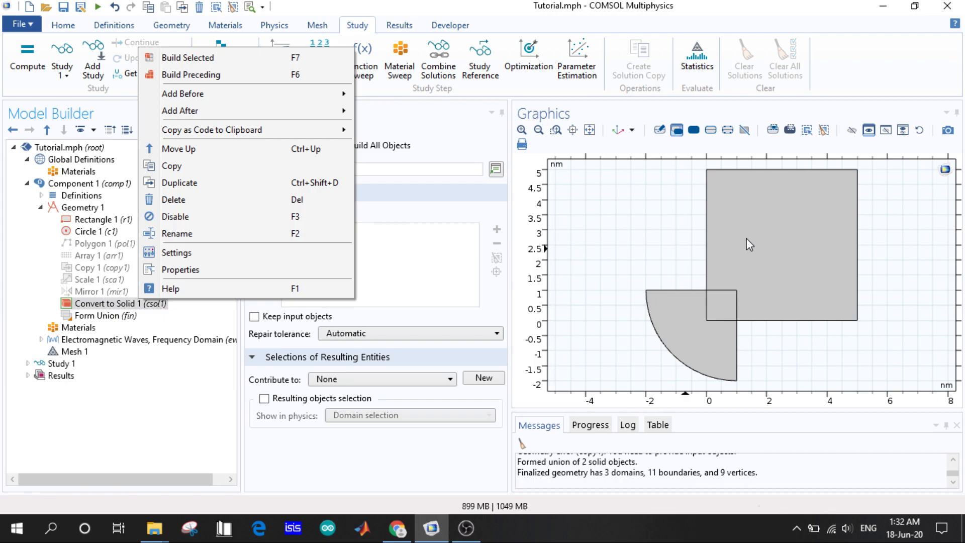
mouse_move(221, 218)
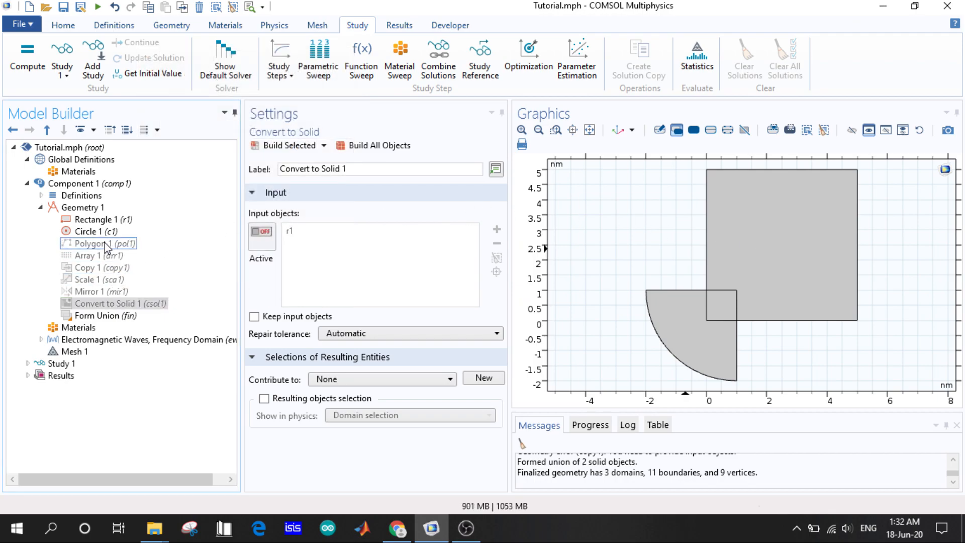
- Add Convert to Curve 1 on rectangle r1, build it, then disable the step
right_click(83, 207)
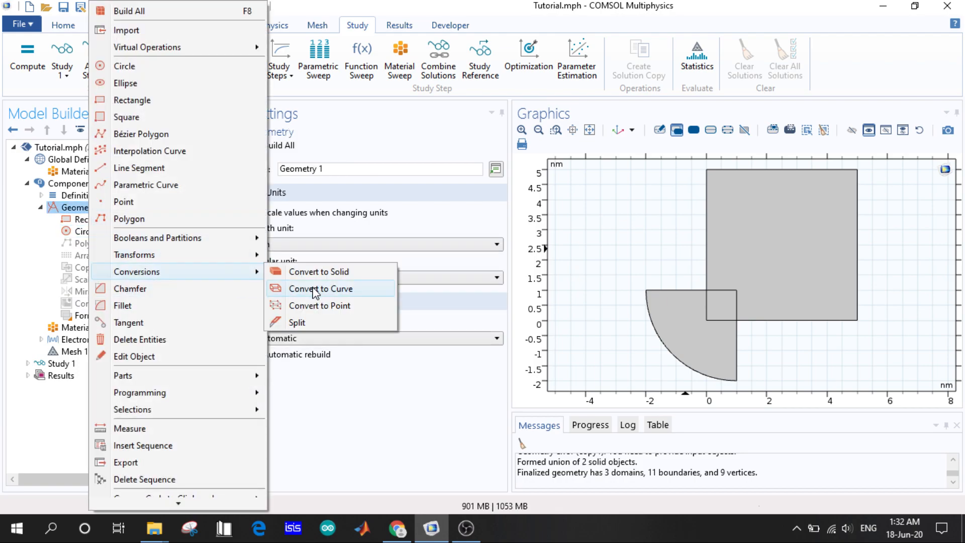
left_click(319, 289)
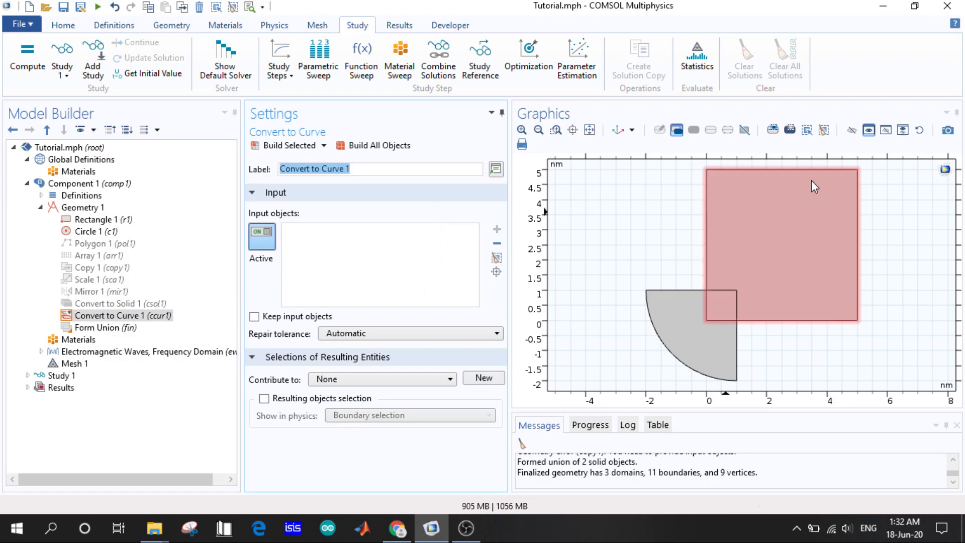
mouse_move(737, 191)
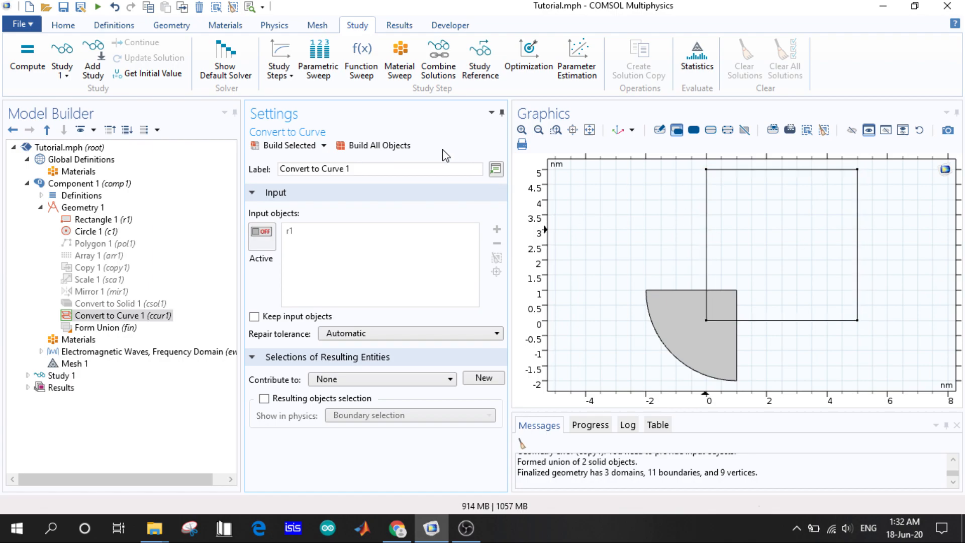
right_click(105, 314)
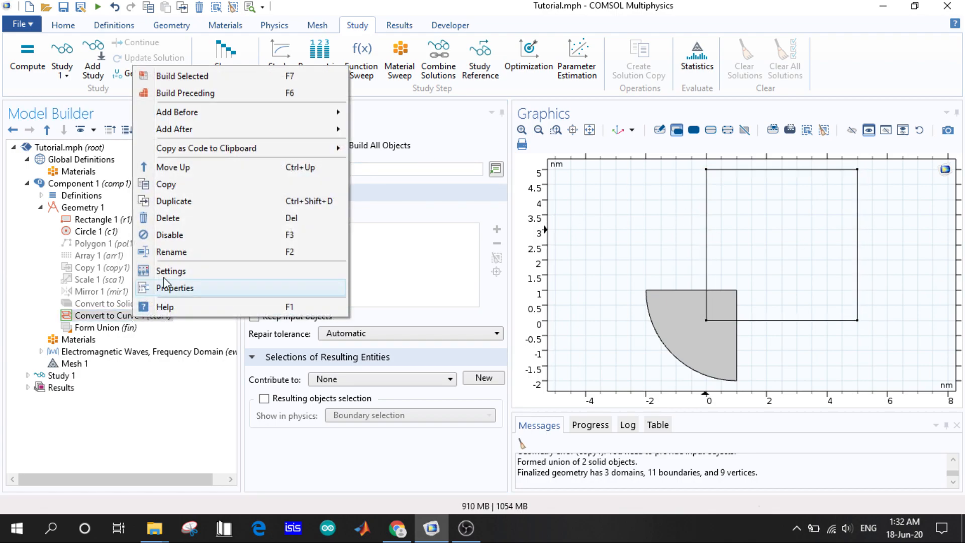
left_click(78, 207)
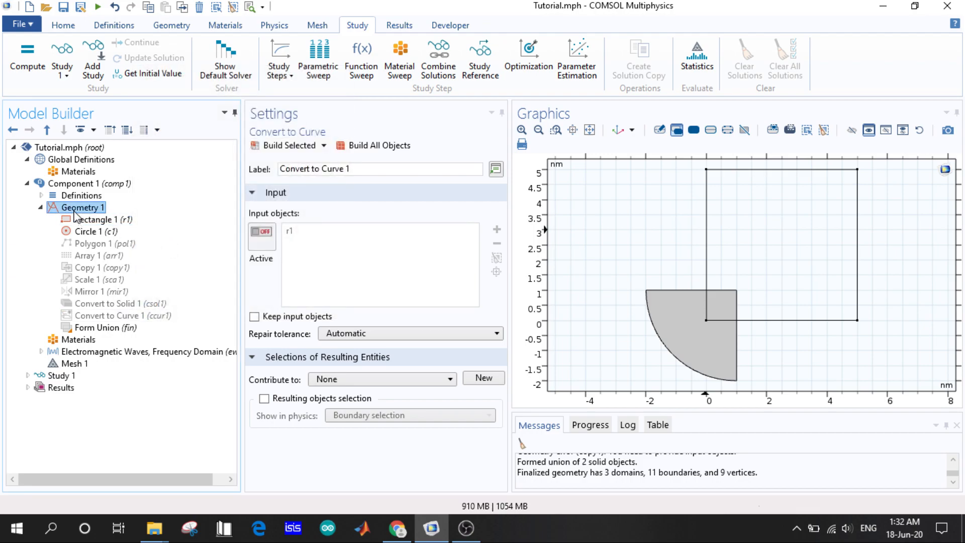
- Add Convert to Point 1 reducing r1 to corner points, then disable it and rebuild
right_click(76, 207)
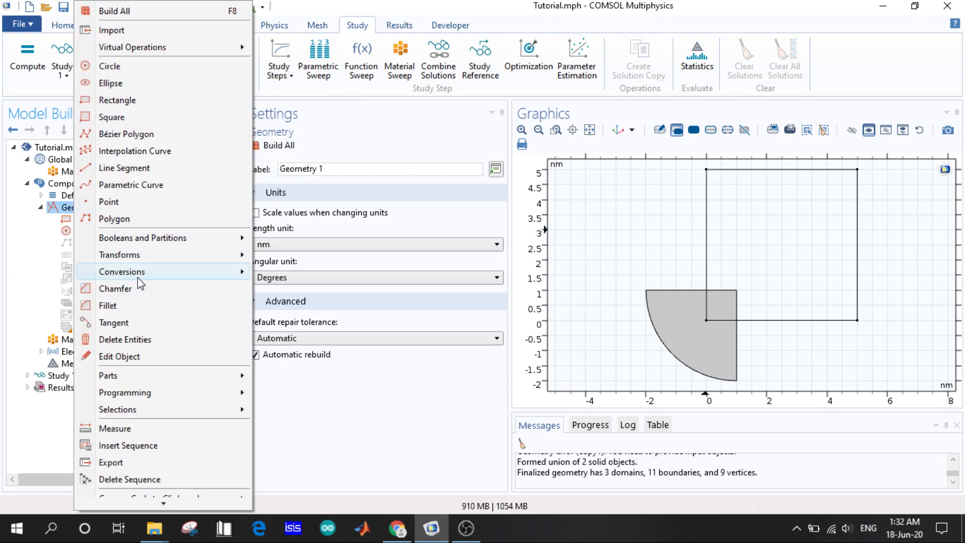
mouse_move(141, 272)
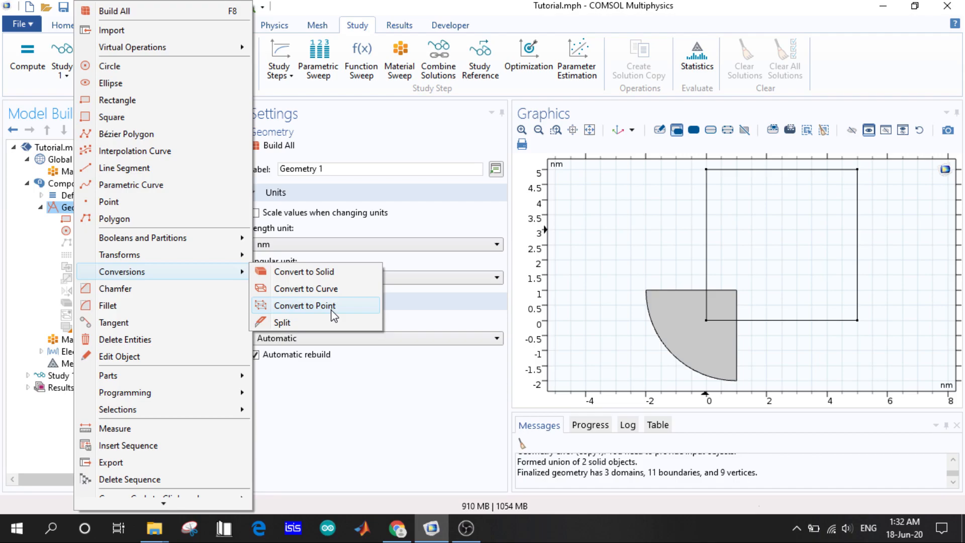
left_click(304, 306)
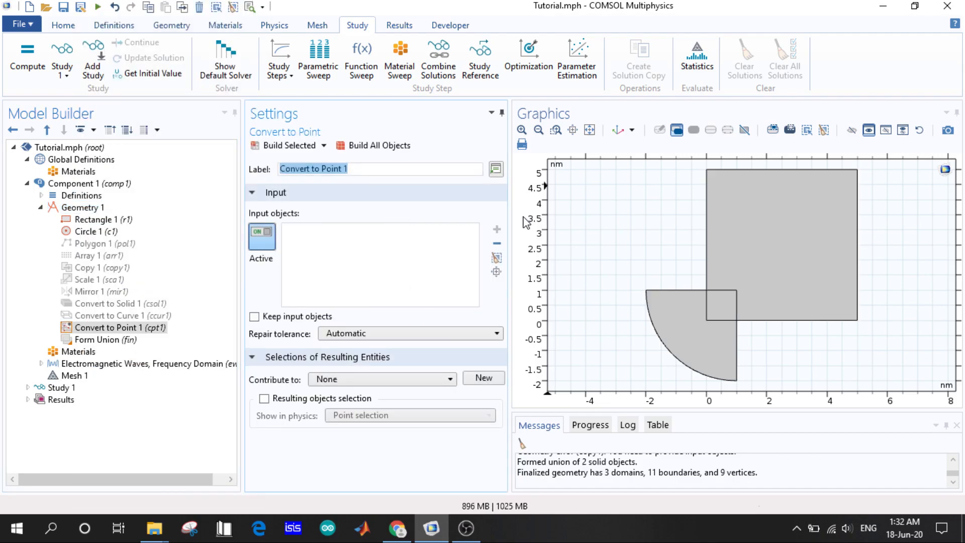
mouse_move(555, 223)
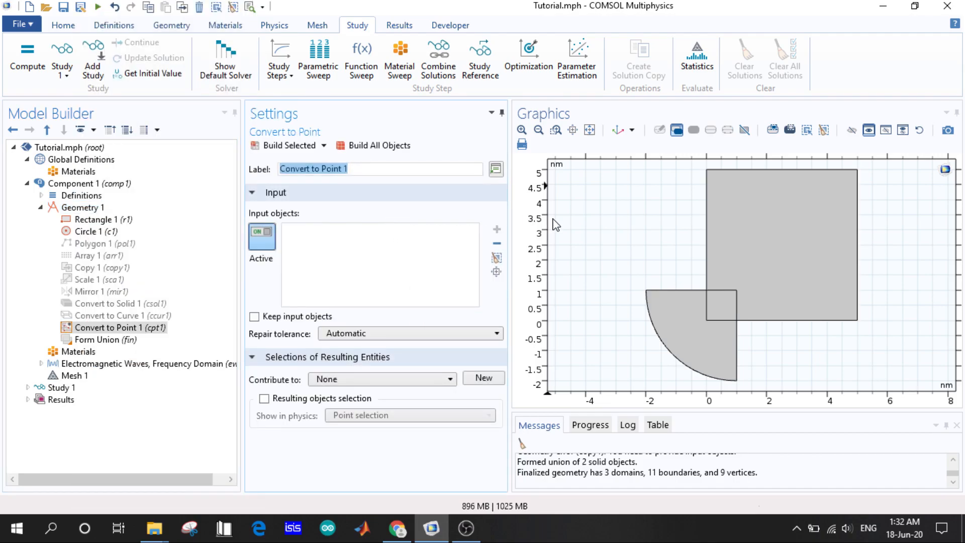
mouse_move(624, 244)
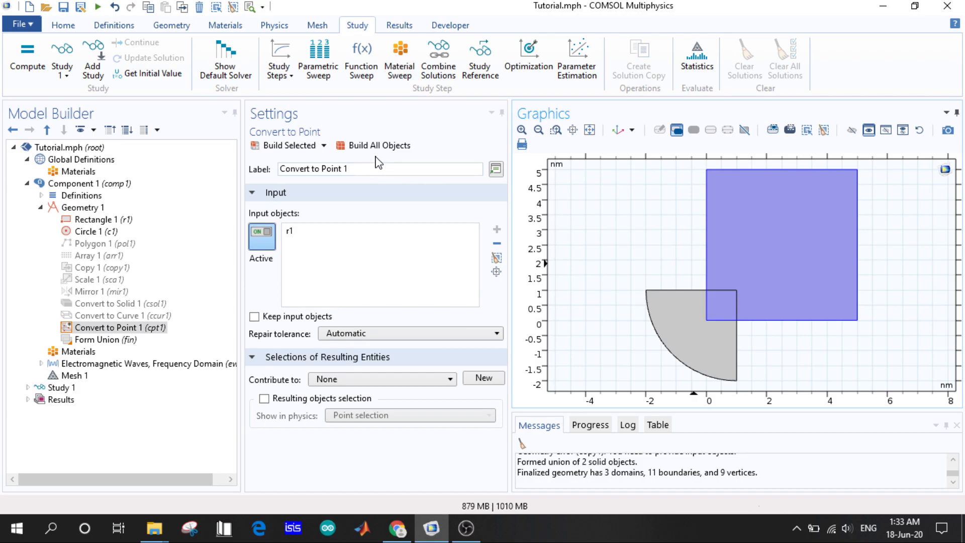
left_click(260, 236)
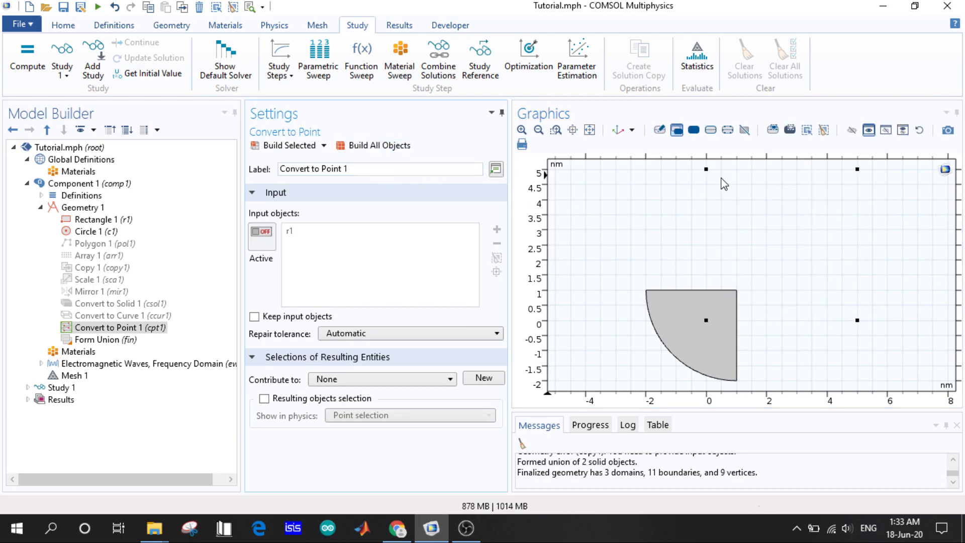
left_click(686, 342)
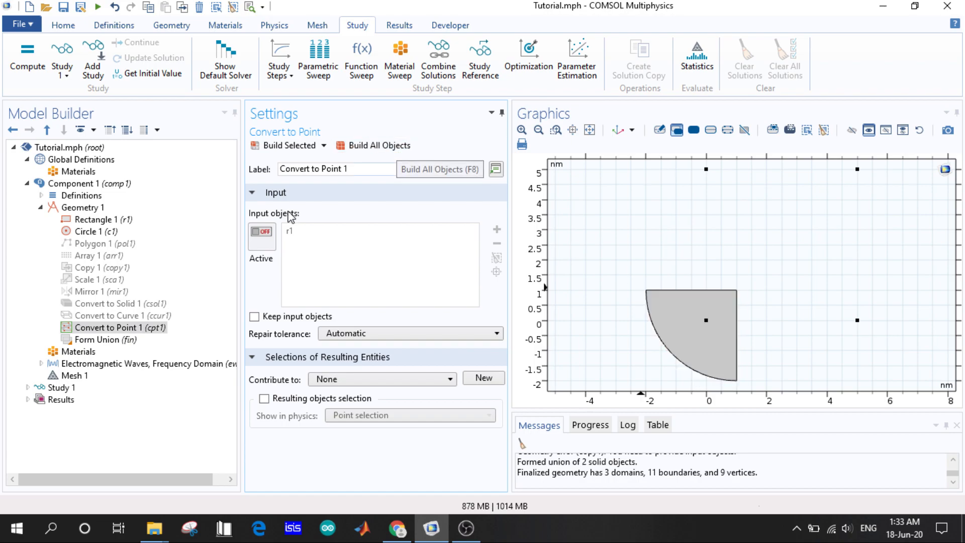
right_click(115, 327)
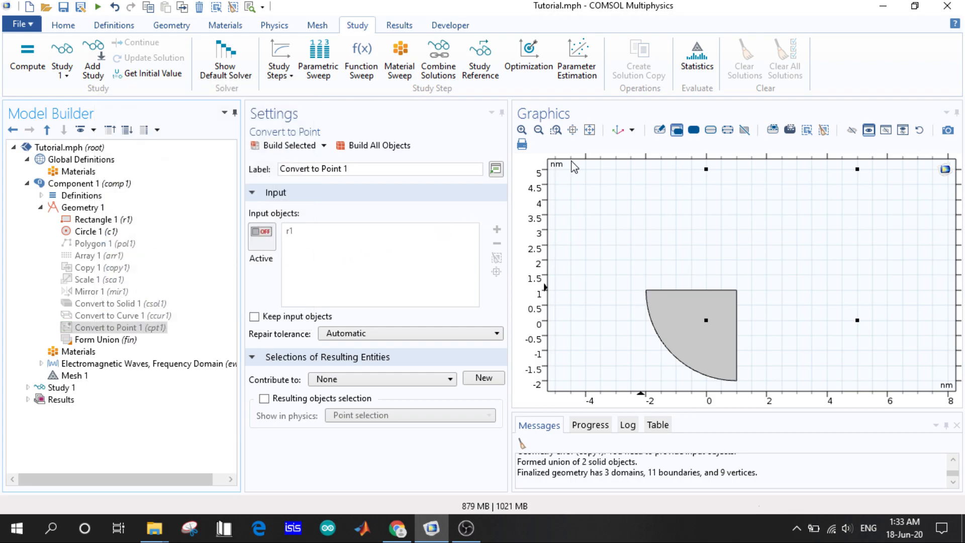
mouse_move(392, 151)
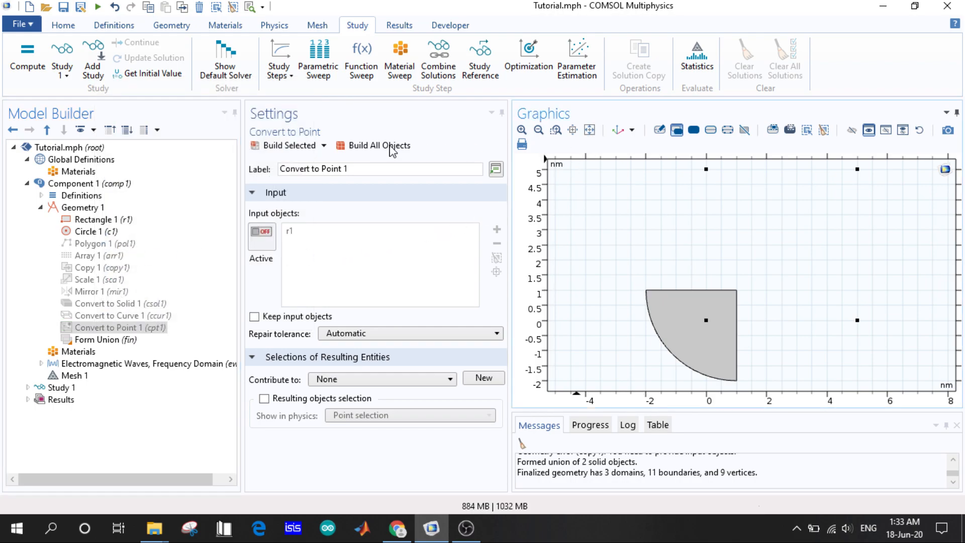
left_click(589, 129)
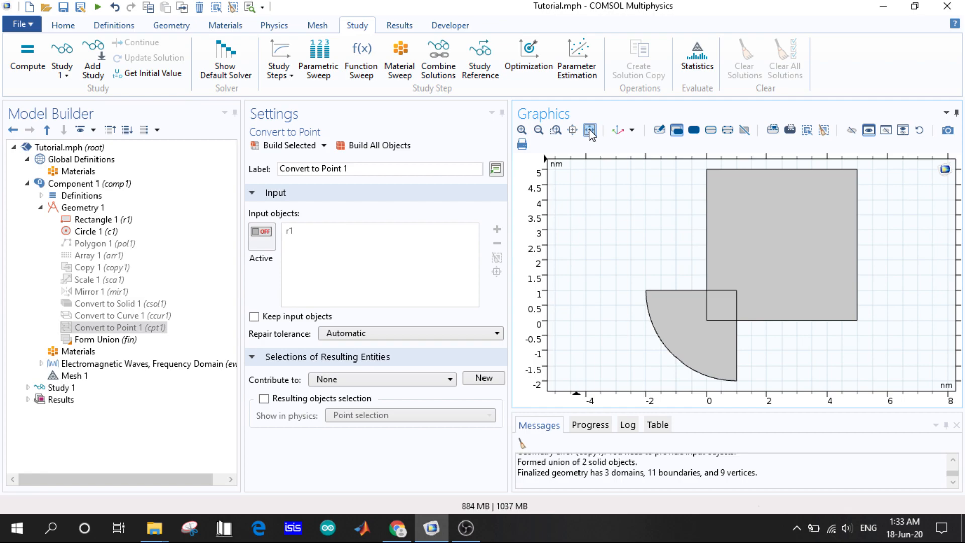
- Add Split 1 on r1 and c1 with Keep input objects, build it, then disable it
right_click(70, 207)
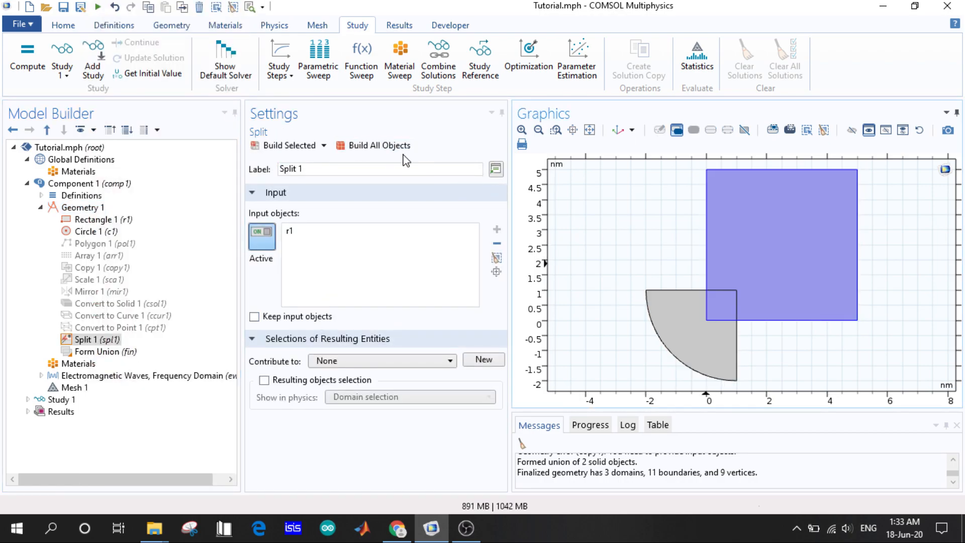
left_click(378, 145)
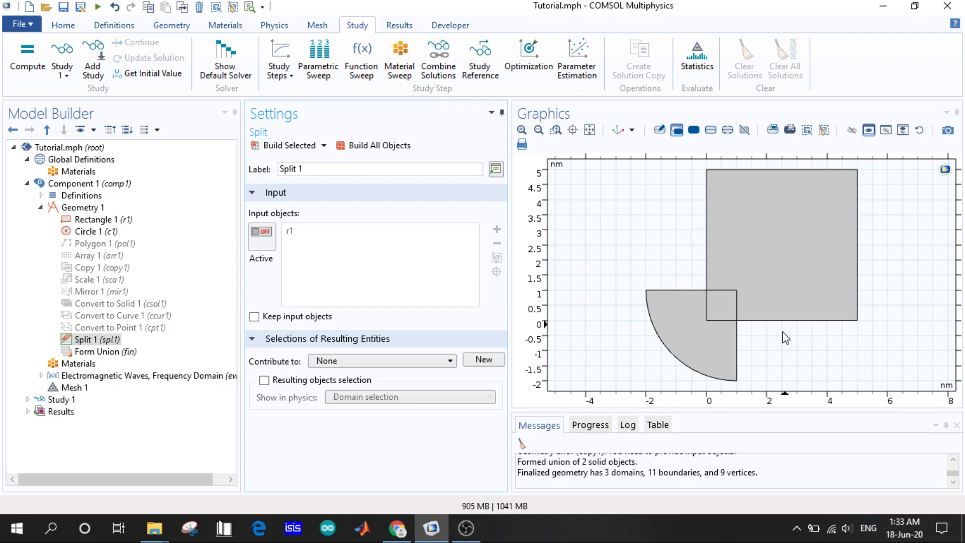
left_click(262, 236)
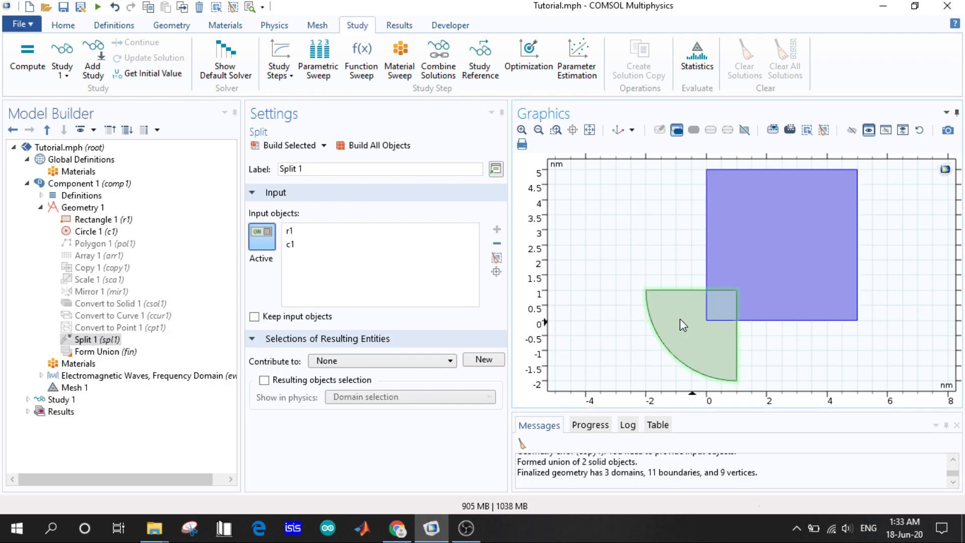
left_click(378, 145)
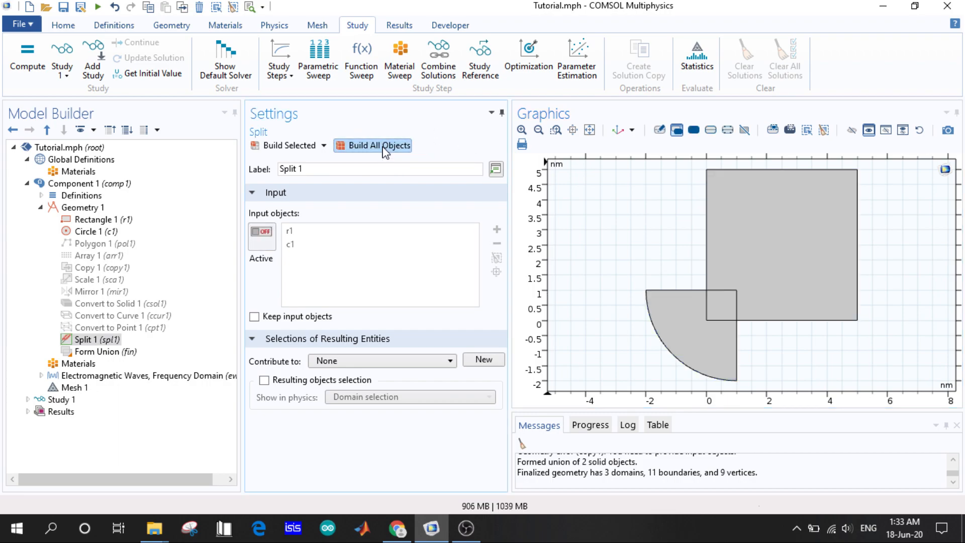
mouse_move(297, 331)
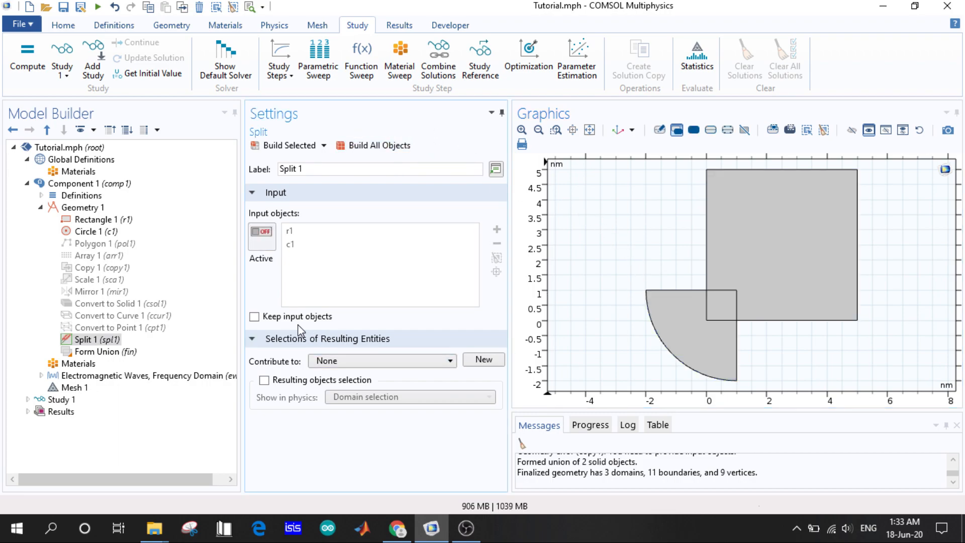
left_click(254, 315)
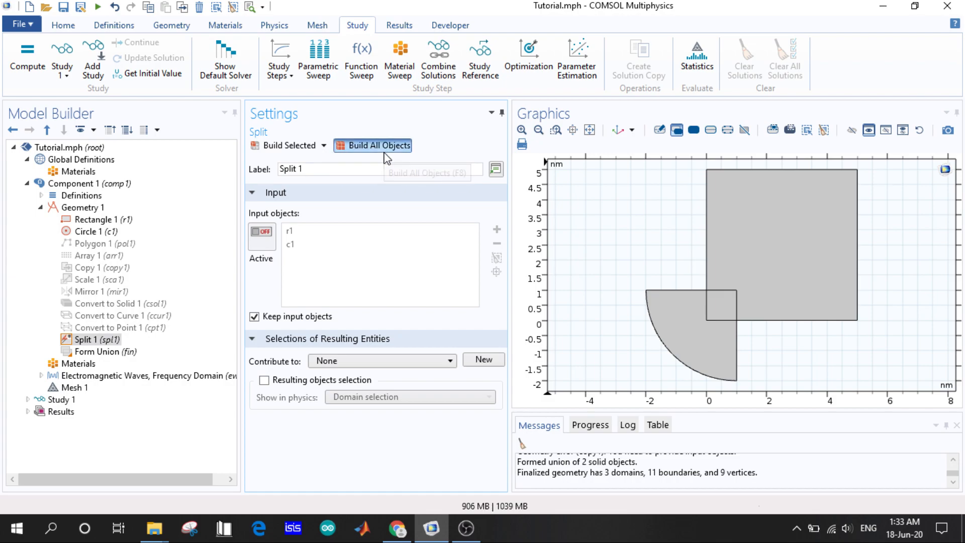
mouse_move(593, 143)
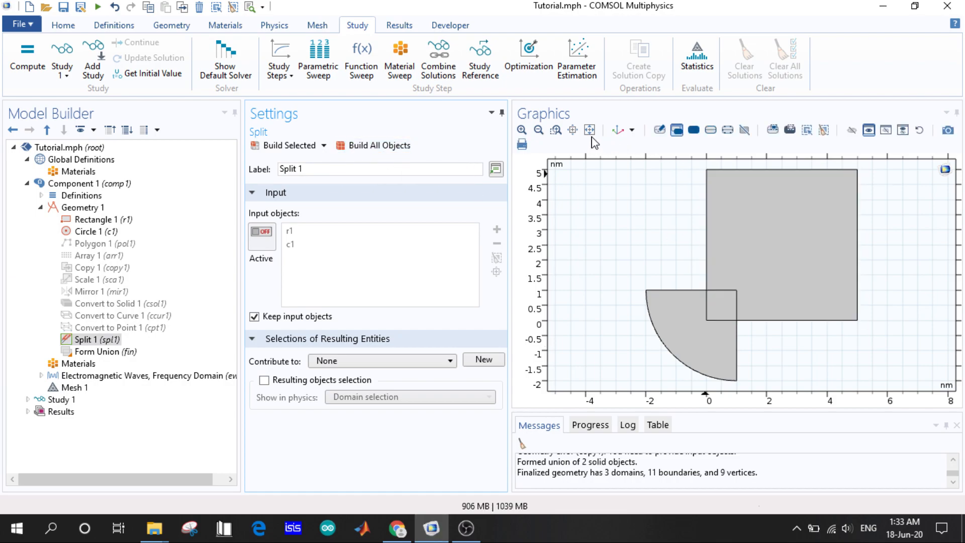
left_click(691, 362)
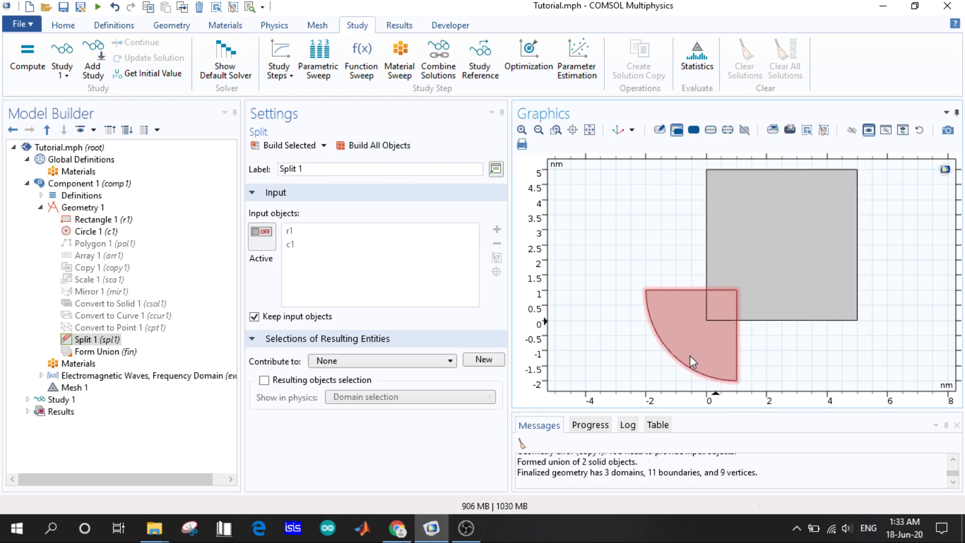
left_click(85, 340)
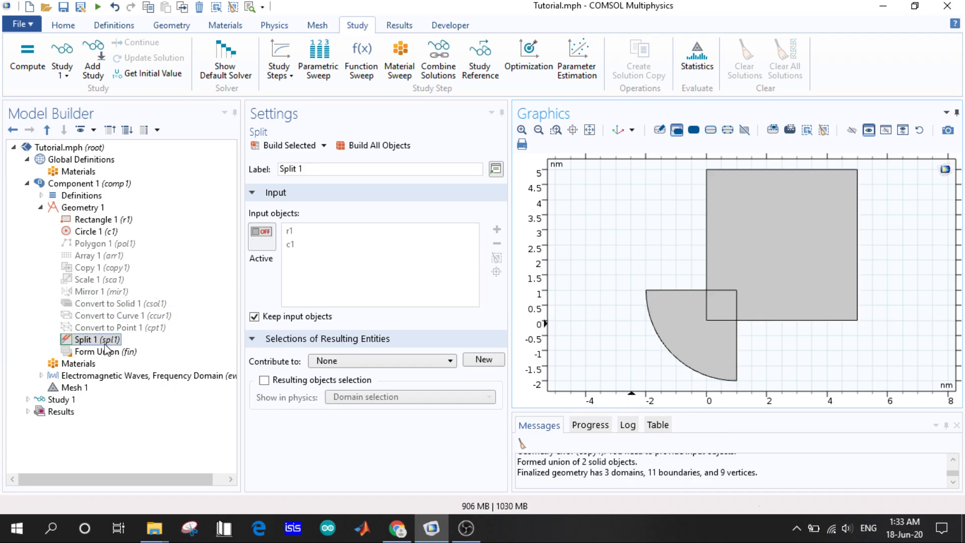
right_click(85, 340)
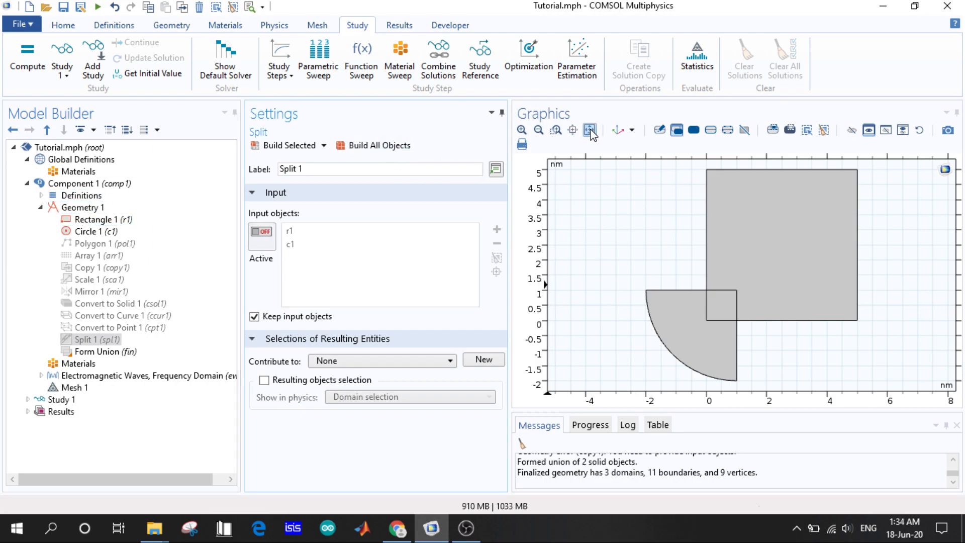
- Add Chamfer 1 on r1's top-right vertex with 2 nm distance and build all objects
left_click(79, 207)
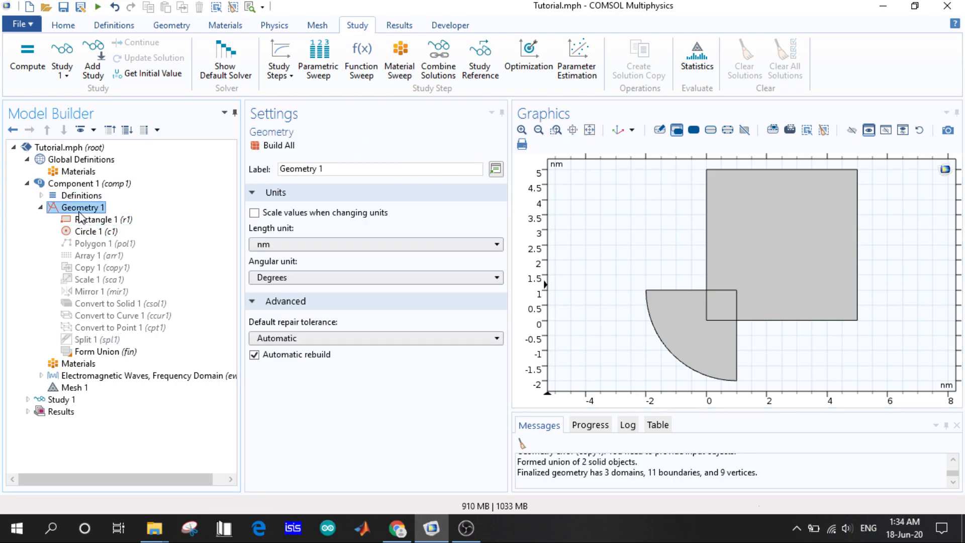
right_click(82, 207)
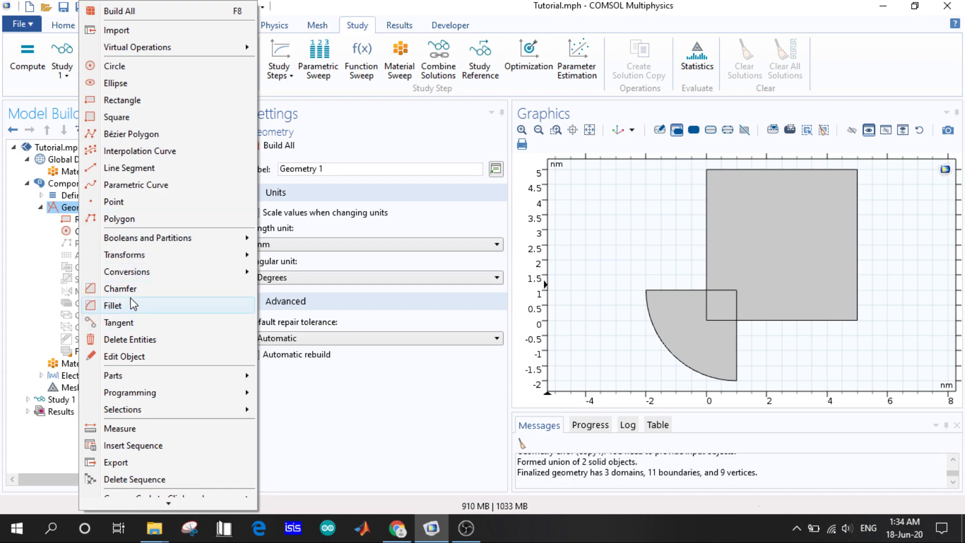
mouse_move(128, 288)
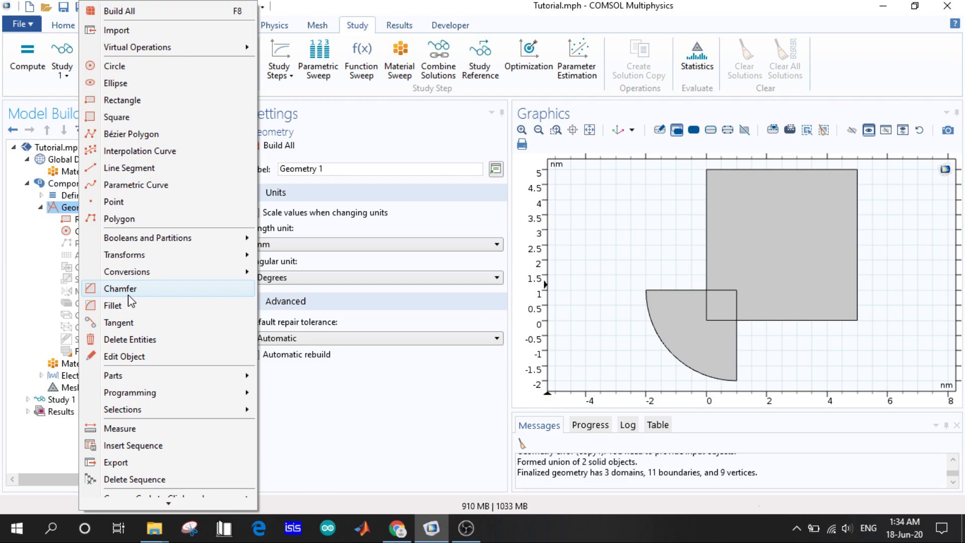
left_click(120, 289)
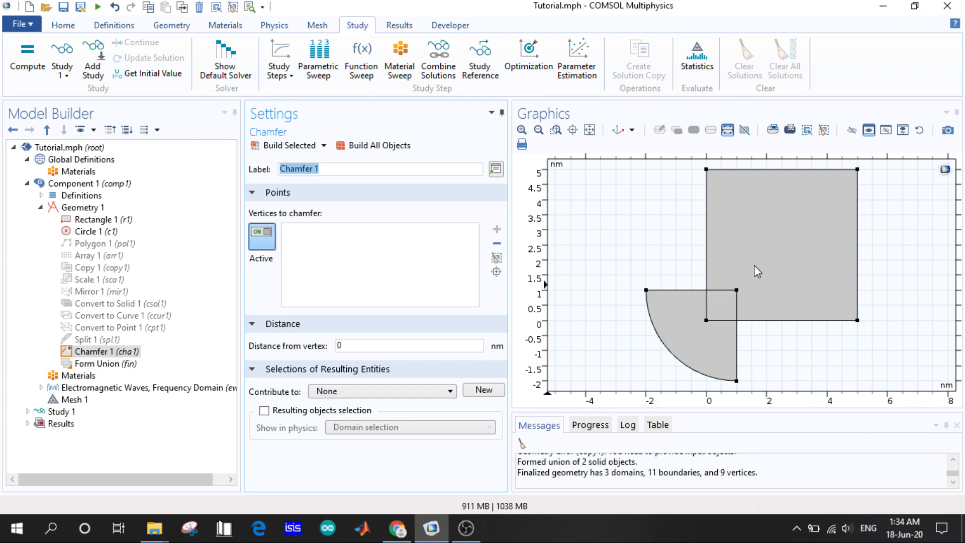
mouse_move(862, 175)
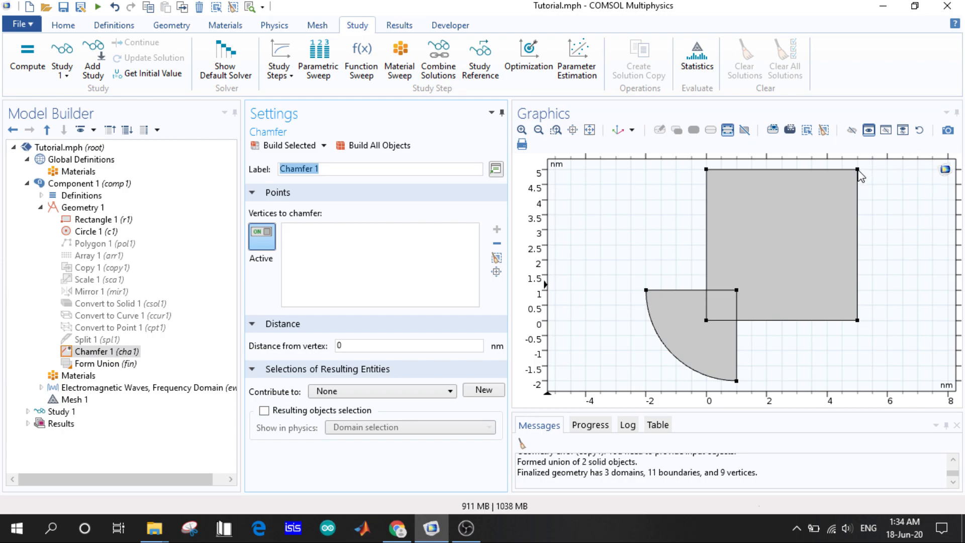
left_click(857, 182)
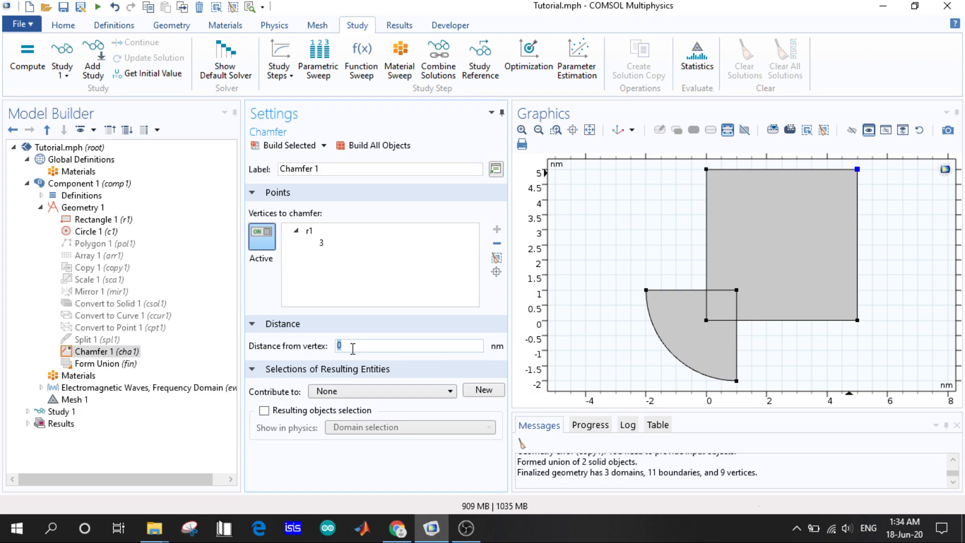
type("2")
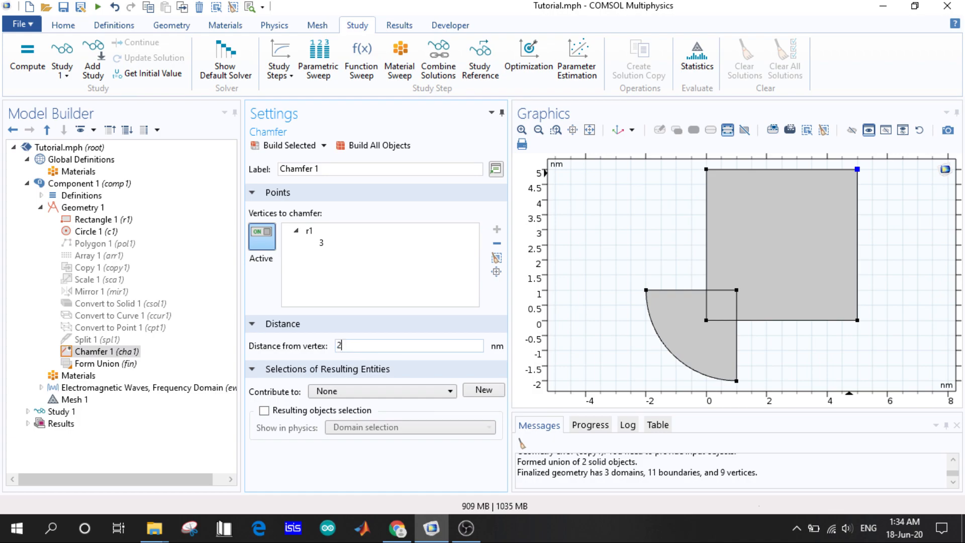
left_click(378, 145)
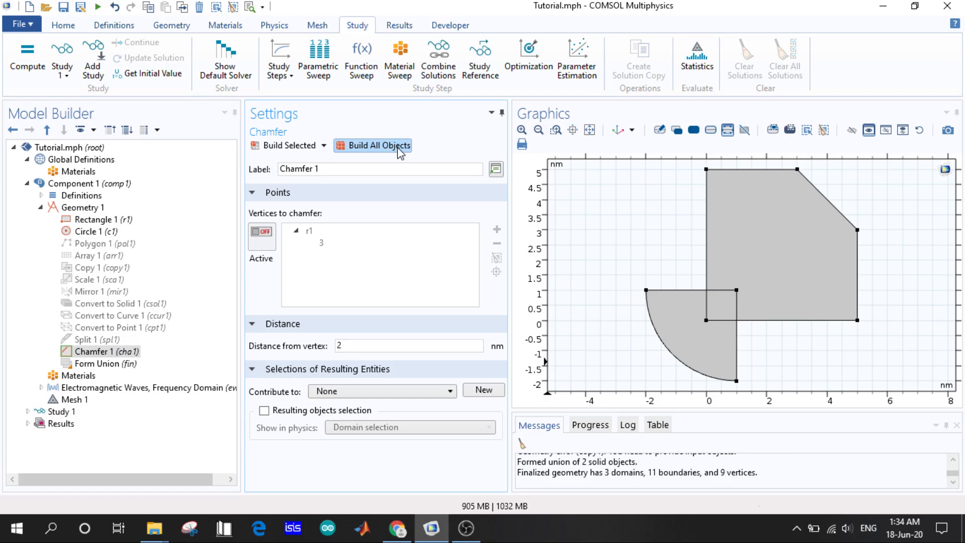
mouse_move(802, 191)
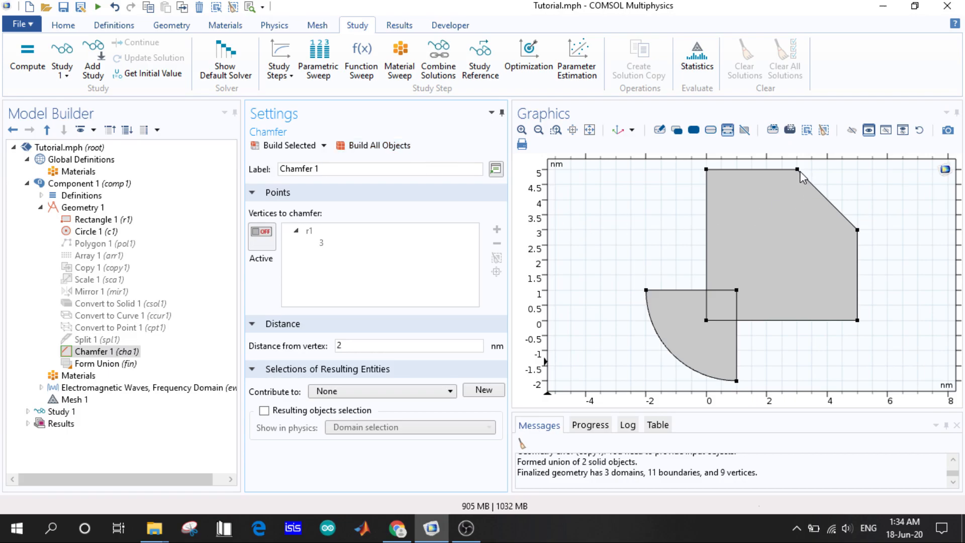
mouse_move(866, 242)
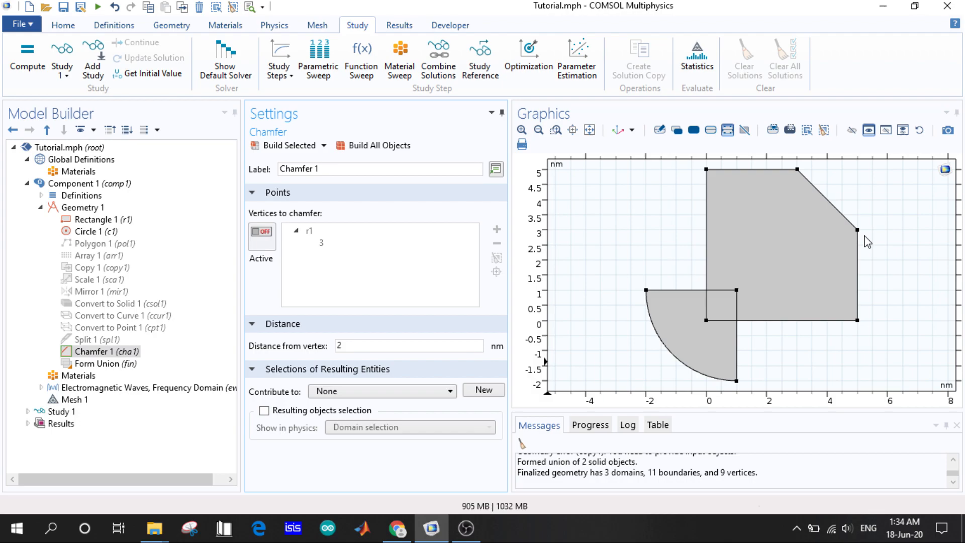
mouse_move(360, 169)
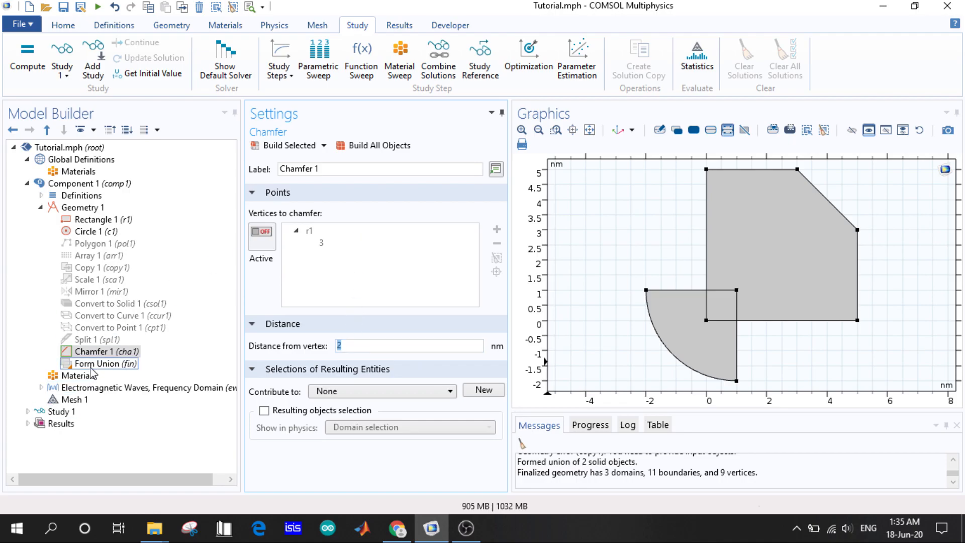
right_click(106, 364)
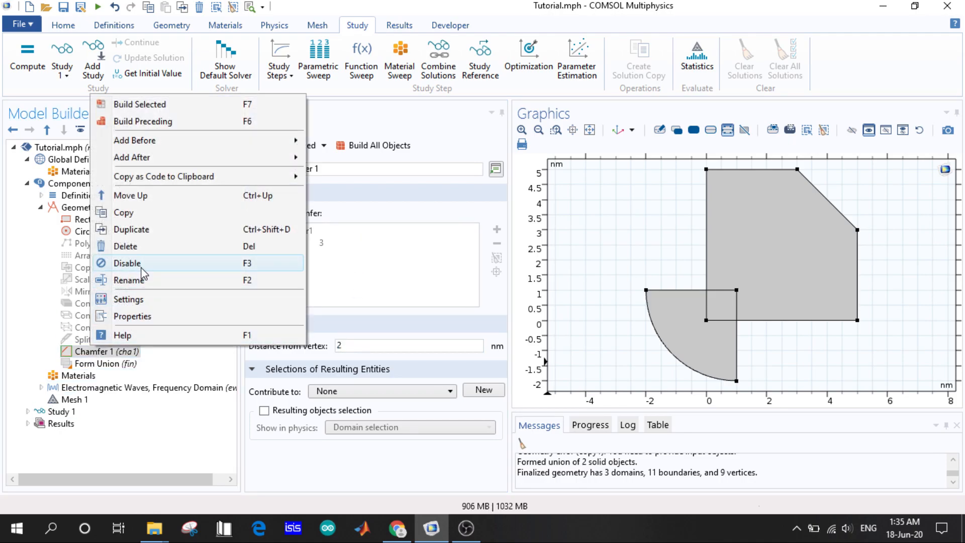
left_click(126, 264)
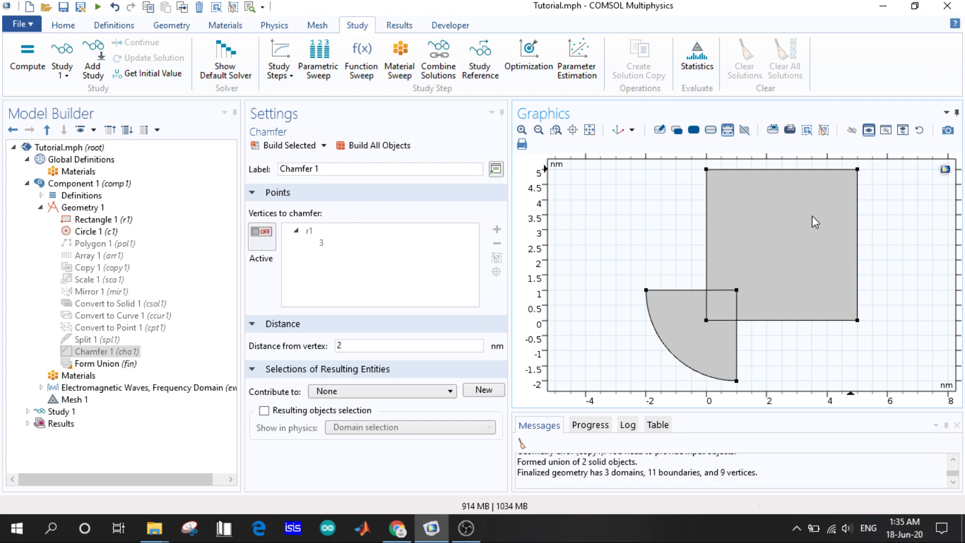
mouse_move(857, 176)
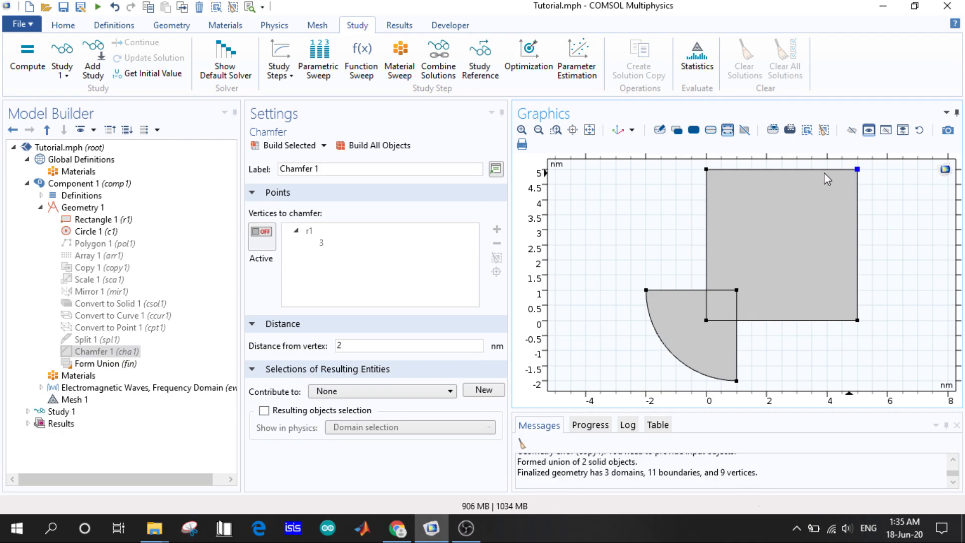
mouse_move(837, 178)
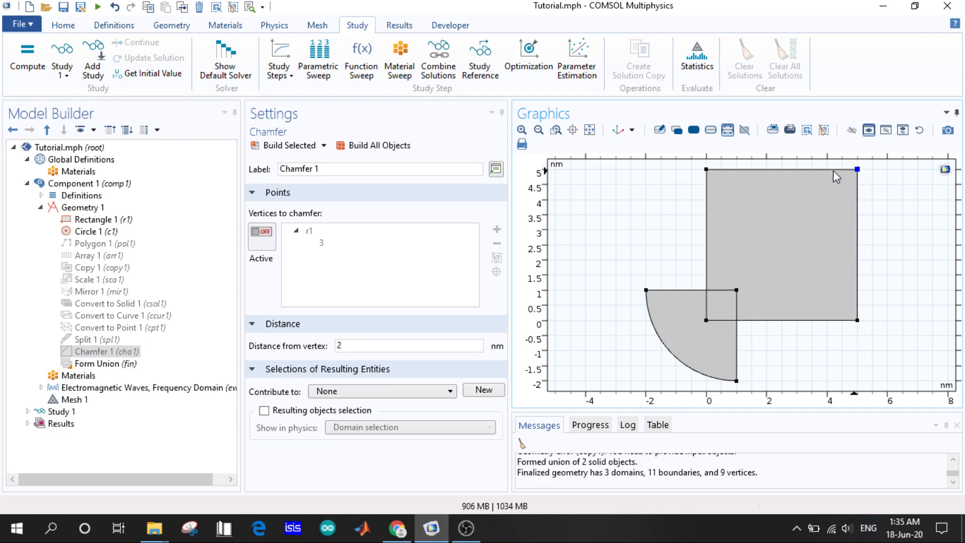
mouse_move(869, 217)
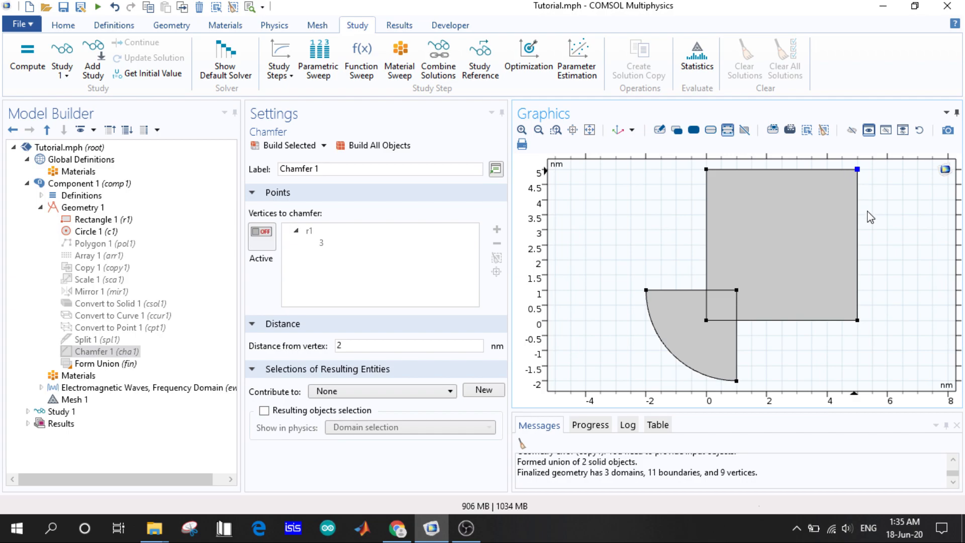
mouse_move(817, 175)
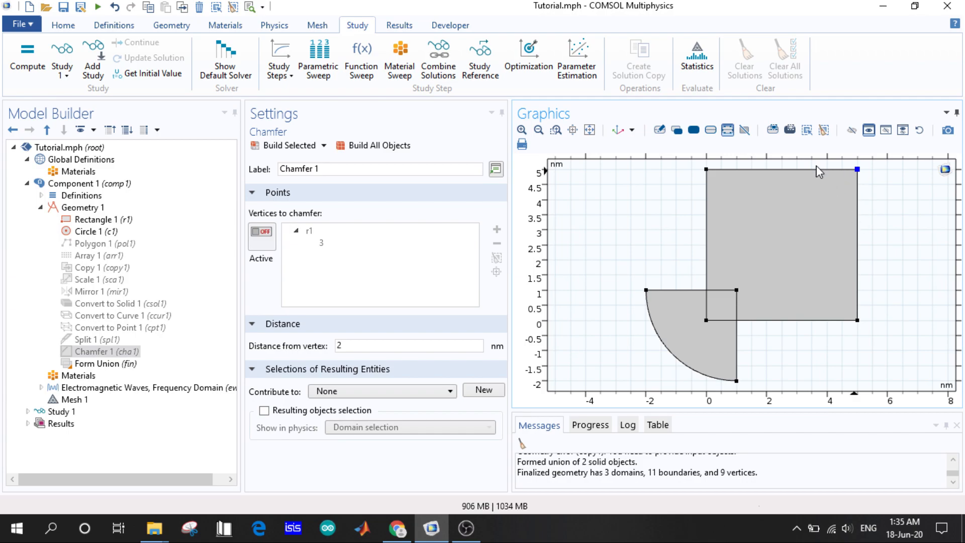
mouse_move(824, 189)
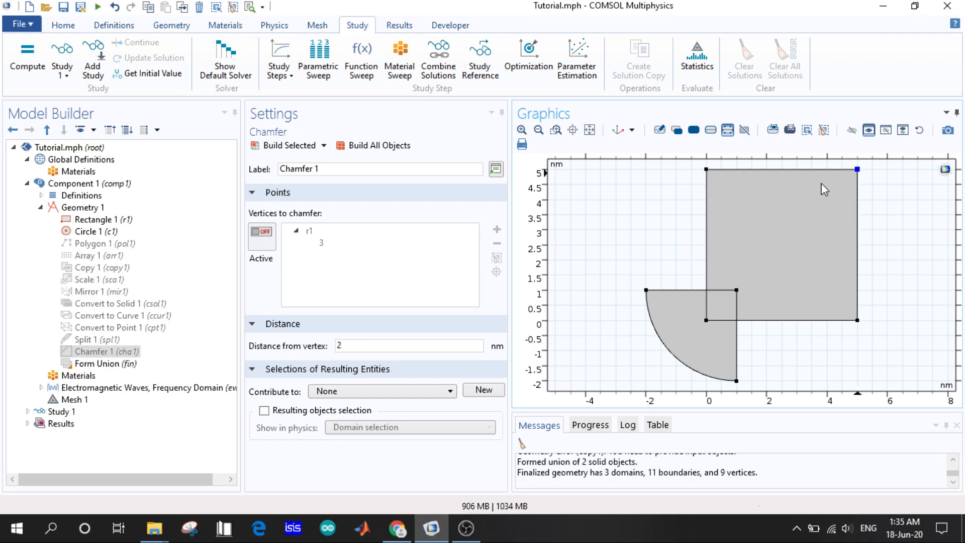
mouse_move(844, 203)
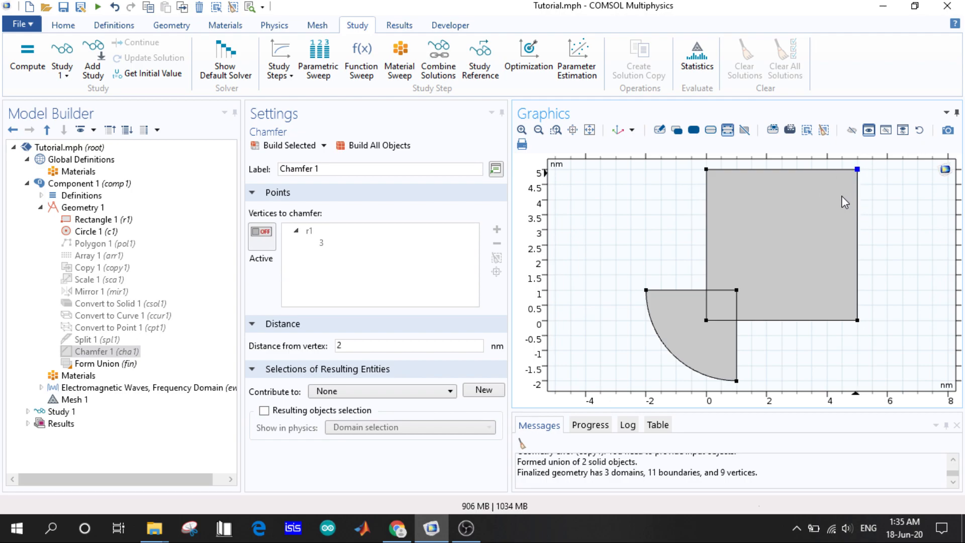
mouse_move(843, 182)
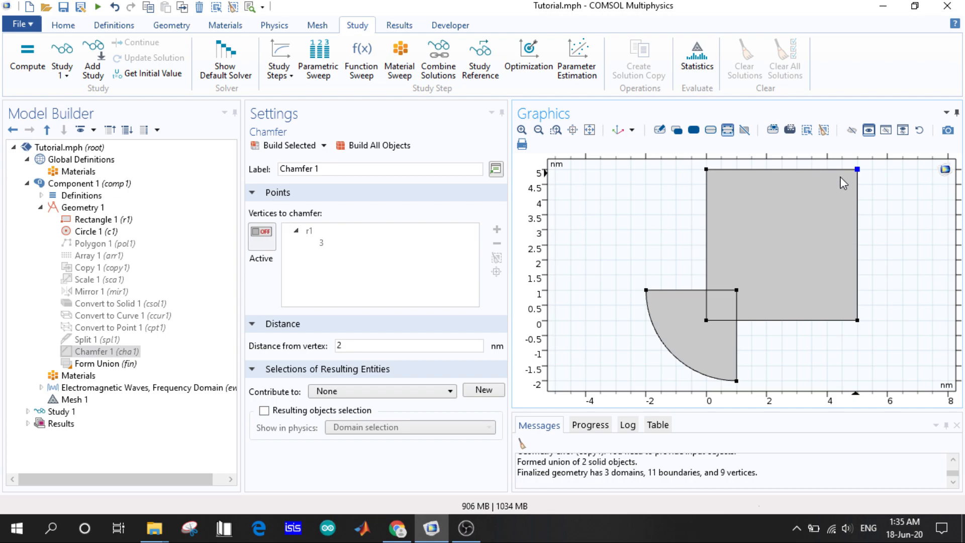
mouse_move(941, 130)
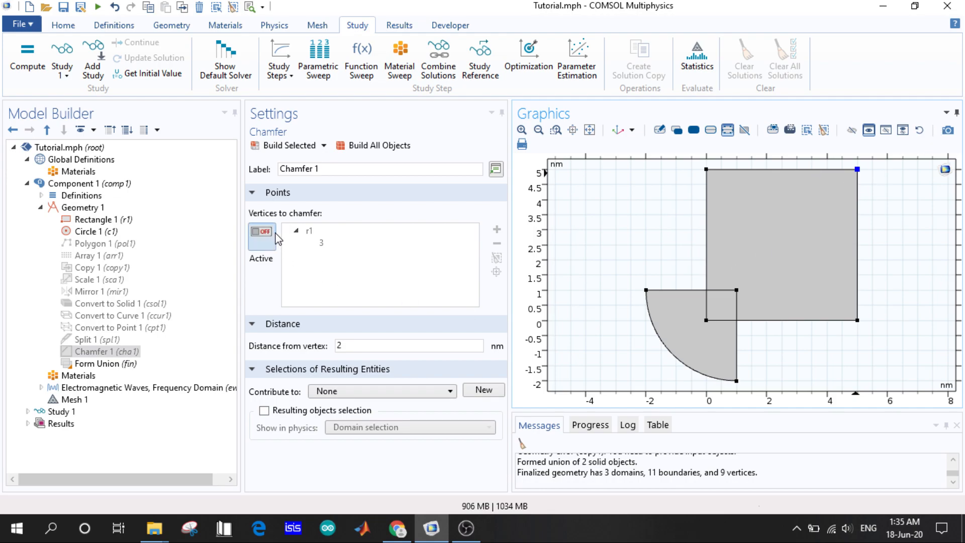
left_click(99, 352)
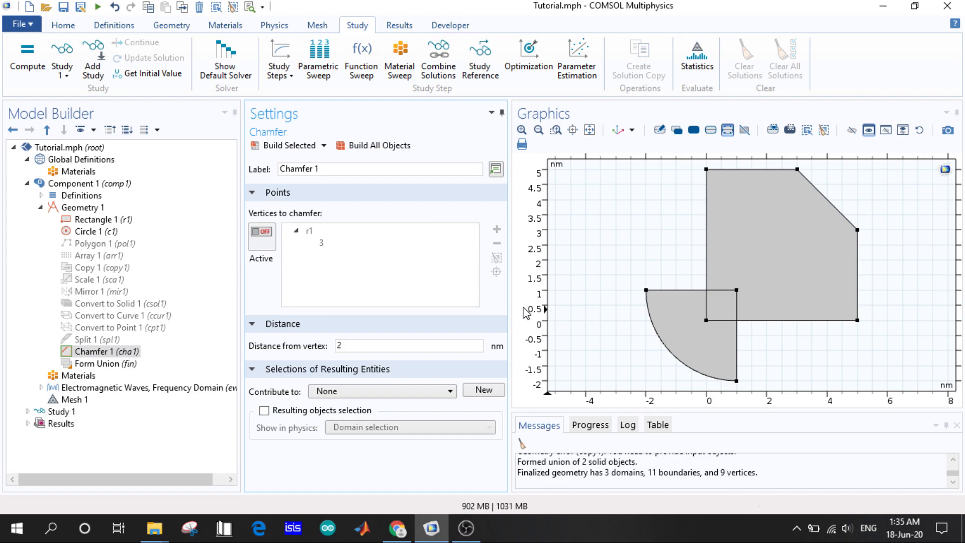
mouse_move(875, 302)
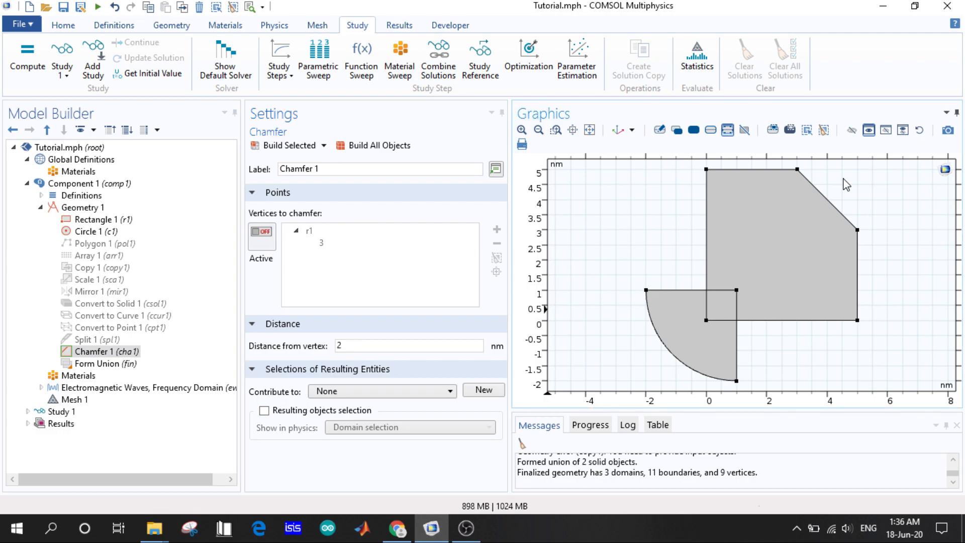
left_click(408, 346)
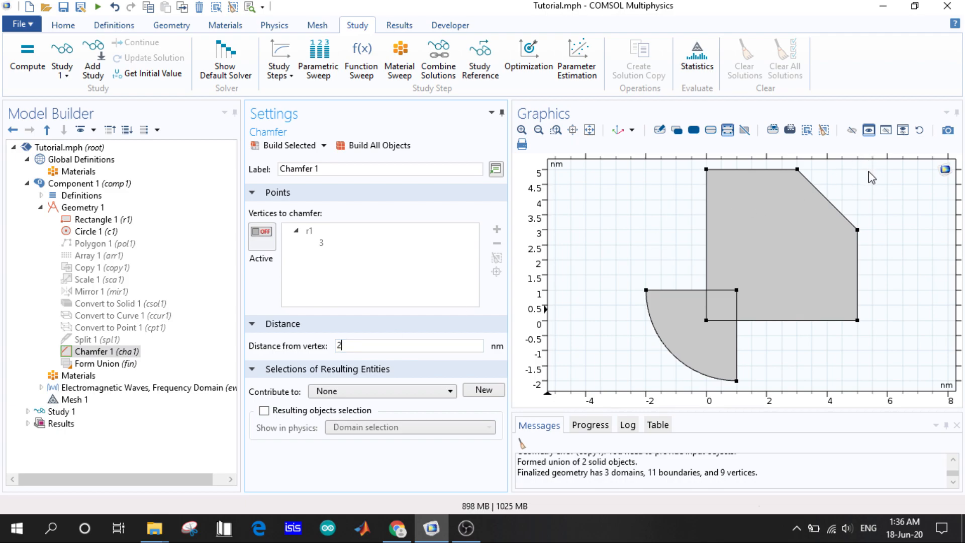
mouse_move(800, 186)
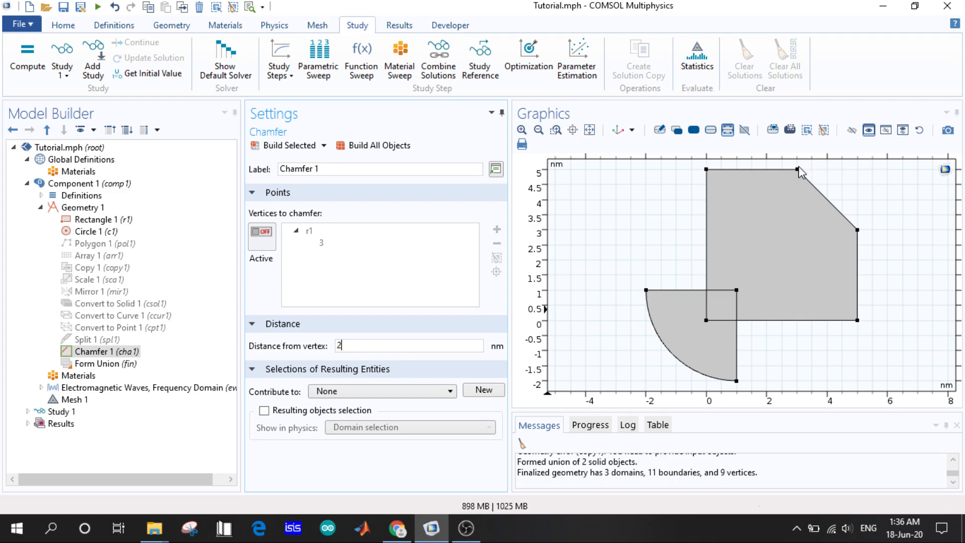
mouse_move(870, 227)
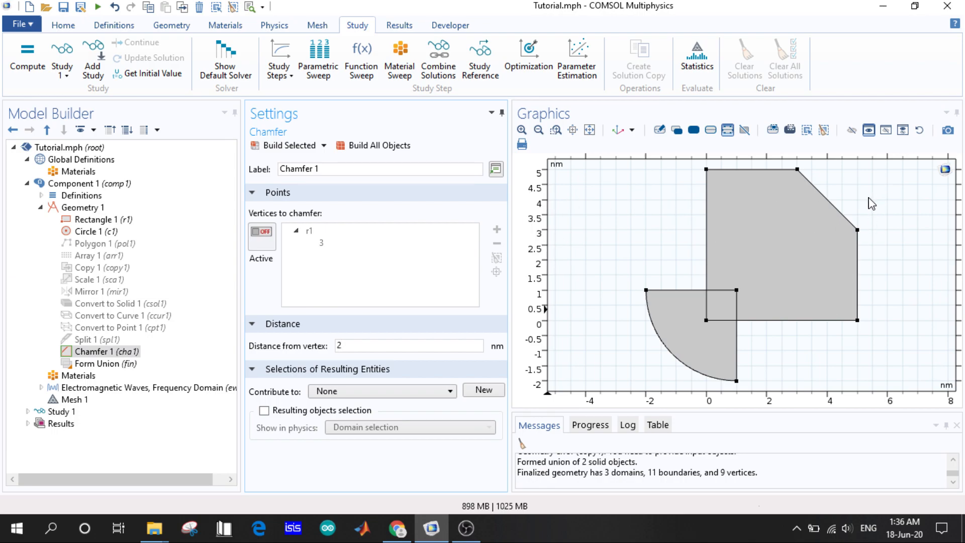
mouse_move(830, 189)
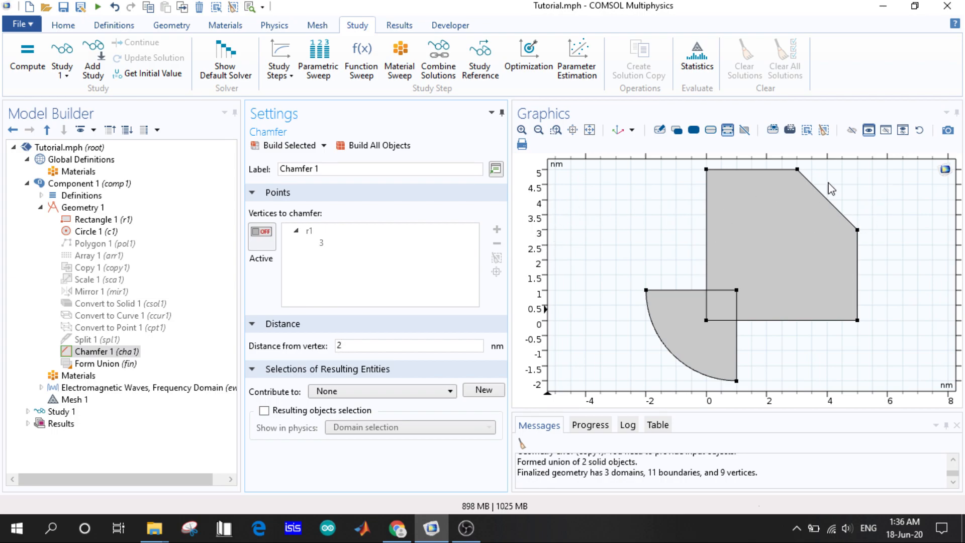
mouse_move(801, 173)
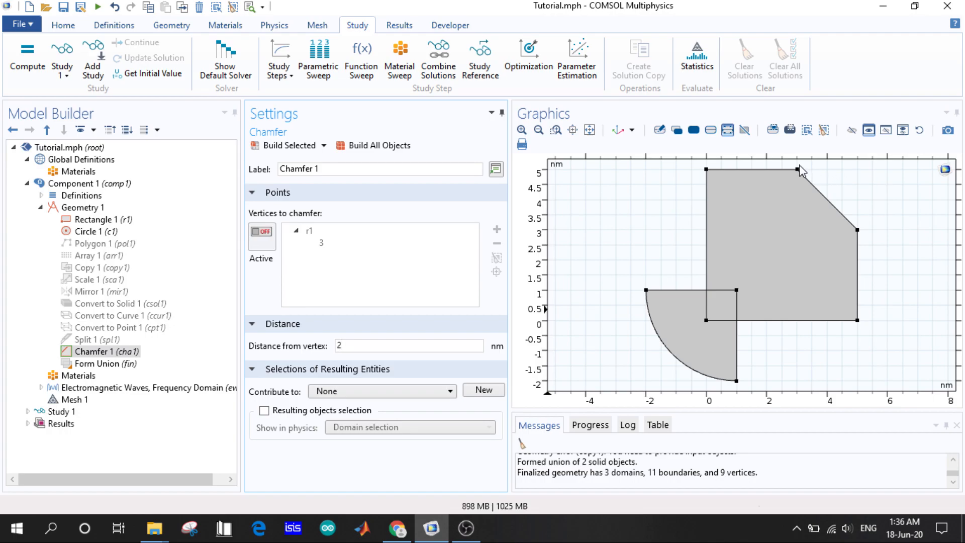
mouse_move(847, 170)
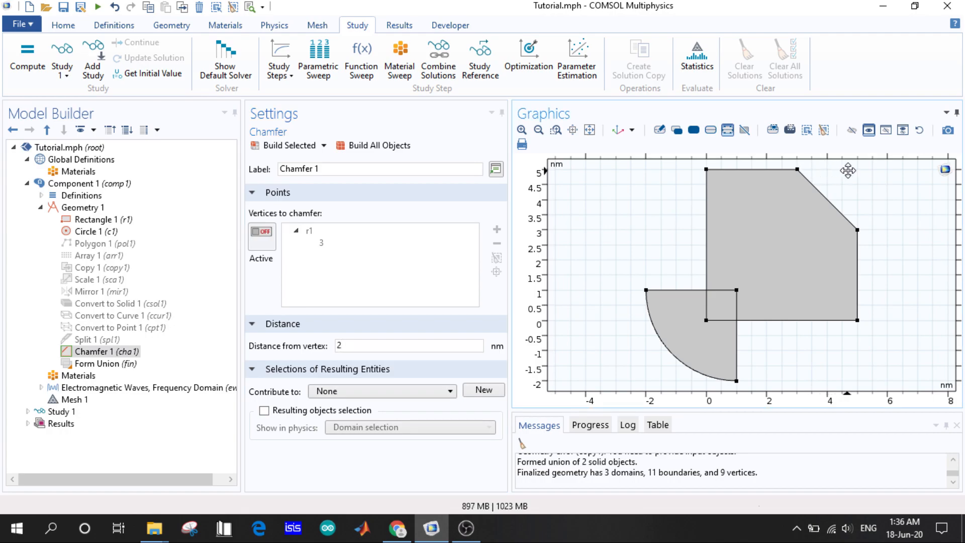
mouse_move(826, 195)
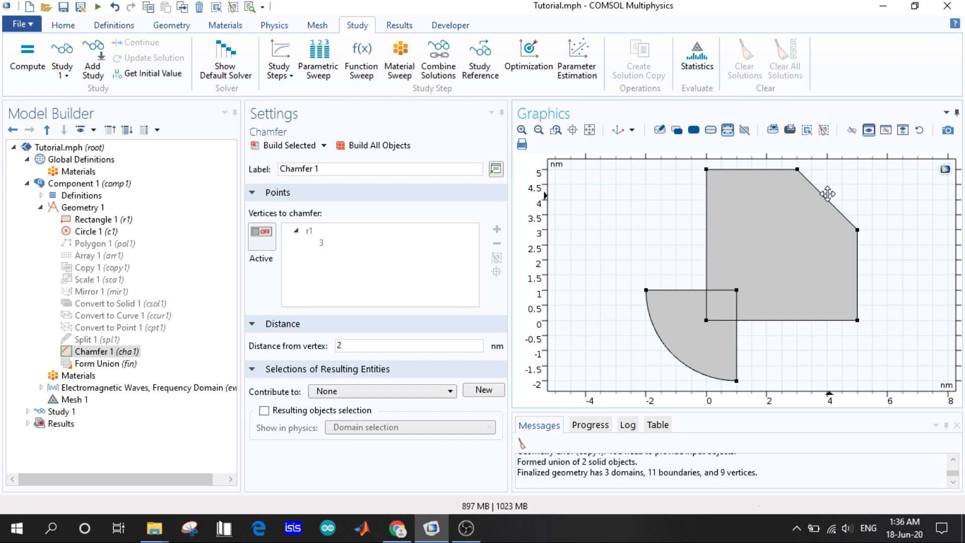
mouse_move(865, 234)
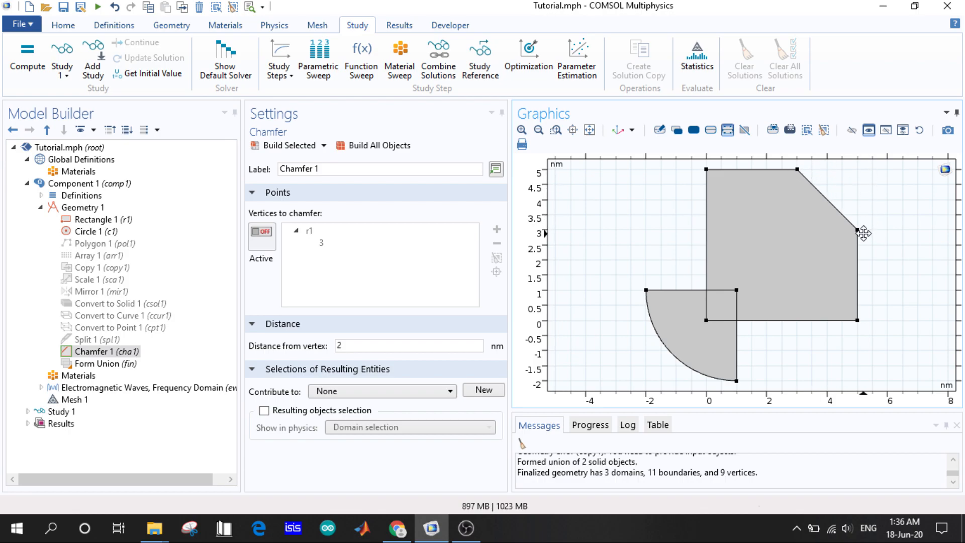
mouse_move(855, 189)
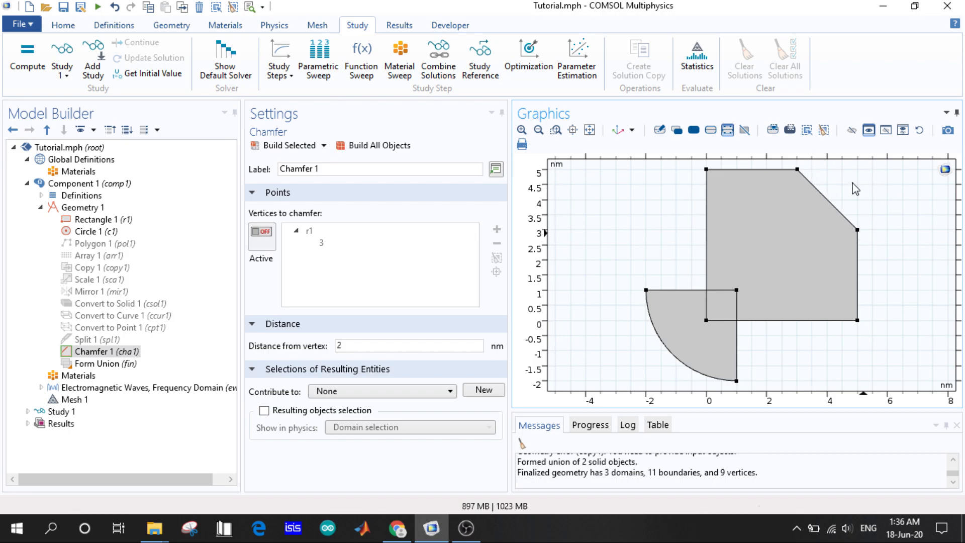
mouse_move(434, 255)
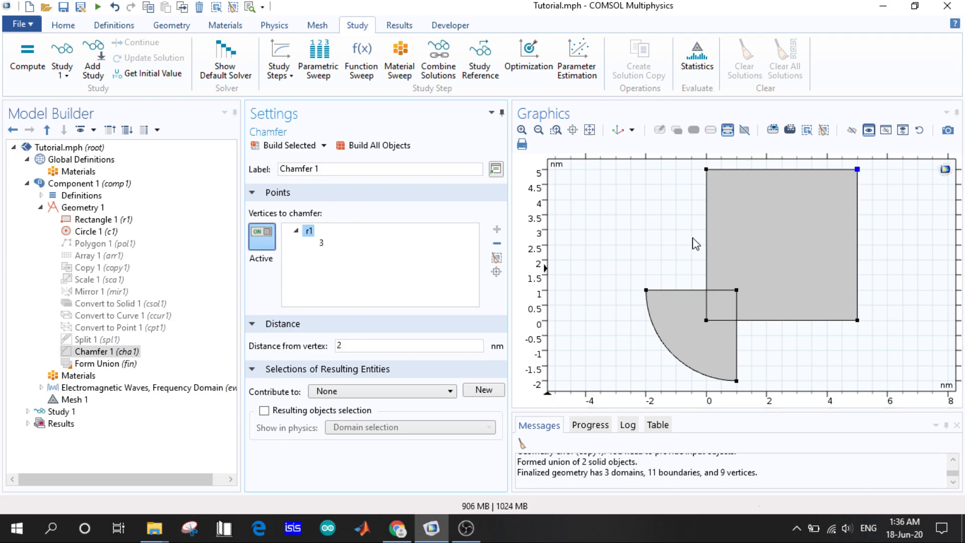
mouse_move(873, 278)
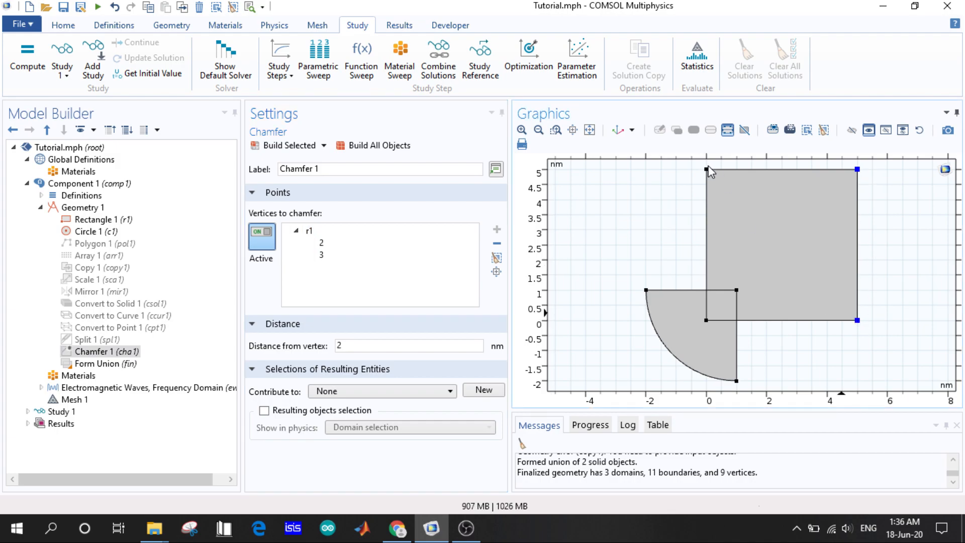
mouse_move(710, 175)
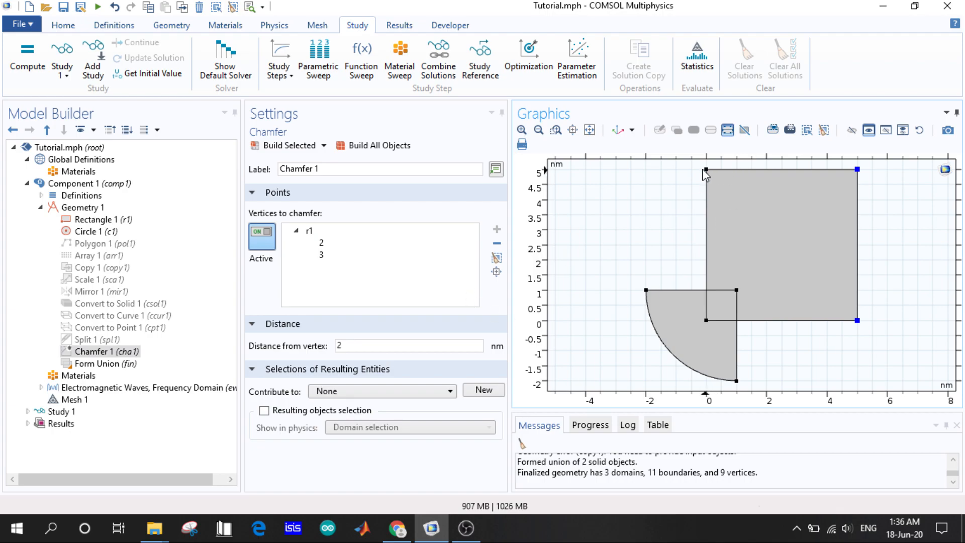
- Add the top-left vertex to Chamfer 1 (r1: 2, 3, 4) at 2 nm and build
left_click(375, 145)
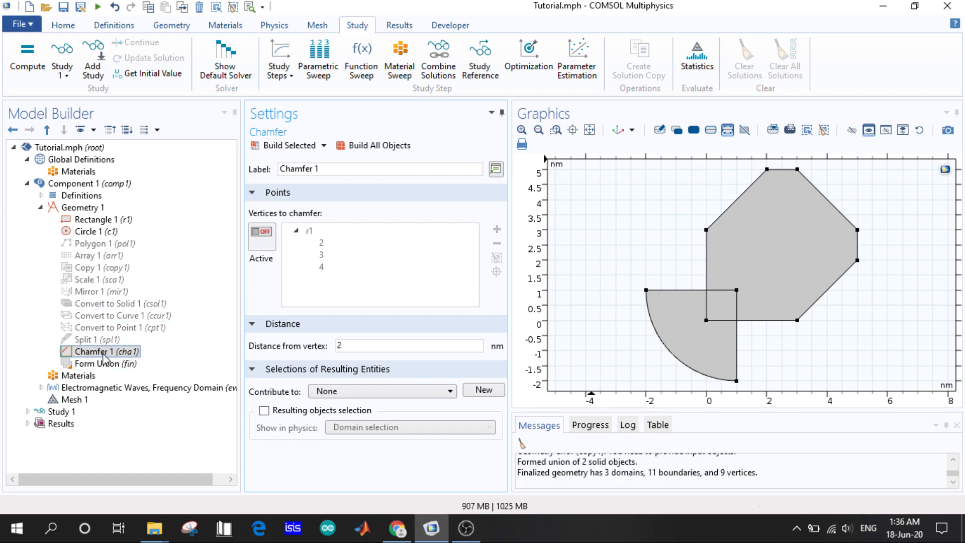
right_click(103, 352)
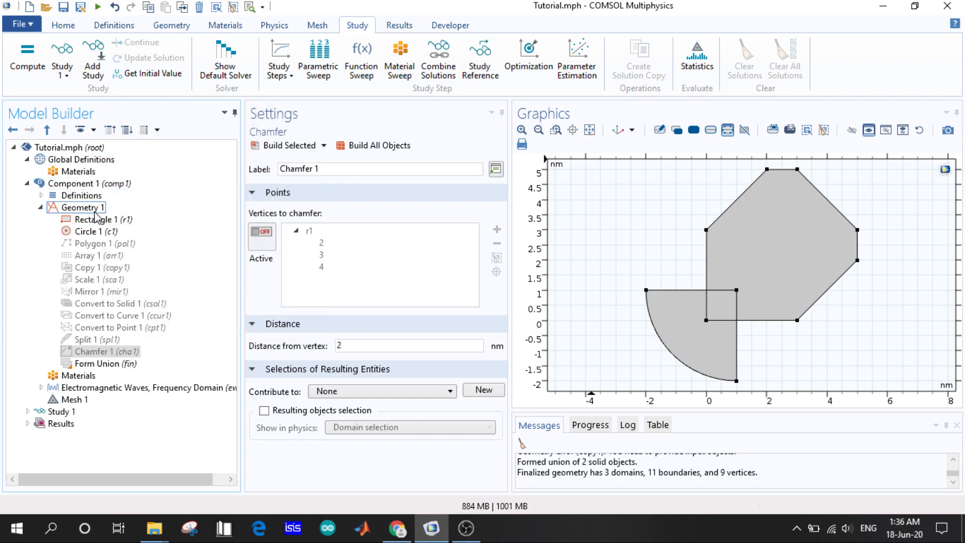
- Disable Chamfer 1 and add a Fillet feature to Geometry 1
right_click(77, 207)
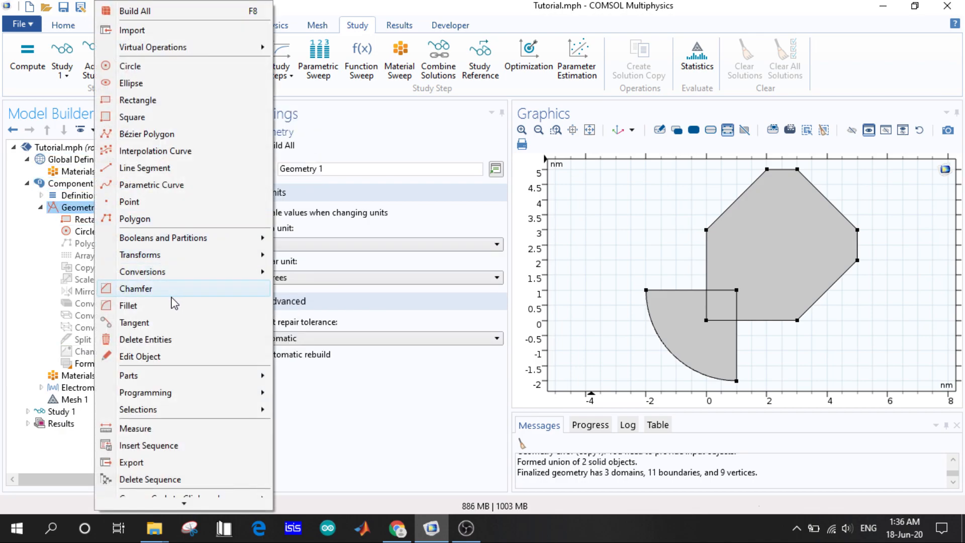
mouse_move(173, 309)
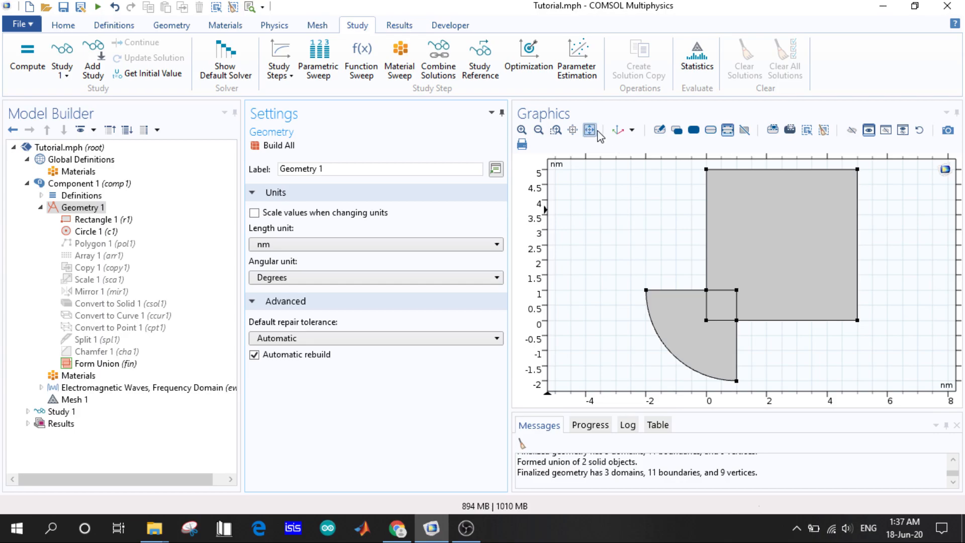
left_click(105, 327)
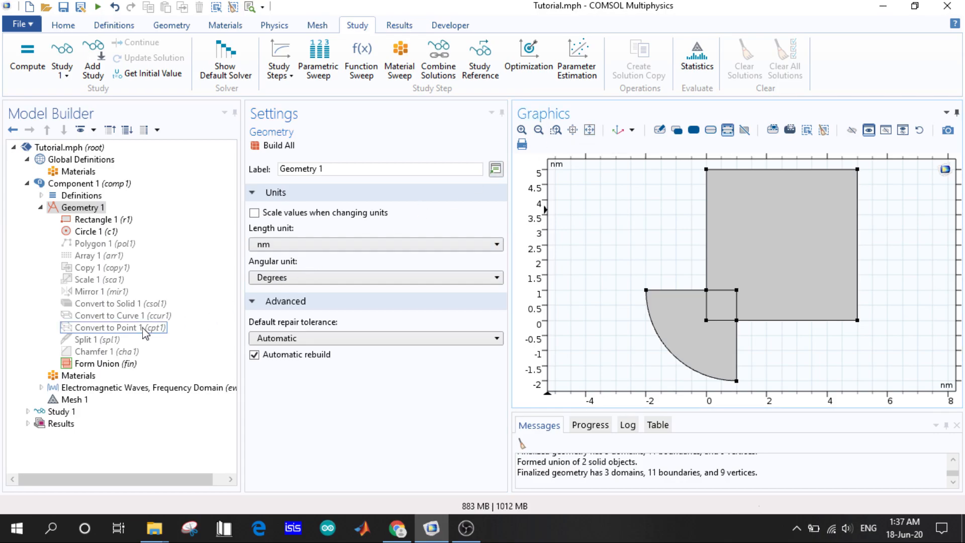
right_click(65, 207)
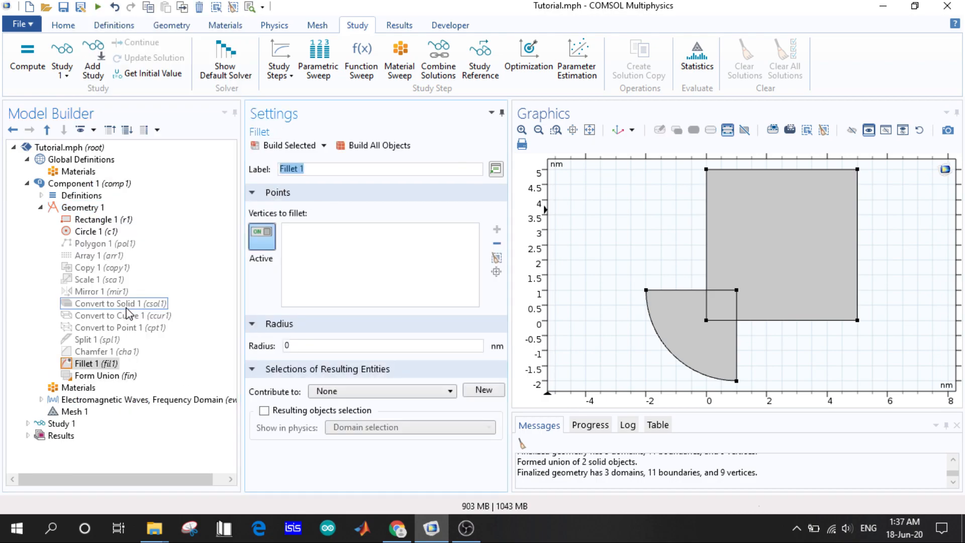
left_click(76, 388)
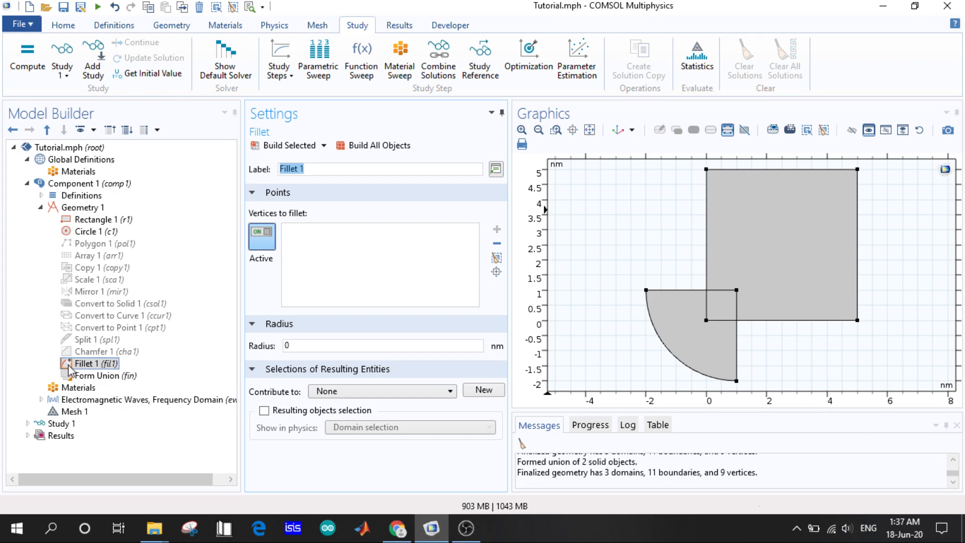
left_click(93, 376)
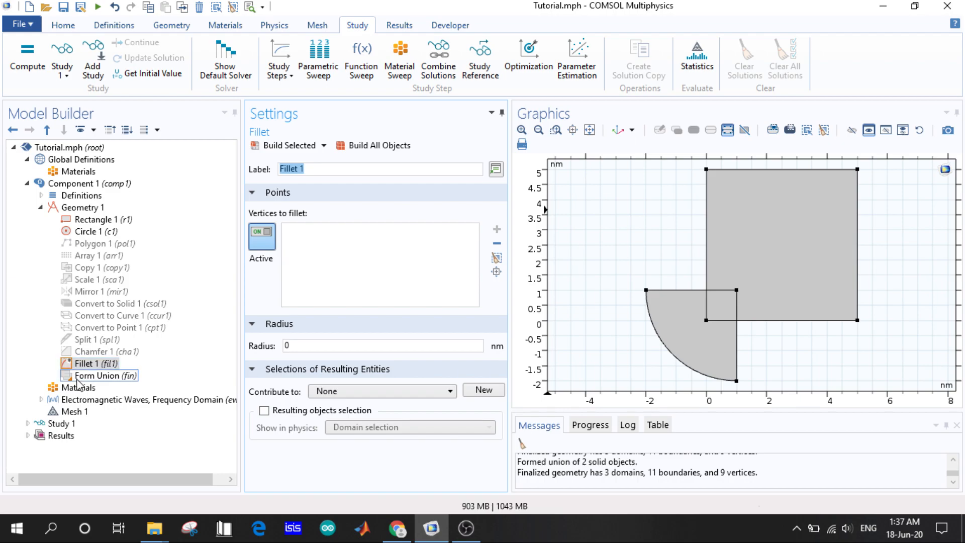
left_click(86, 364)
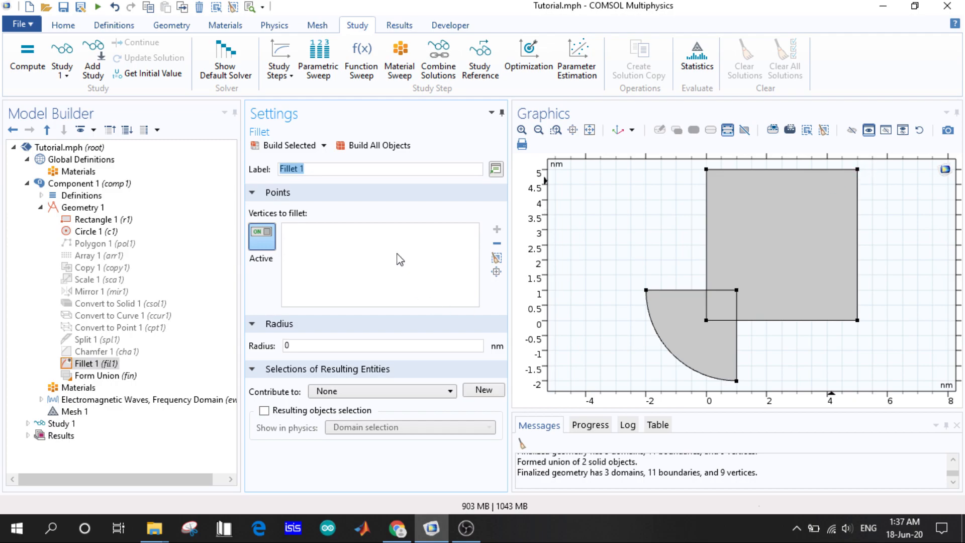
mouse_move(841, 183)
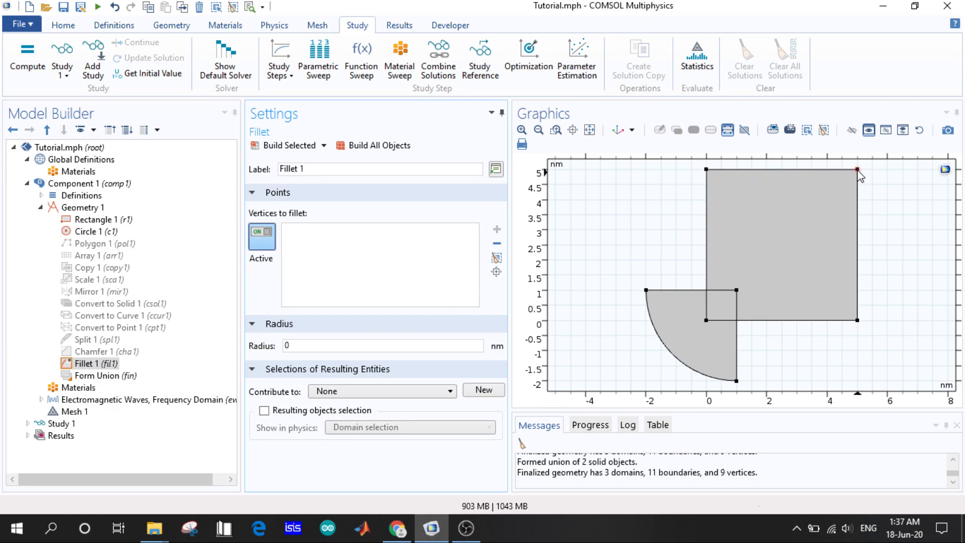
- Target r1's top-right vertex in Fillet 1 with a 2 nm radius
left_click(857, 169)
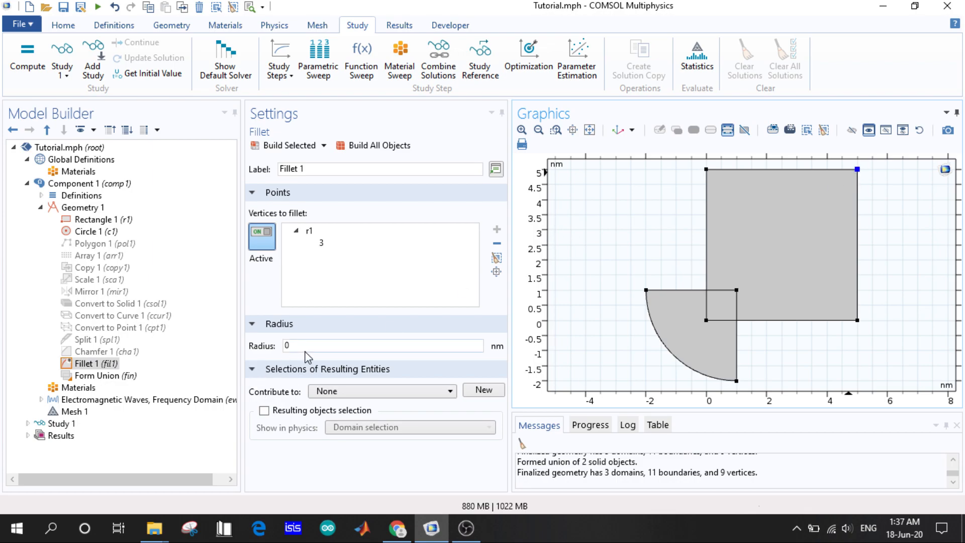
left_click(296, 346)
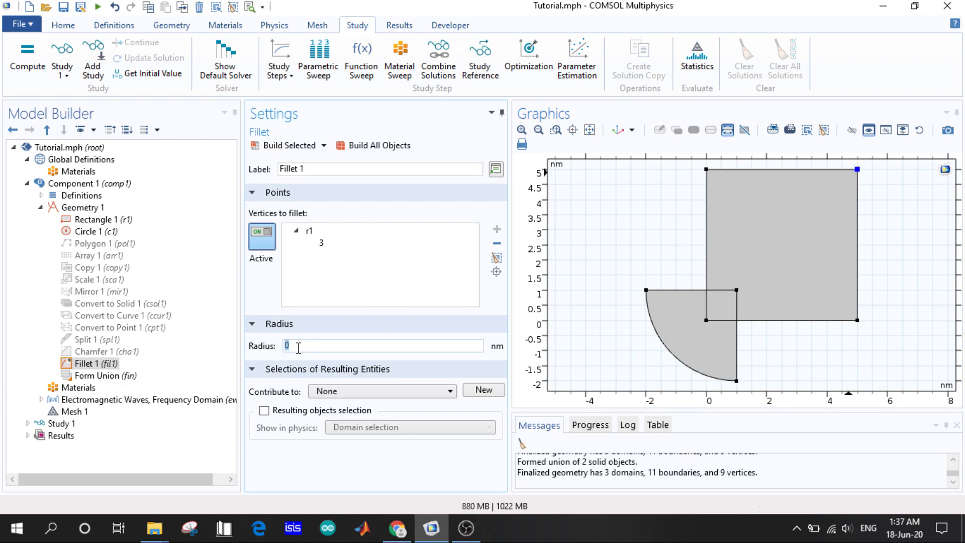
type("2")
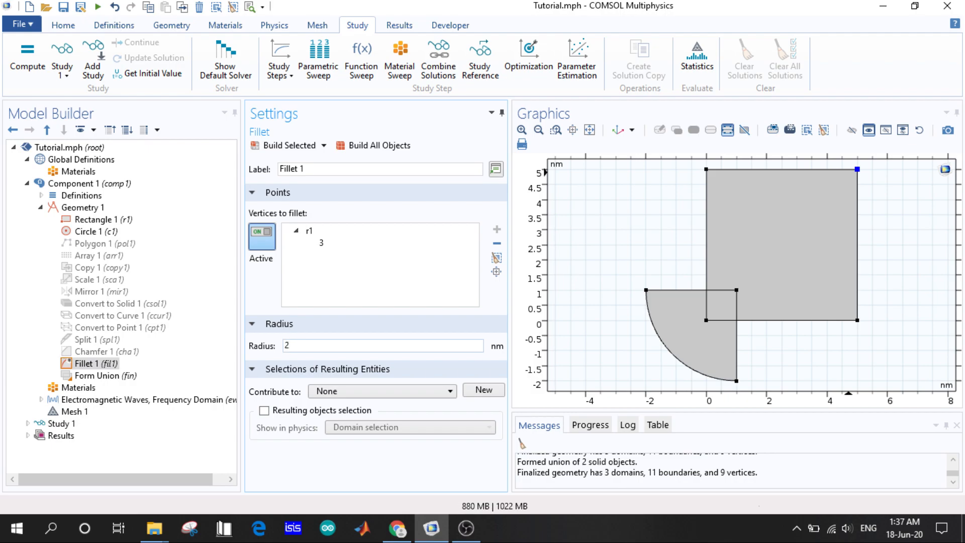
left_click(378, 145)
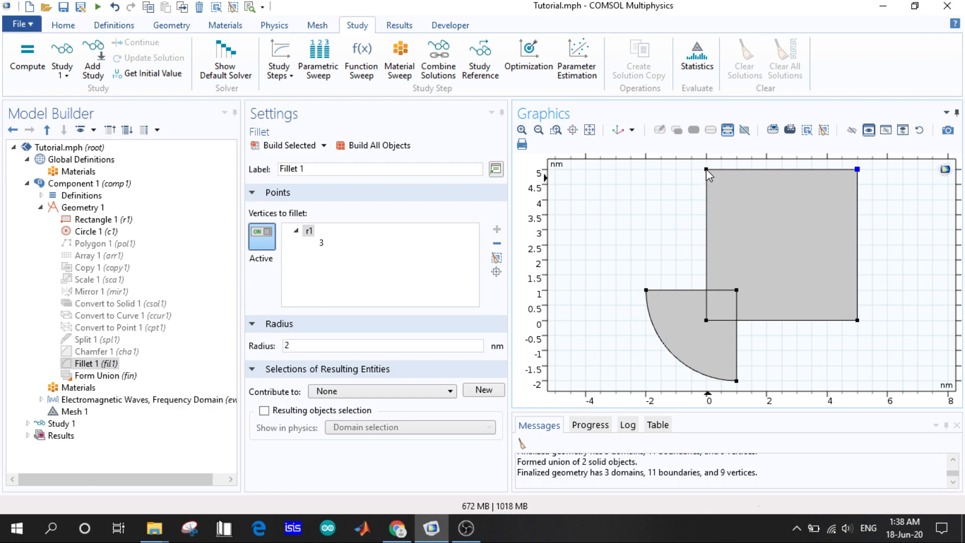
mouse_move(710, 173)
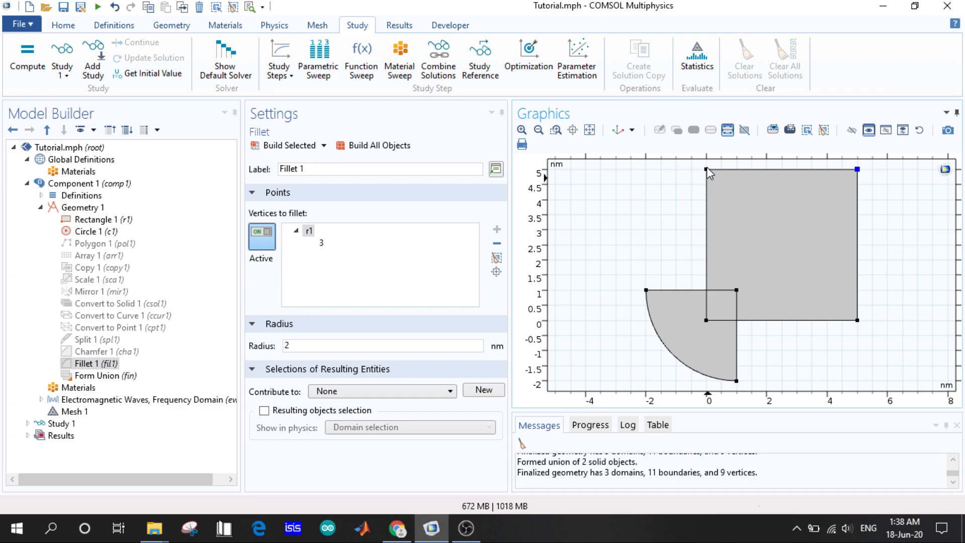
- Add the remaining r1 vertices so Fillet 1 covers corners 1–4 at 2 nm
left_click(707, 321)
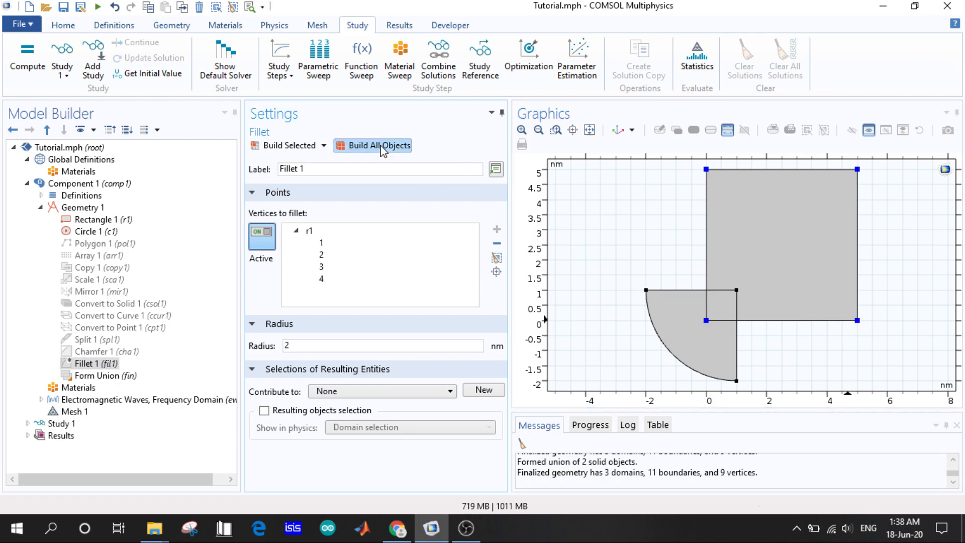
- Build Fillet 1, then raise its radius to 2.5 nm and rebuild so r1 becomes a circle
left_click(261, 236)
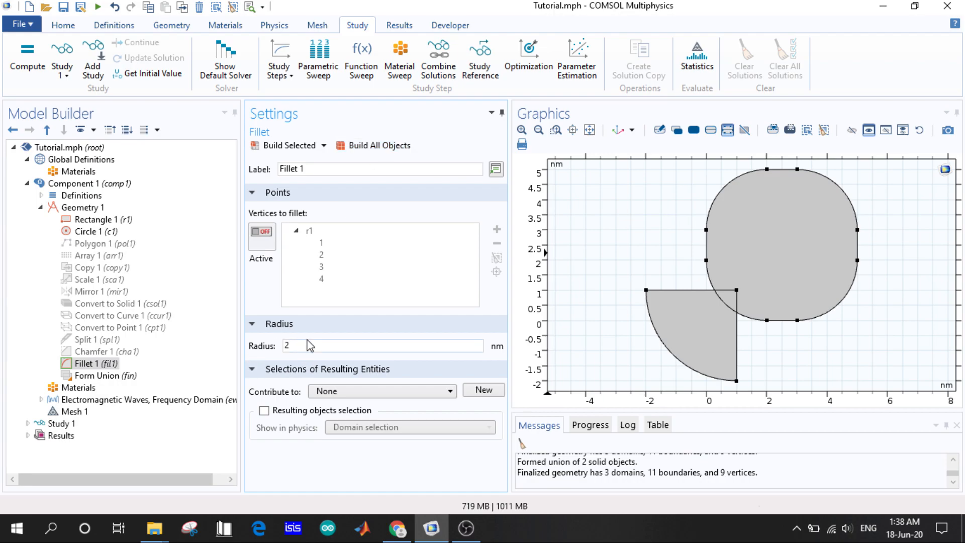
type(".5")
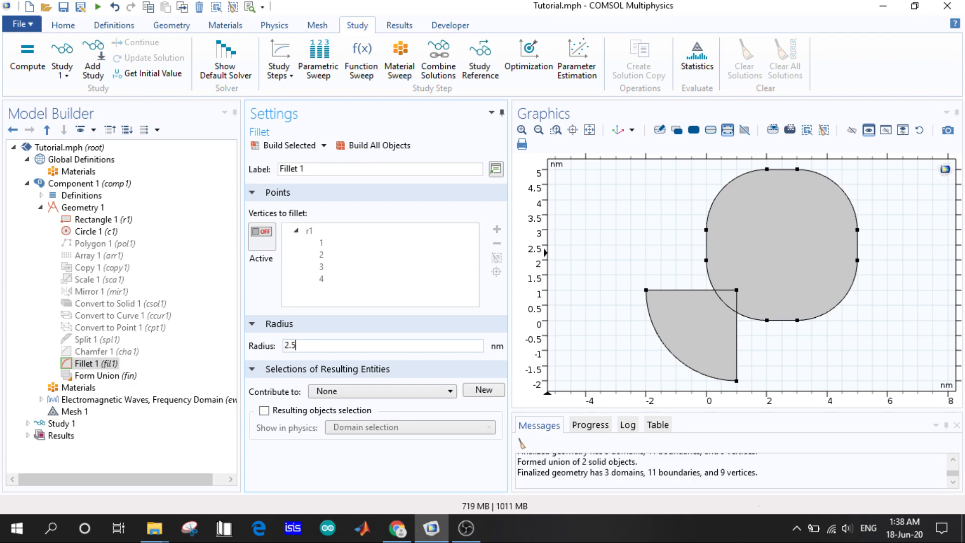
left_click(378, 145)
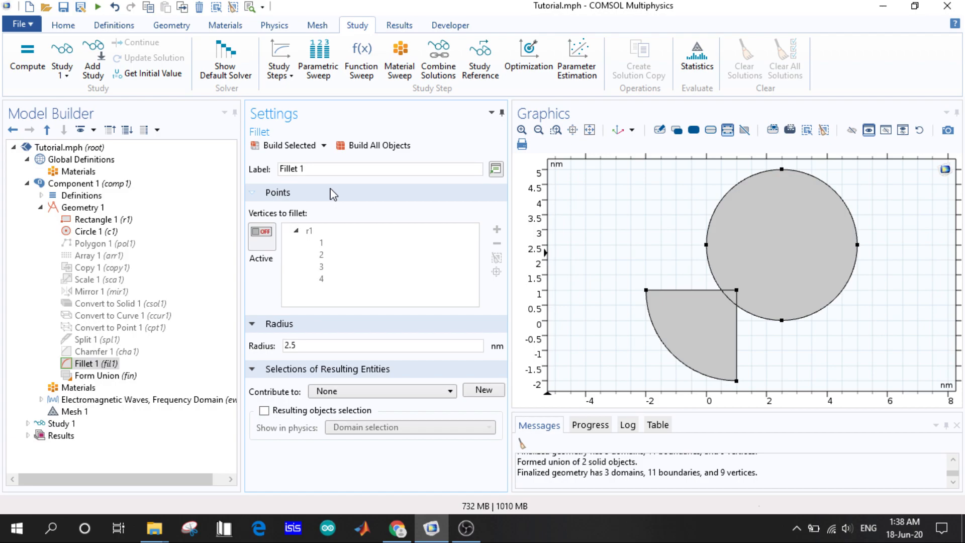
- Select Geometry 1 and browse its context menu of available geometry operations
left_click(84, 207)
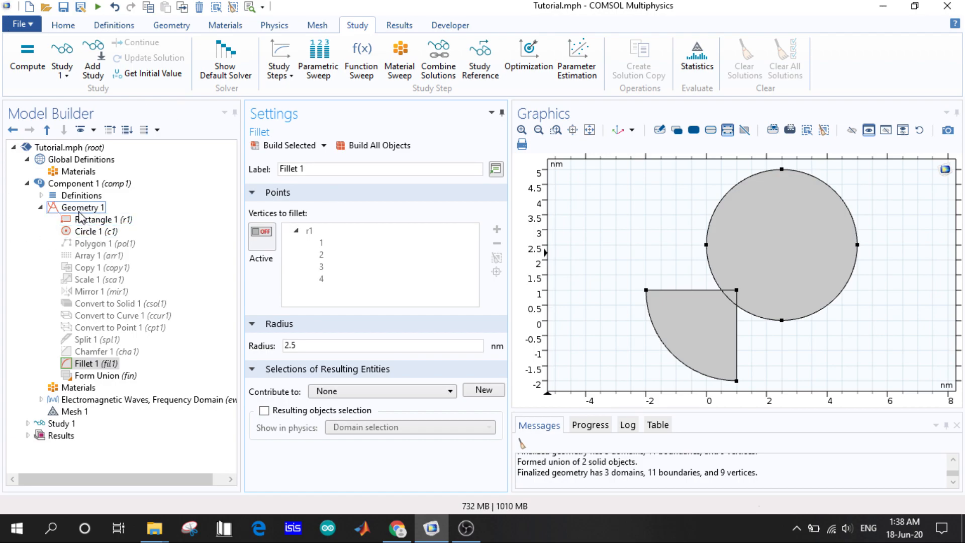
right_click(75, 207)
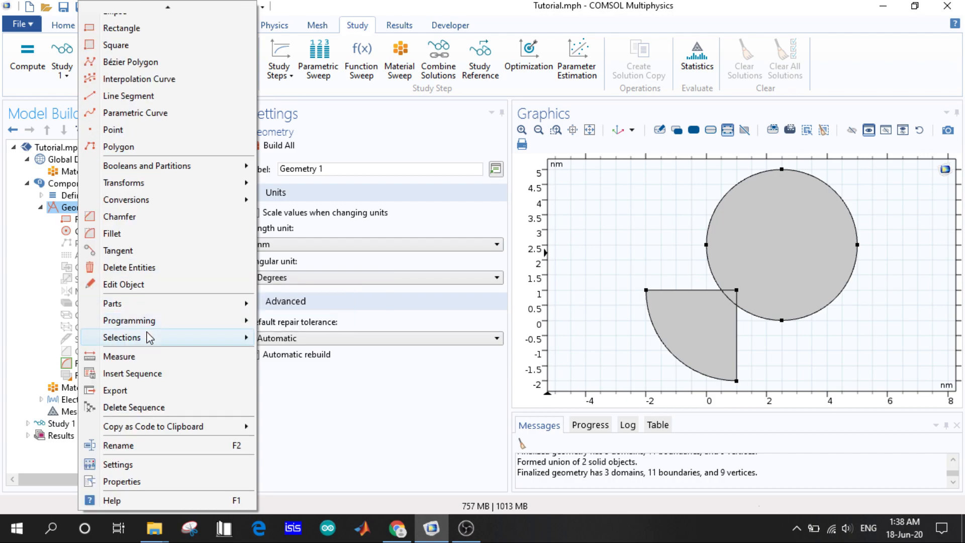
left_click(122, 338)
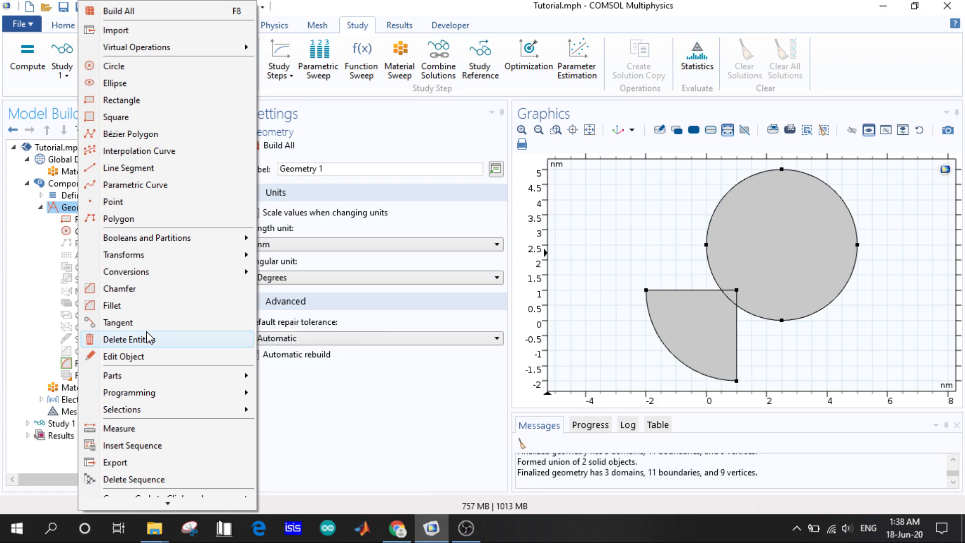
mouse_move(121, 99)
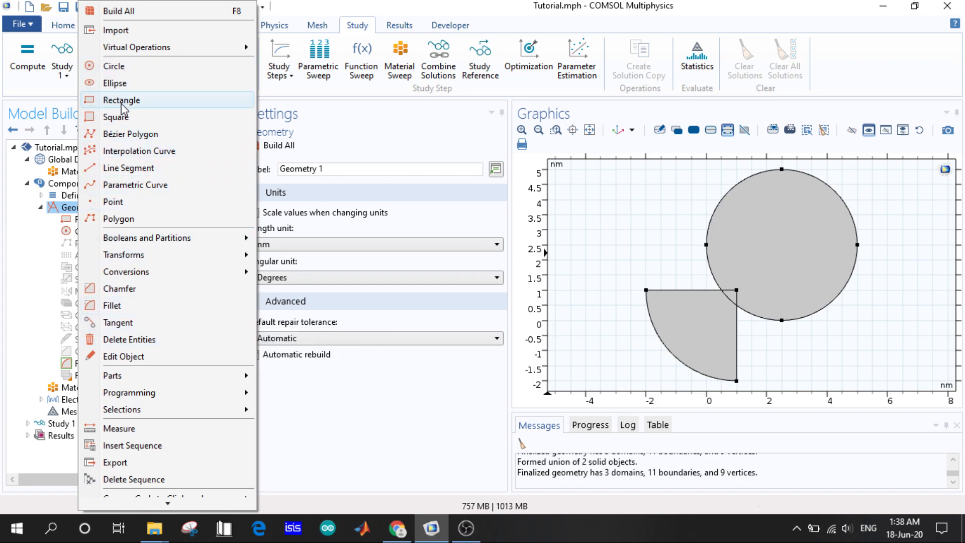
mouse_move(132, 213)
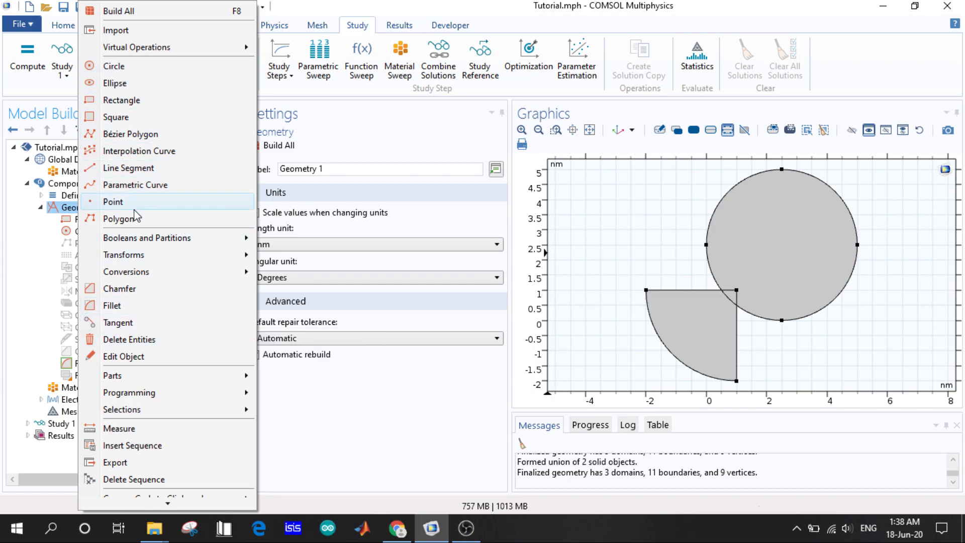
mouse_move(142, 192)
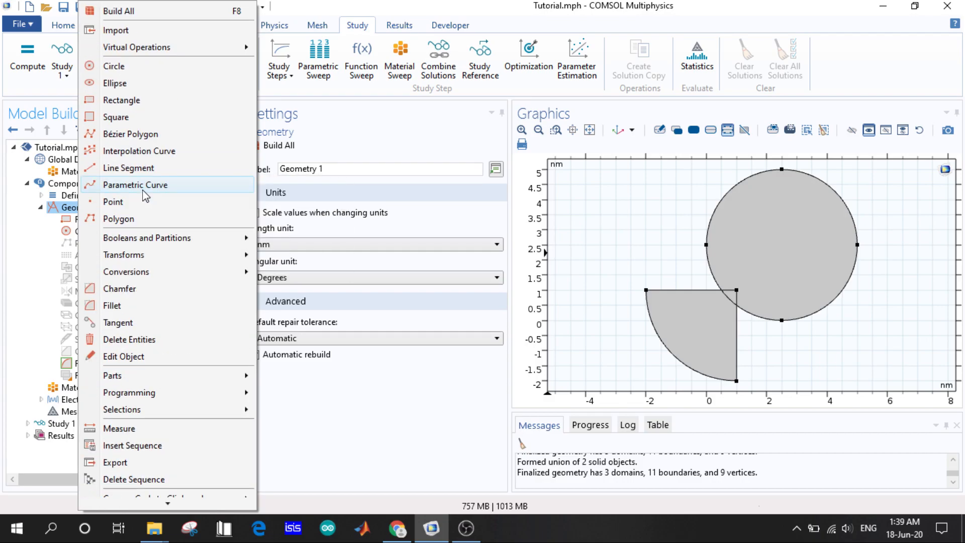
mouse_move(145, 143)
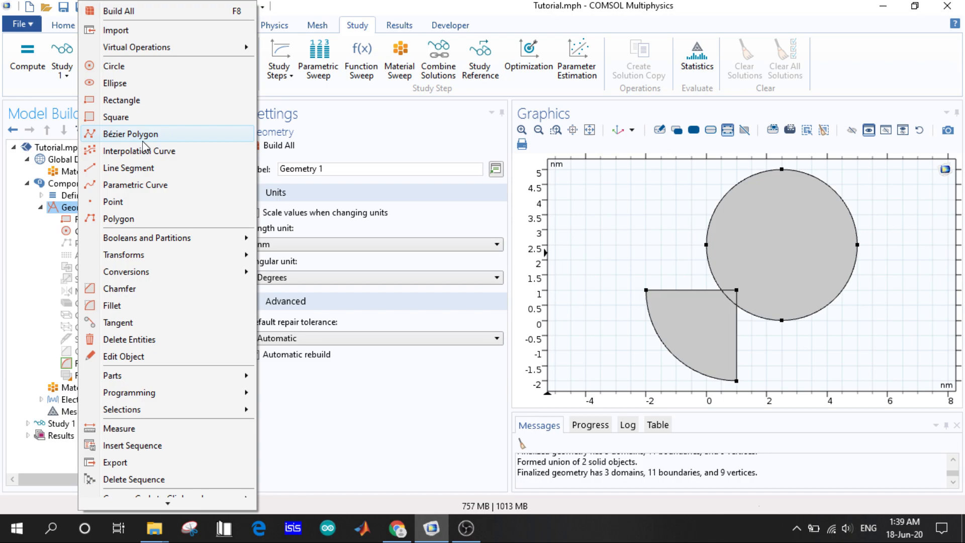
scroll("down", 3)
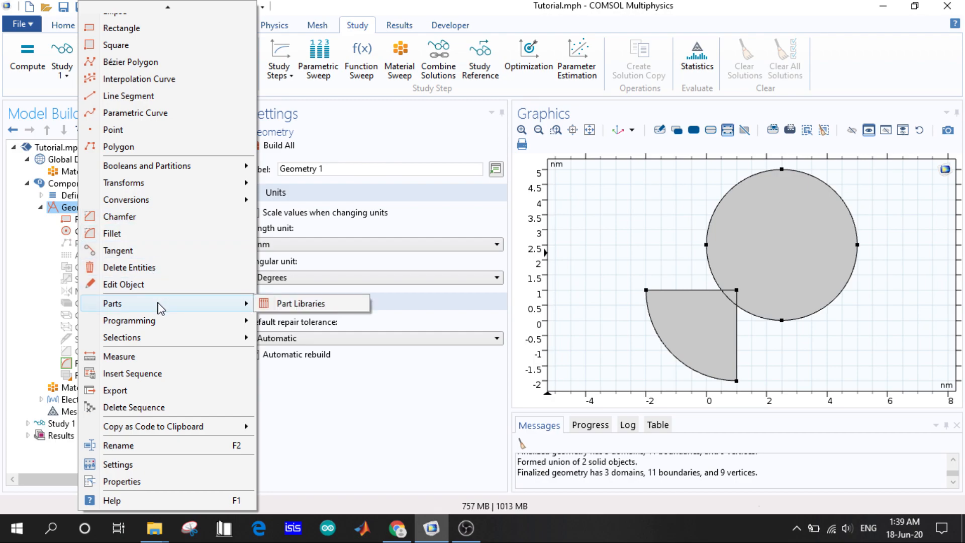
mouse_move(155, 358)
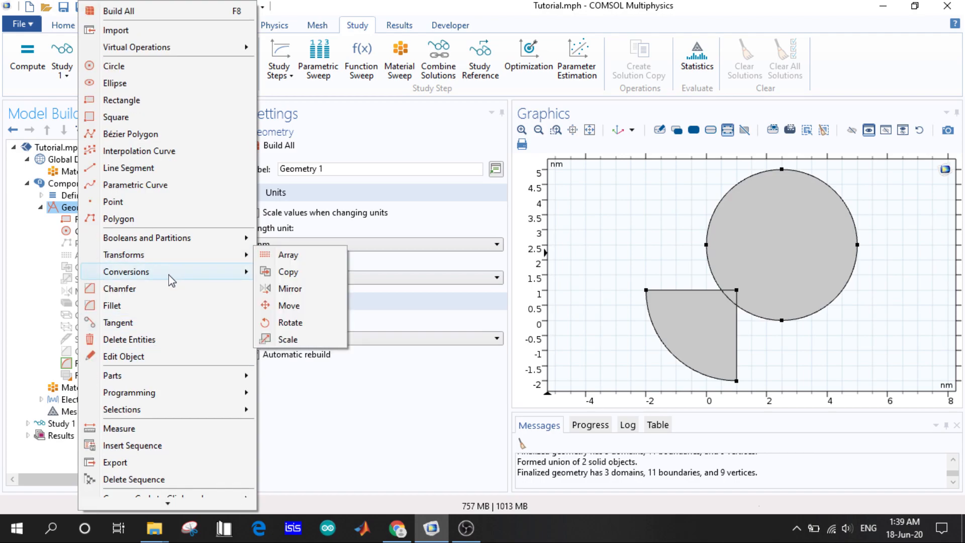
mouse_move(170, 378)
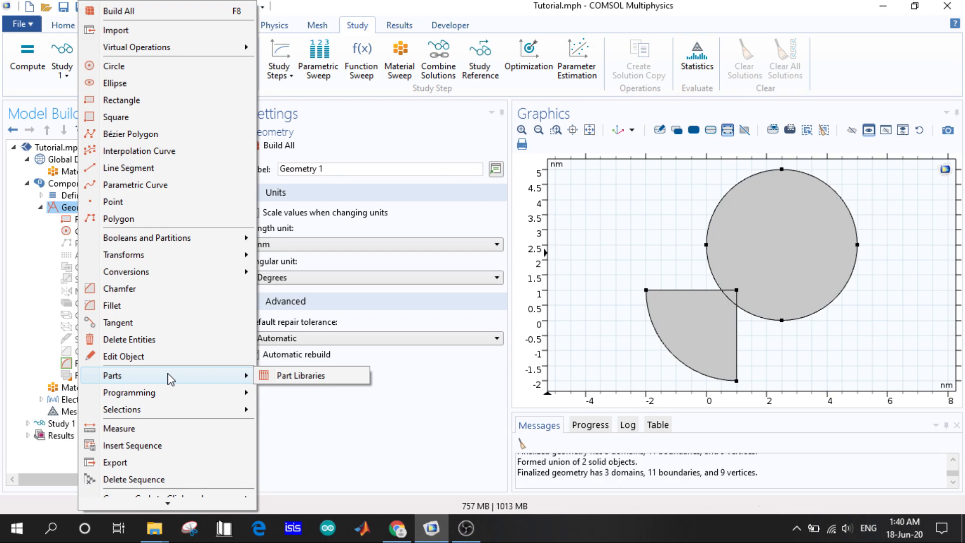
mouse_move(327, 435)
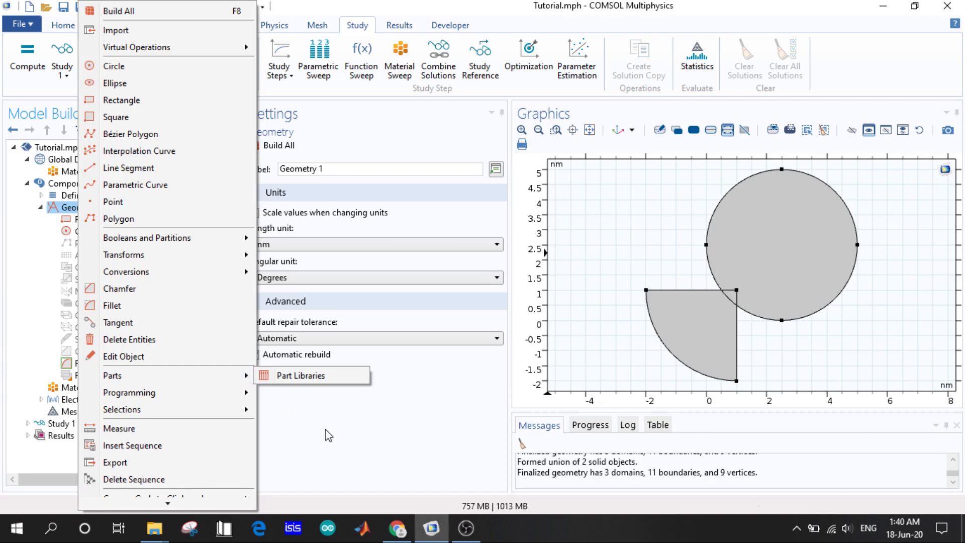